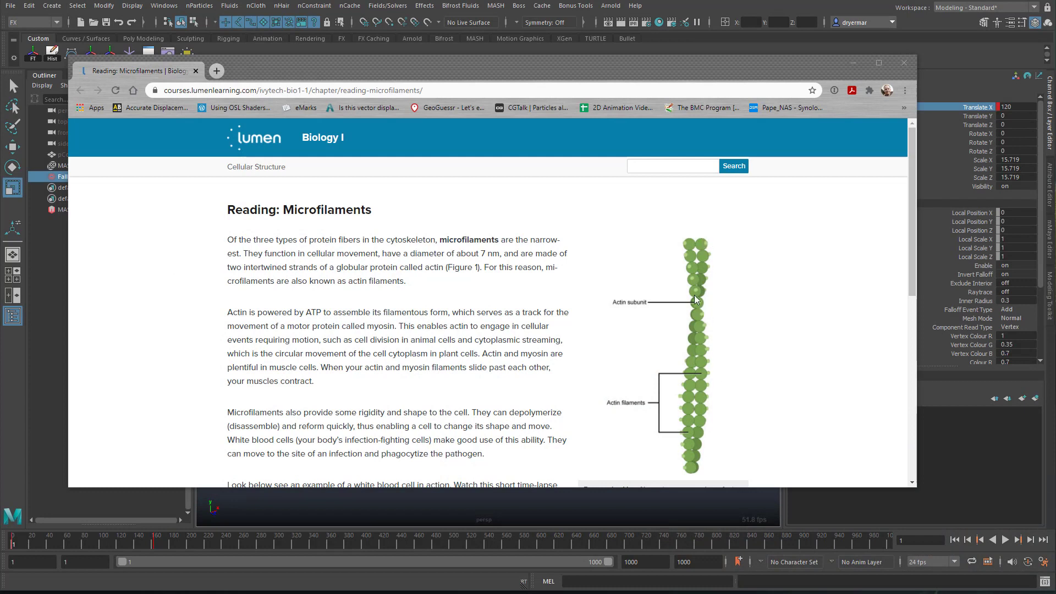
mouse_move(799, 311)
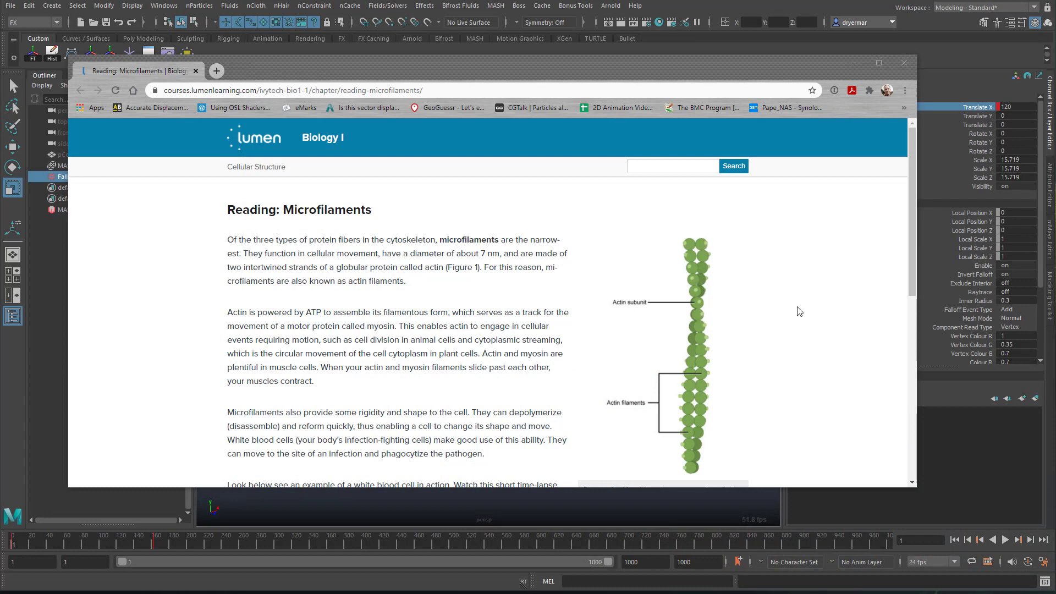
mouse_move(679, 239)
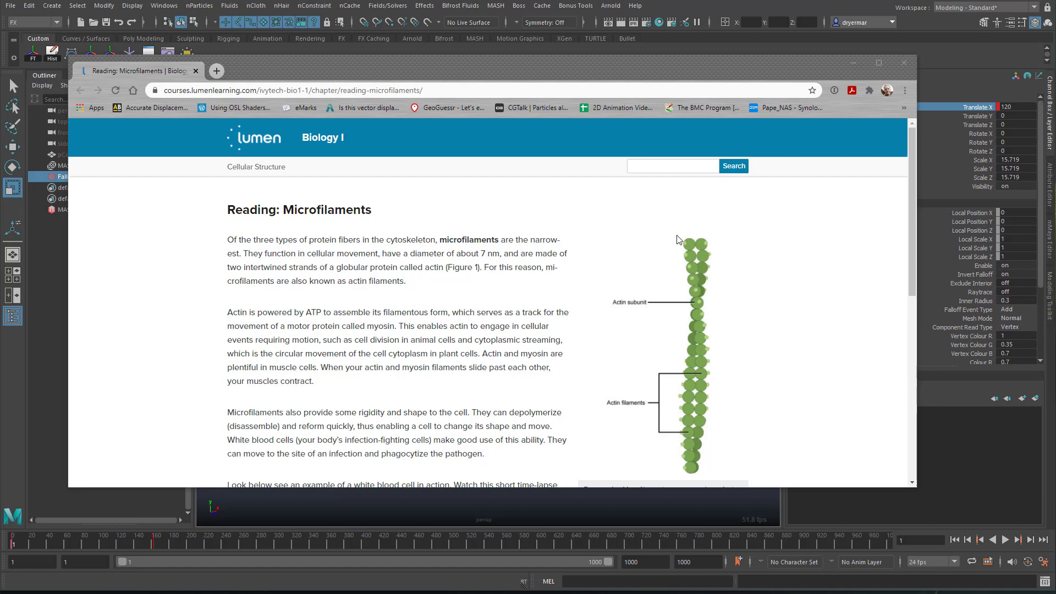
mouse_move(688, 237)
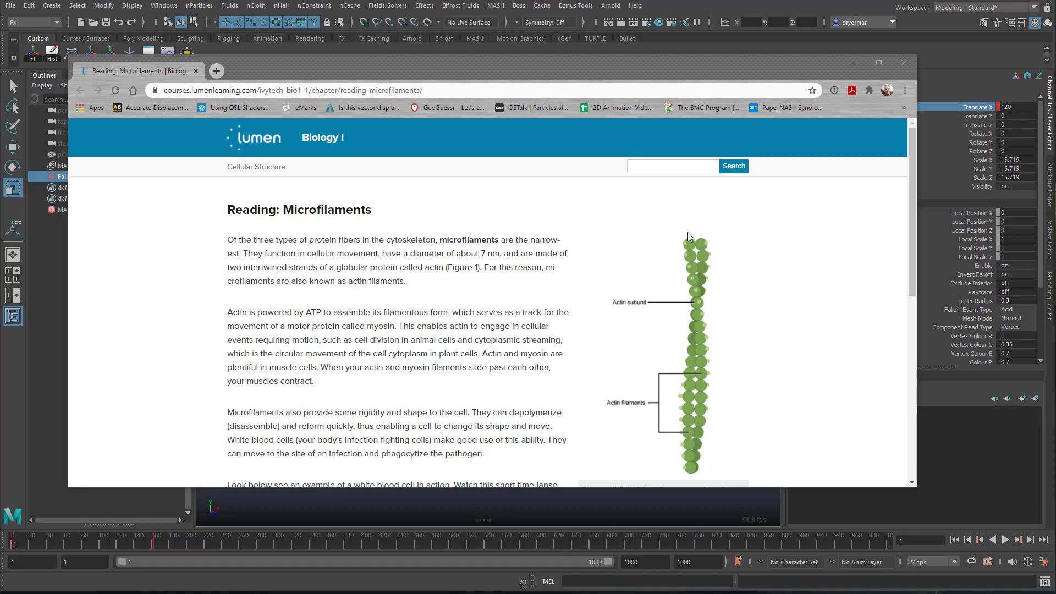
mouse_move(858, 78)
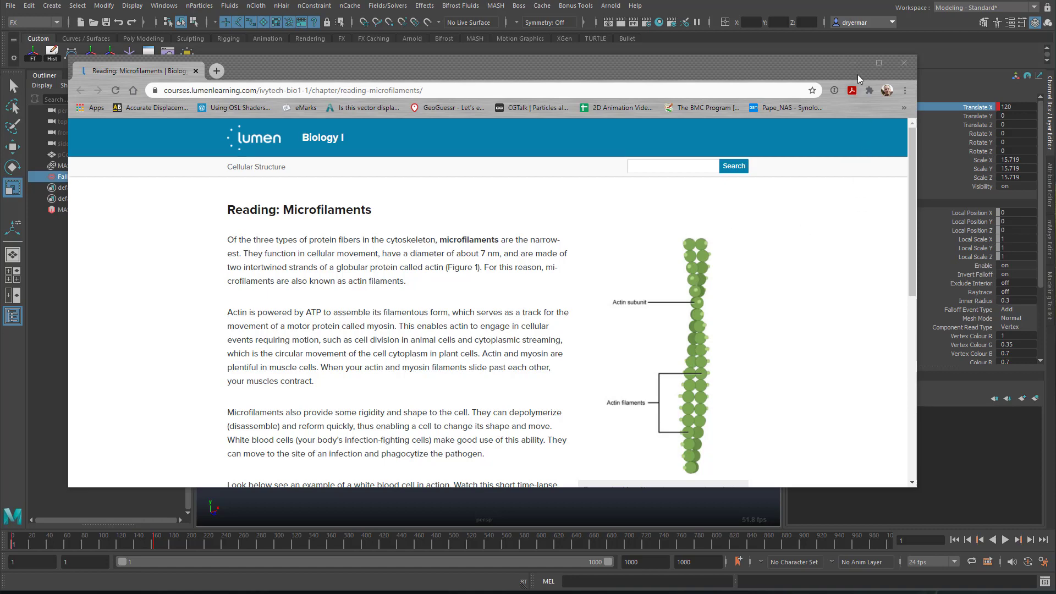
Close the microfilaments reference page to return to the Maya scene of scattered cones and spheres
click(904, 62)
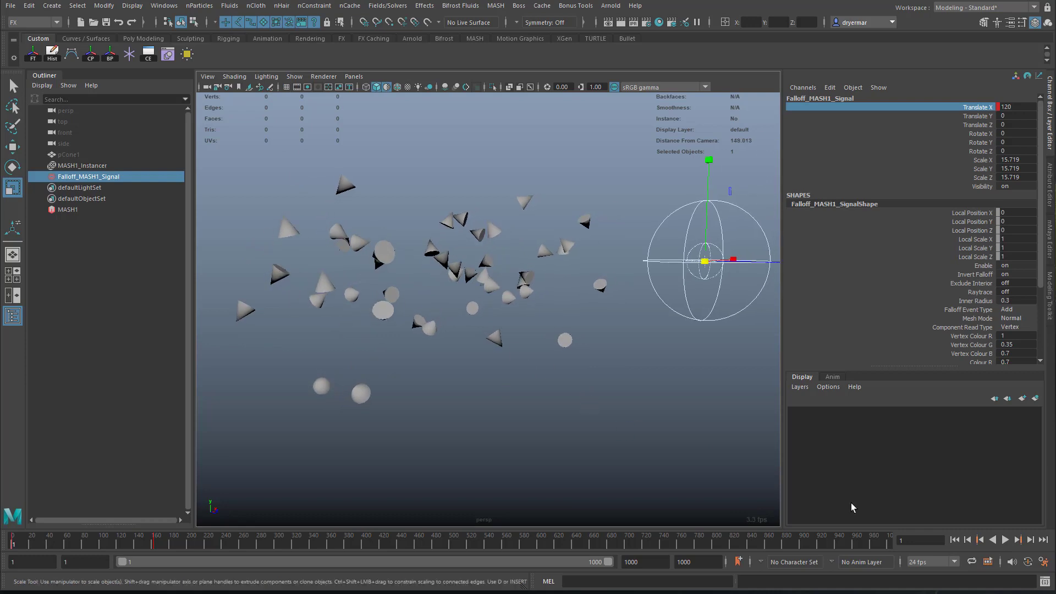
Jump to frame 150 and orbit to see the assembled filament chain side-on
click(1014, 540)
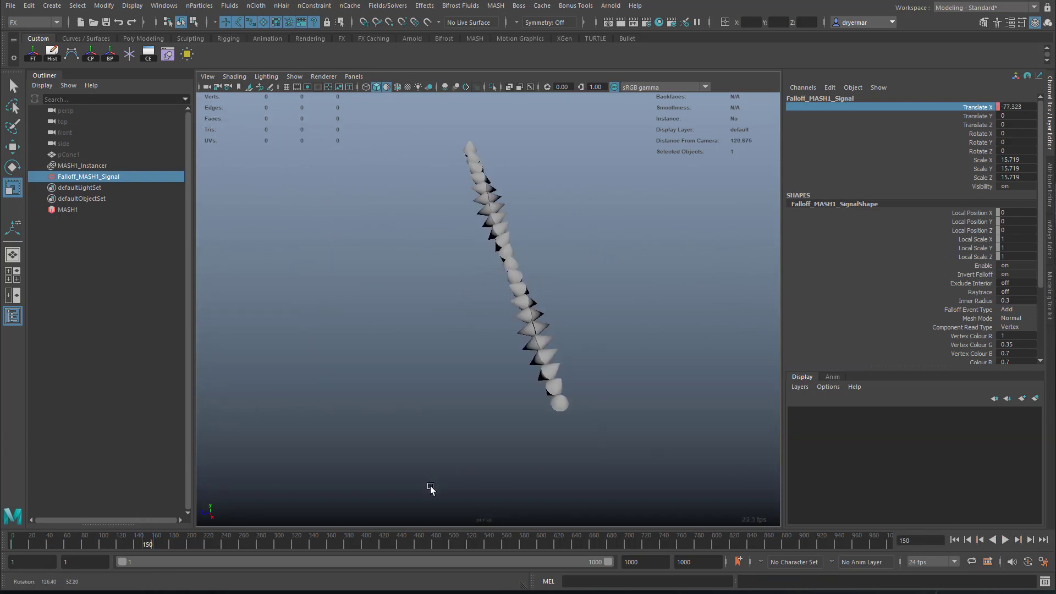
drag(431, 488, 386, 380)
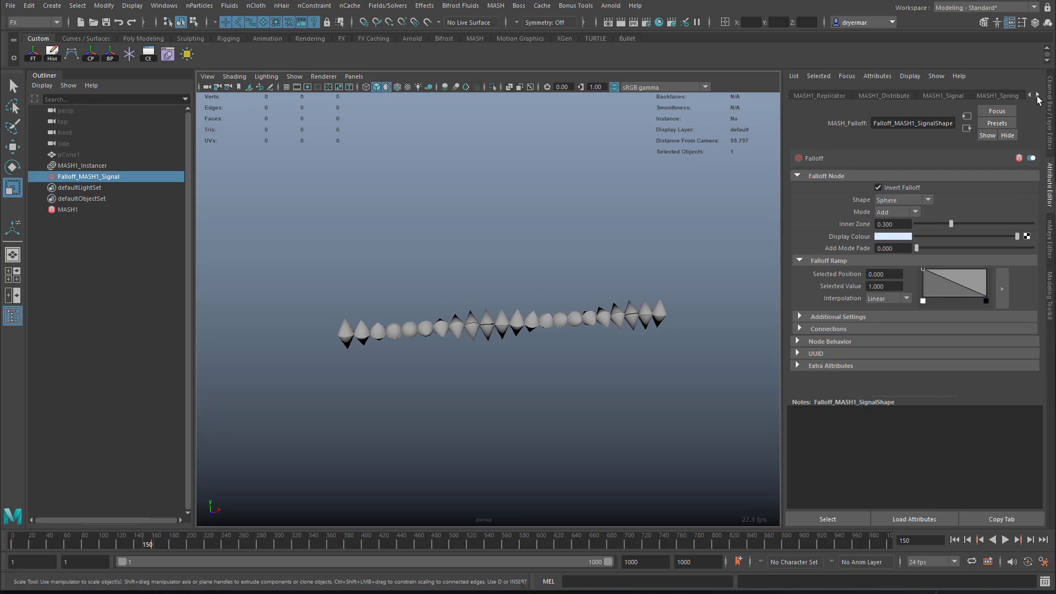
Review the MASH network's Distribute, Replicator and Signal node settings in the MASH Editor
click(1032, 94)
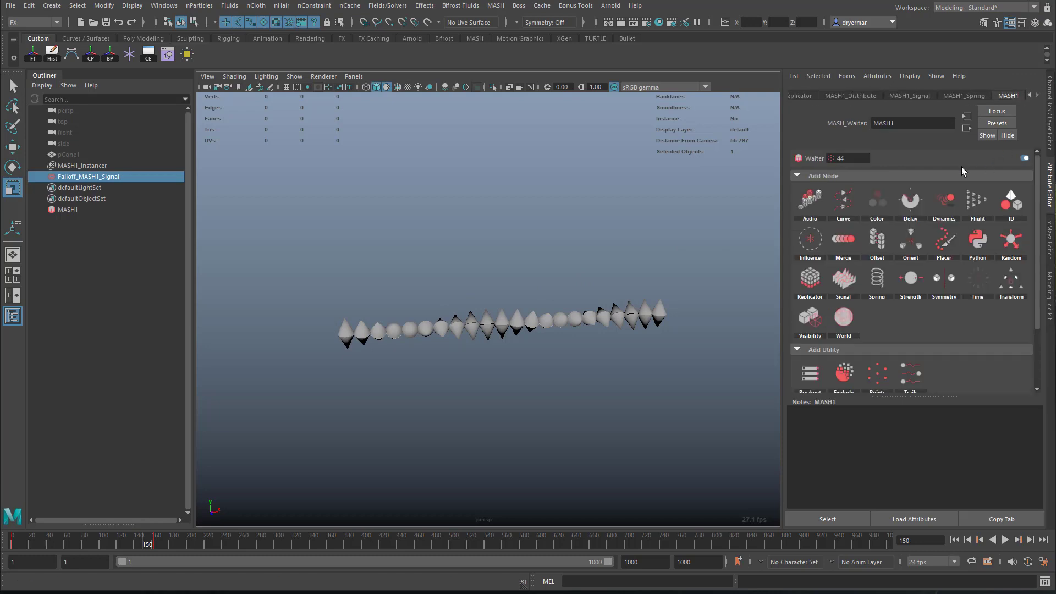
mouse_move(440, 7)
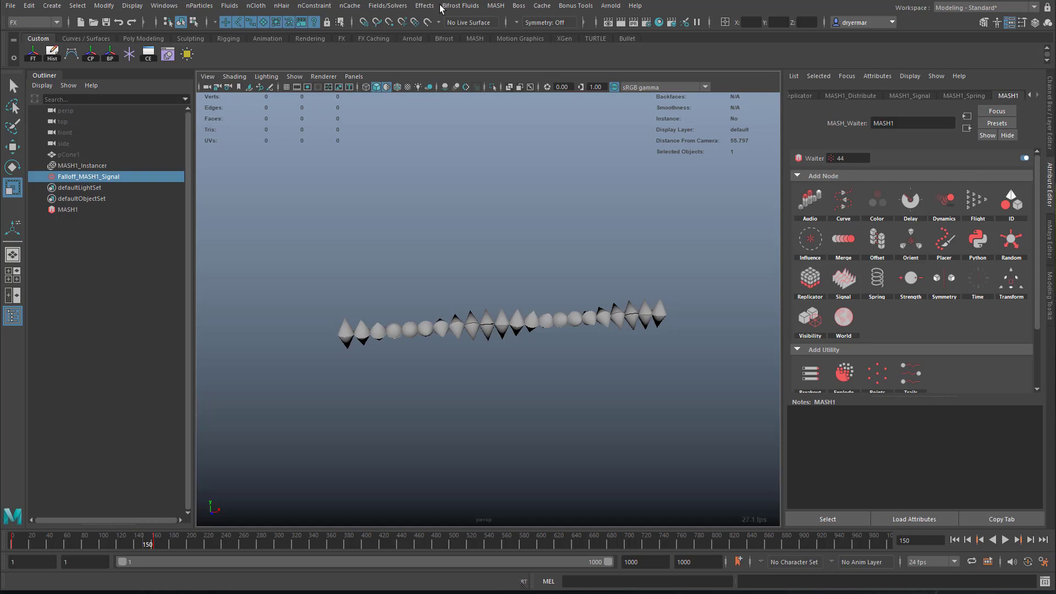
mouse_move(481, 5)
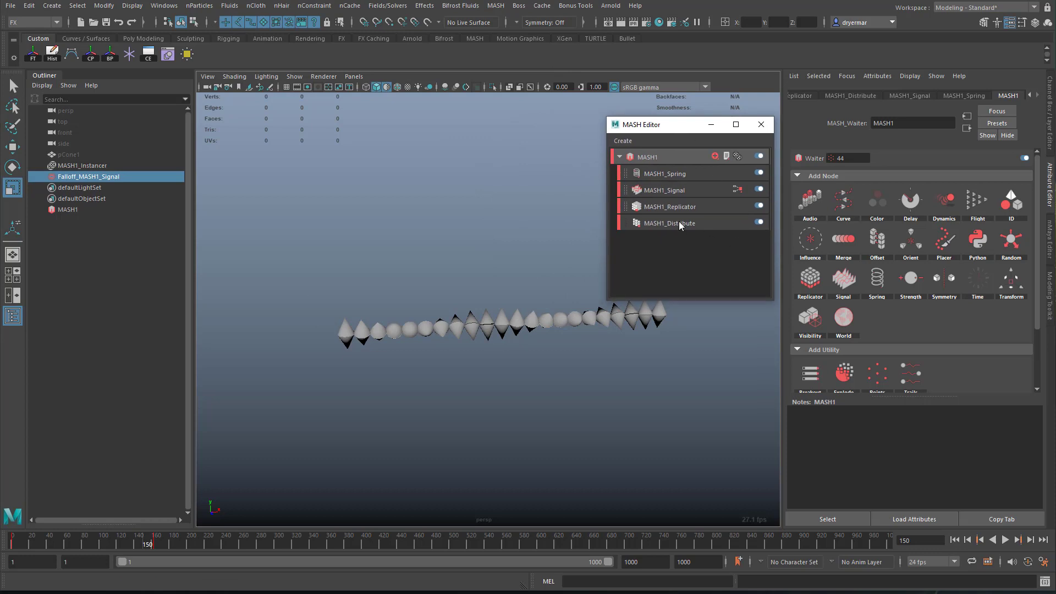
click(679, 222)
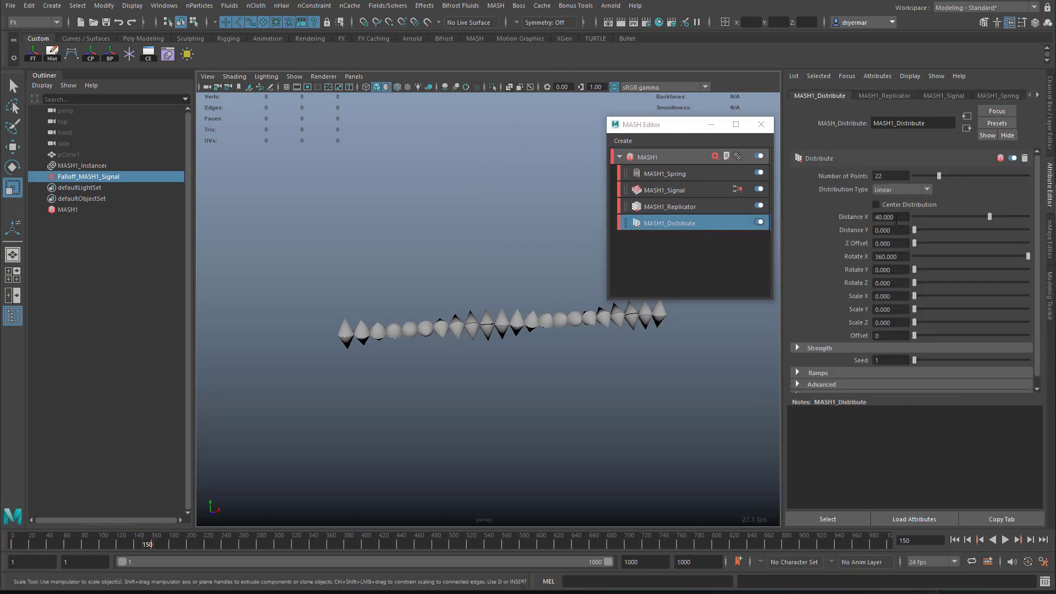
click(669, 207)
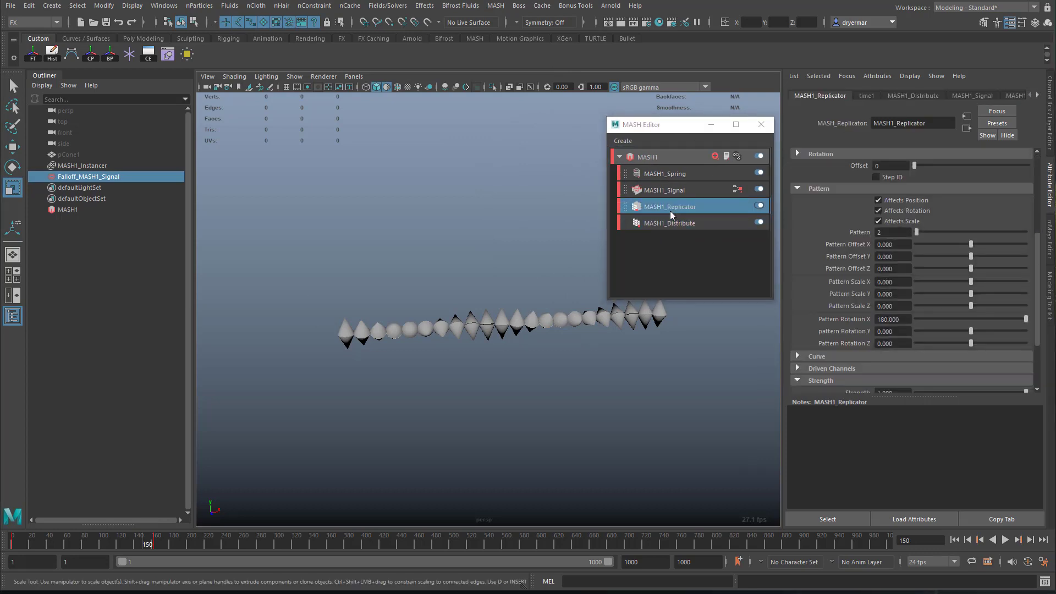
click(668, 222)
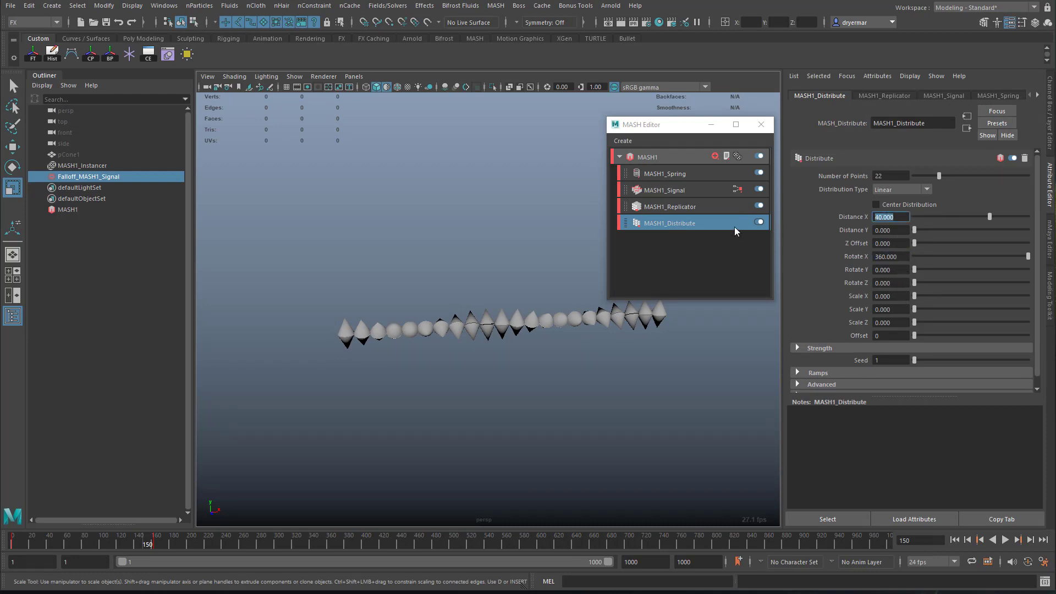
click(669, 206)
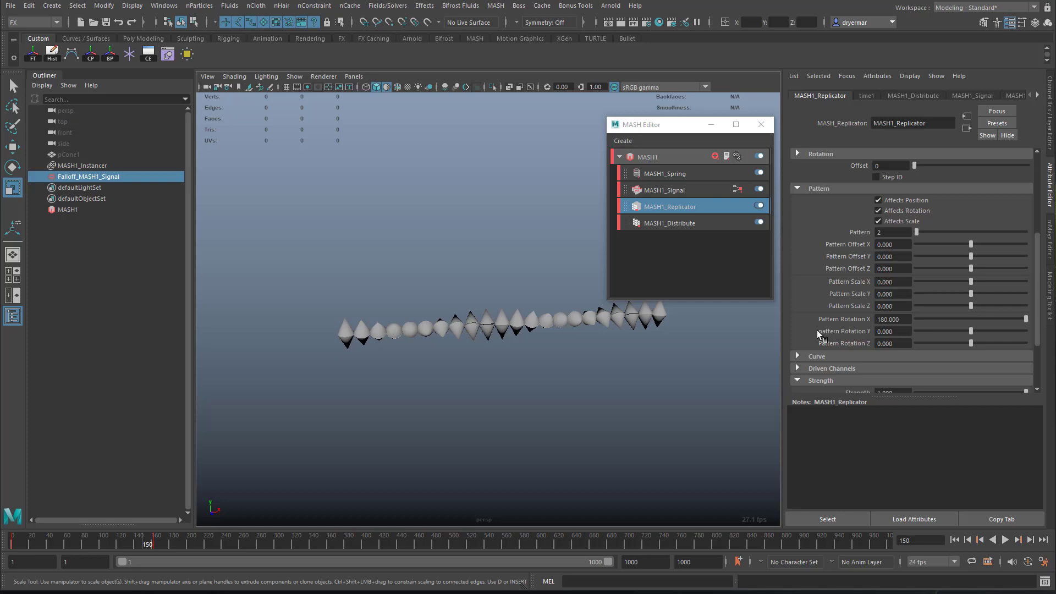
scroll(down, 3)
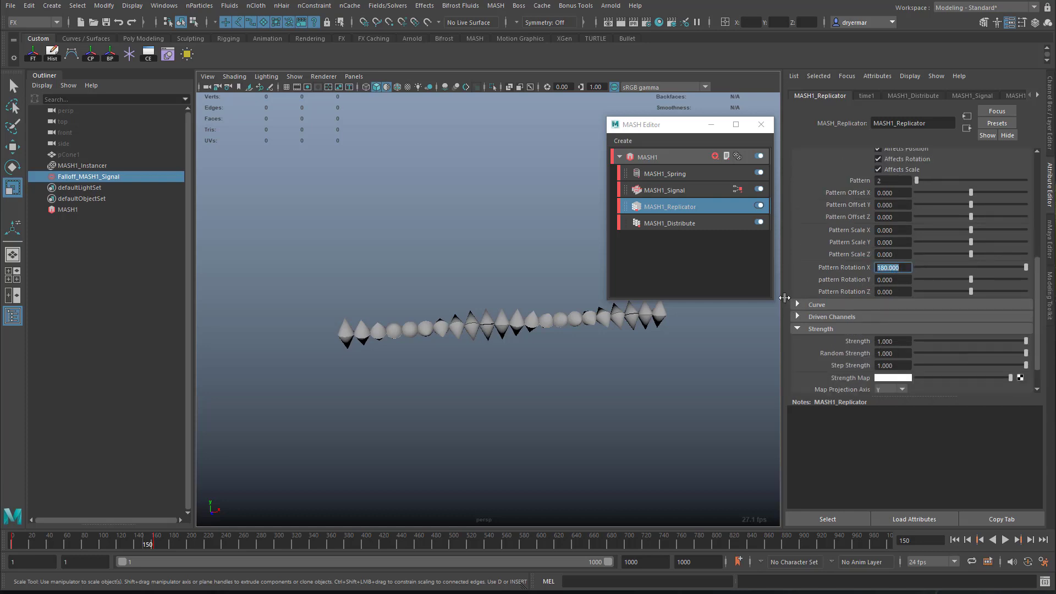
mouse_move(475, 321)
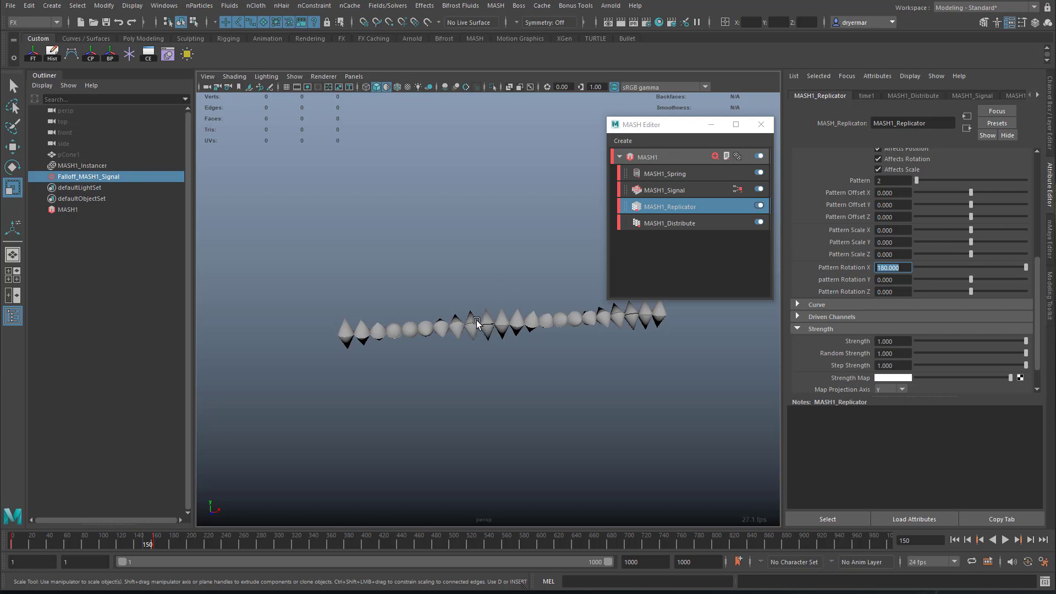
click(663, 189)
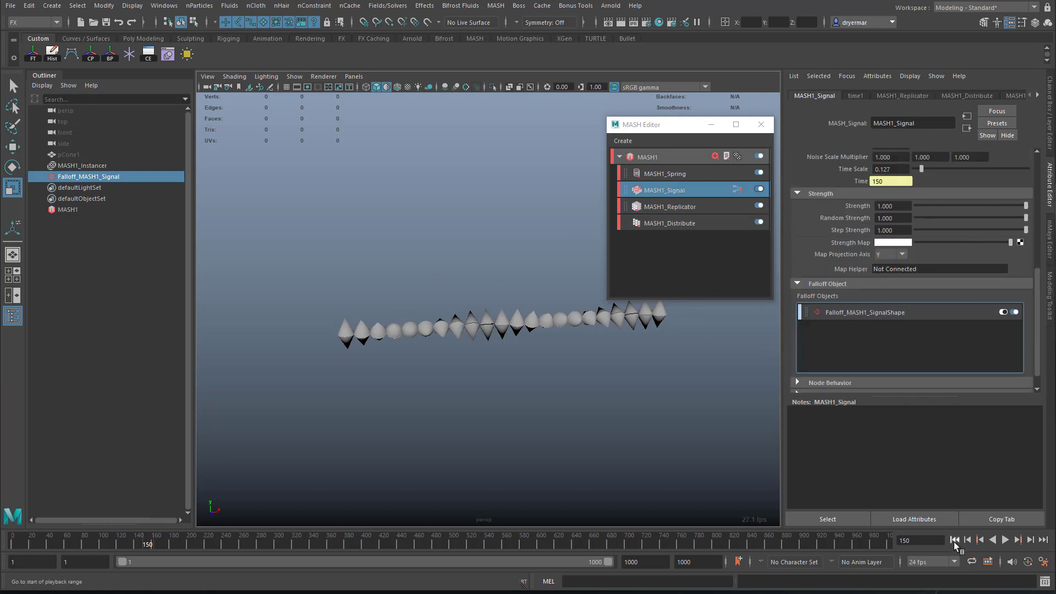
Check the Spring node, then replay the animation from the start until the filament forms around frame 126
click(1014, 540)
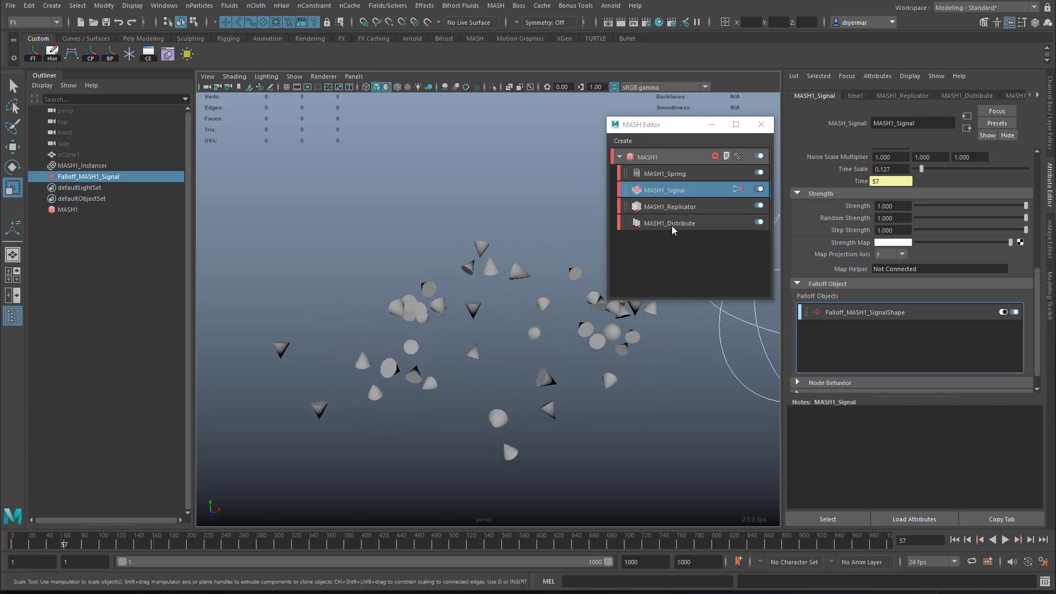
click(664, 174)
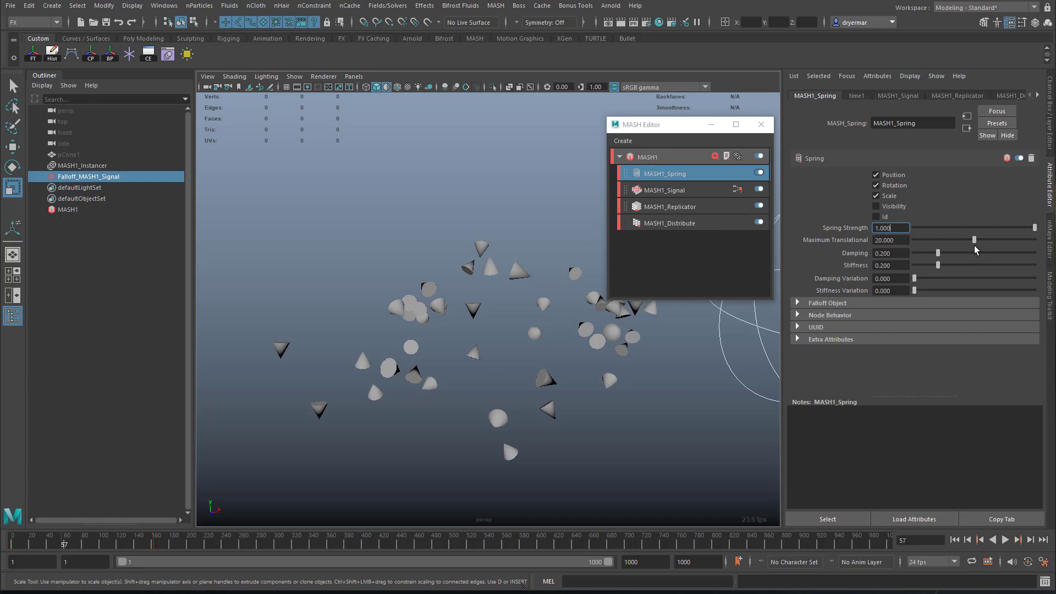
mouse_move(983, 230)
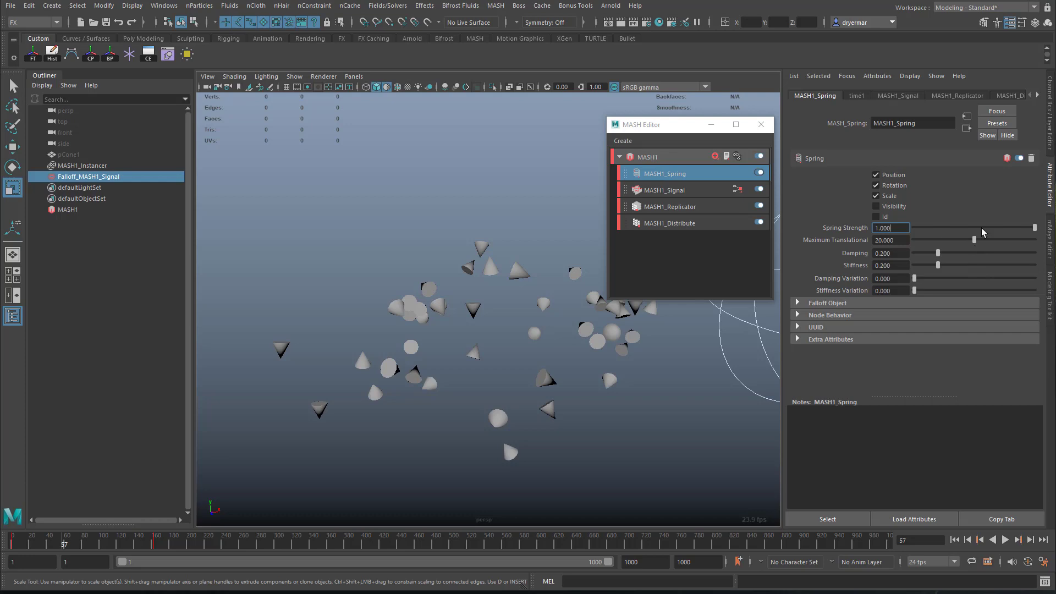
click(1005, 540)
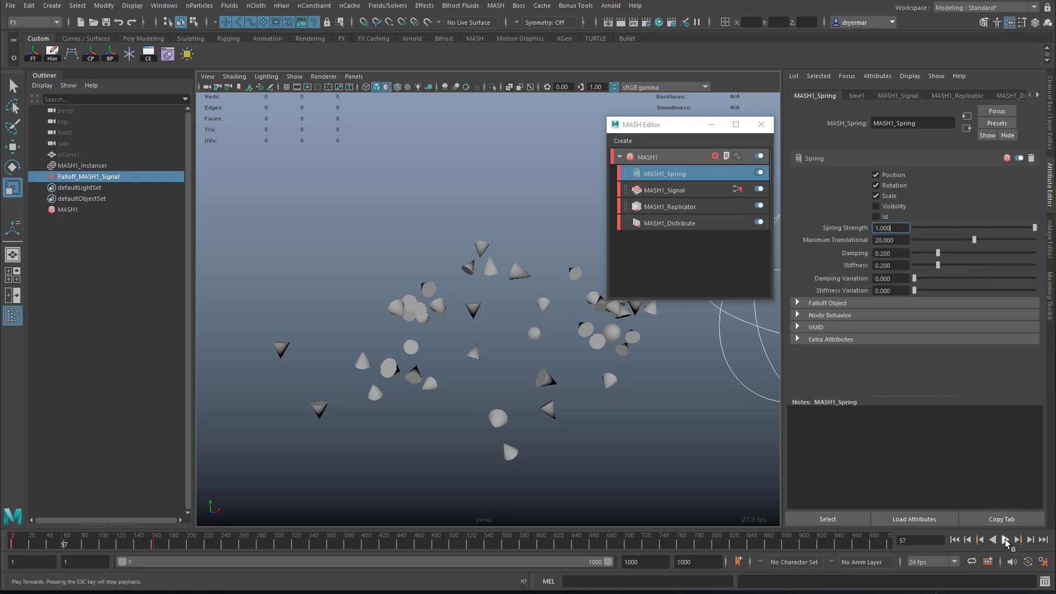
click(1006, 540)
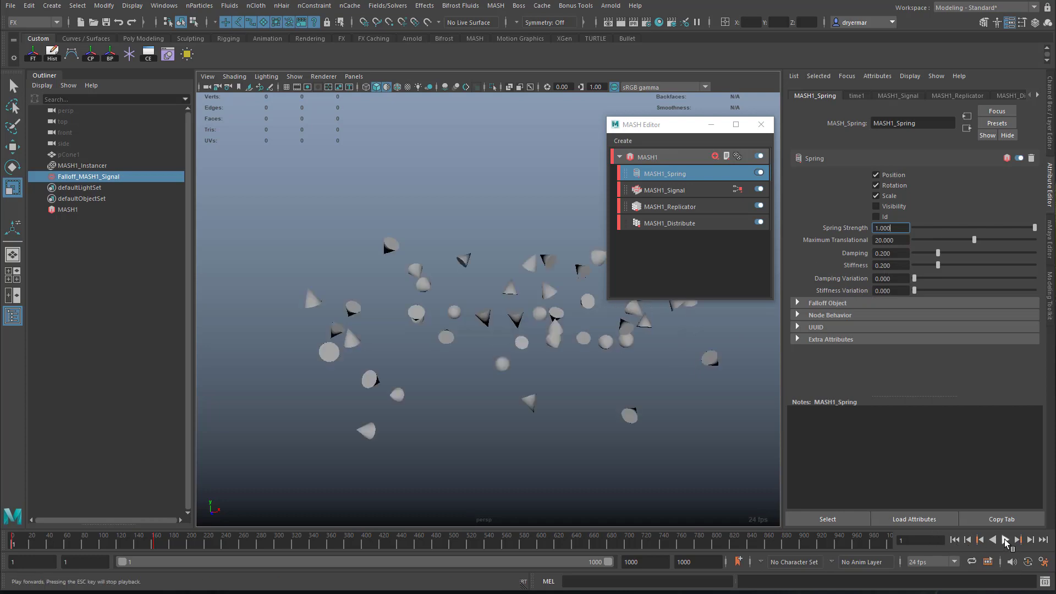
click(1007, 540)
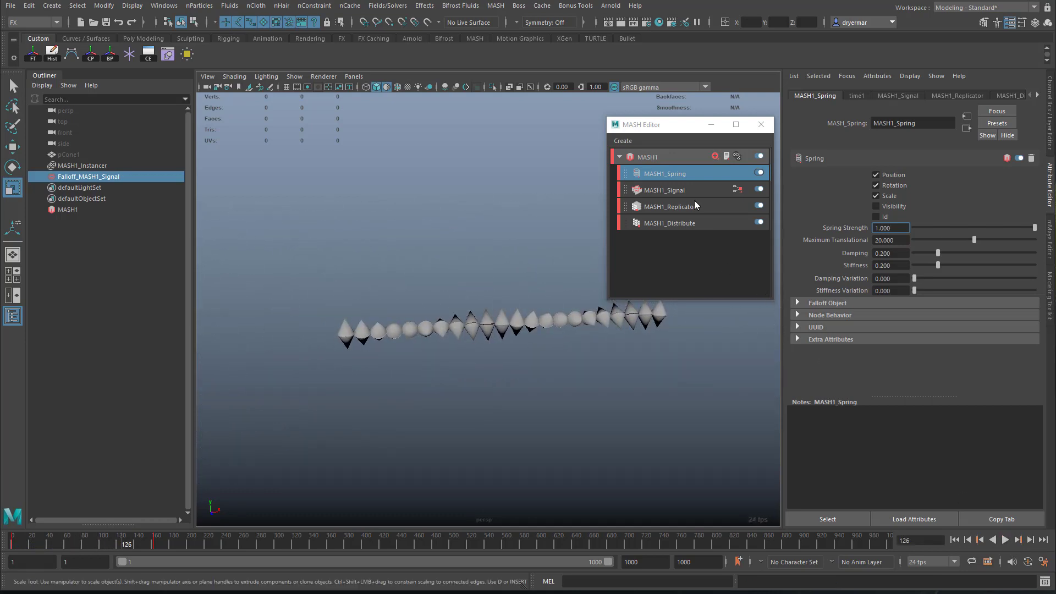
click(665, 189)
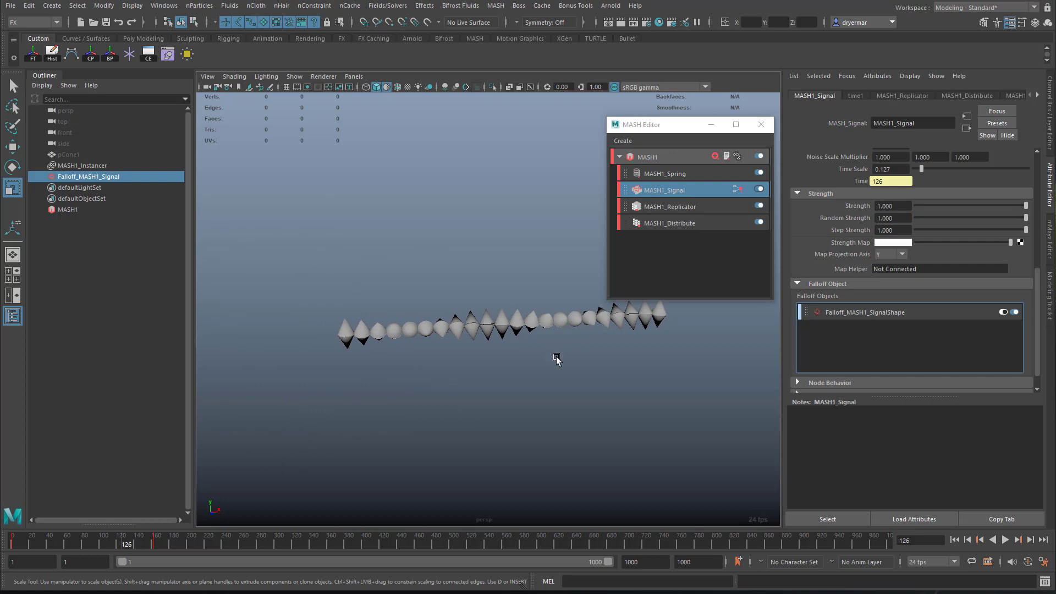
mouse_move(765, 141)
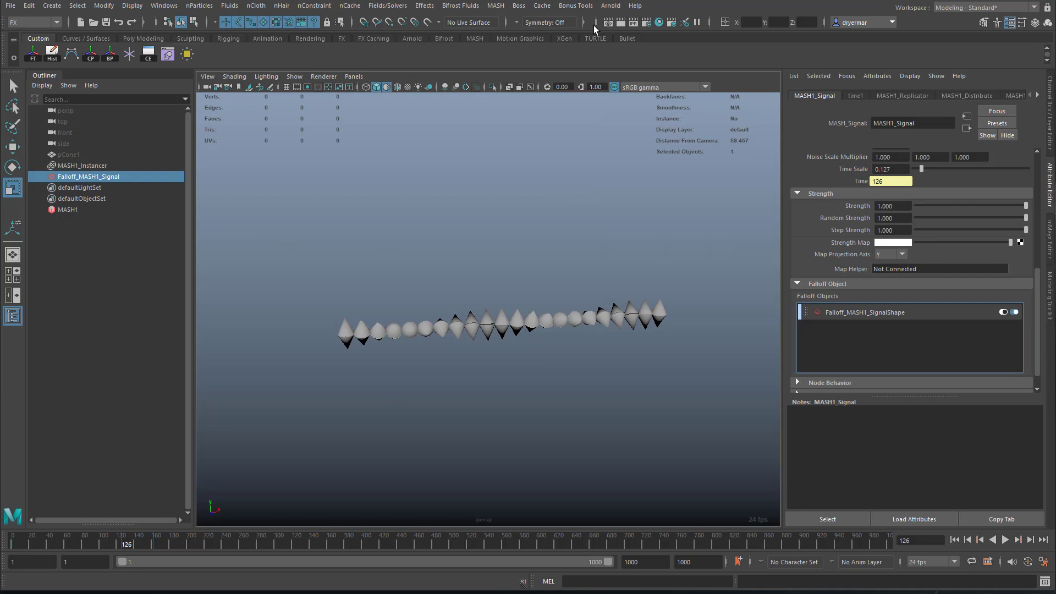
Create a new polygon cone pCone1 at the origin and pull back to frame it
click(495, 5)
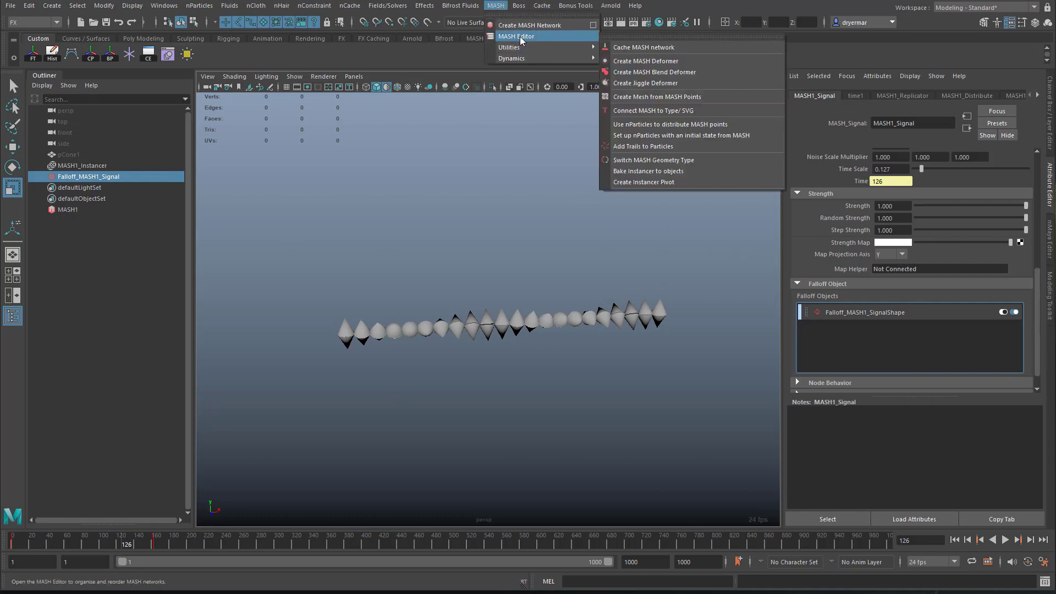
click(515, 35)
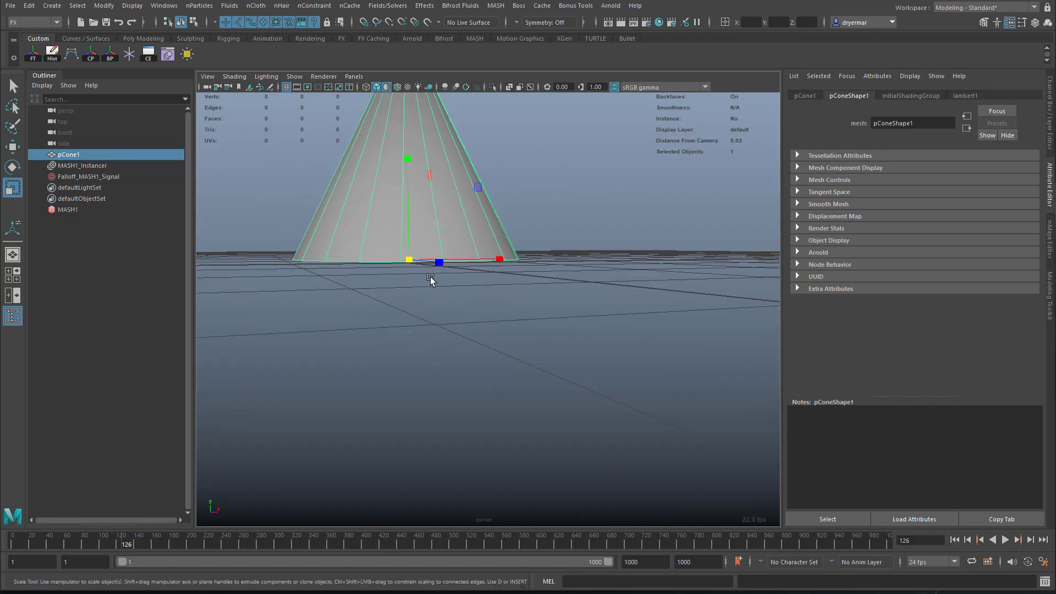
drag(431, 282, 555, 370)
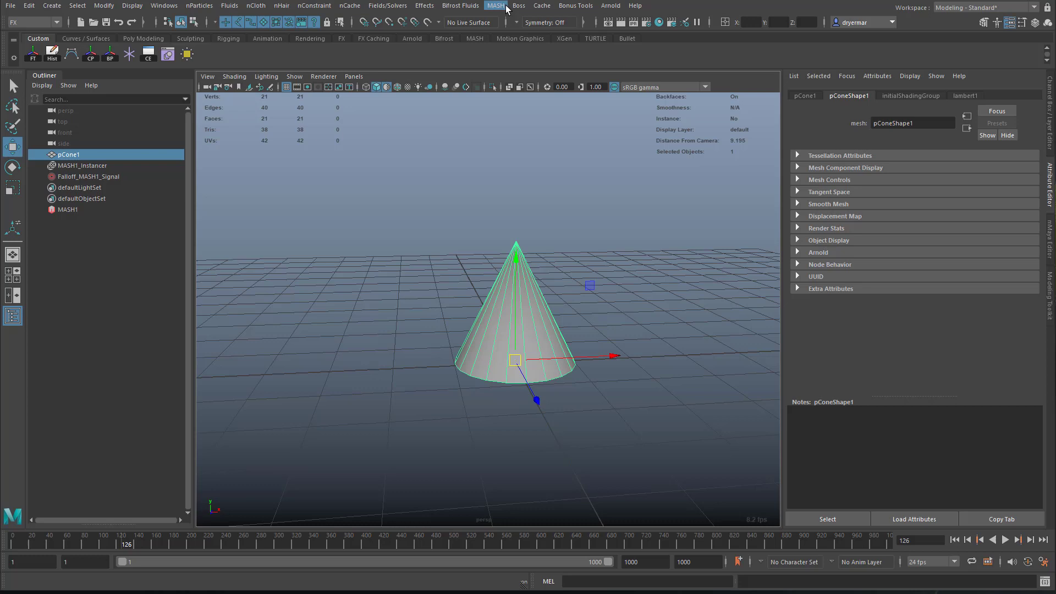
Build a MASH network on the cone with 60 points, Distance X 120 and Rotate X 720
click(495, 5)
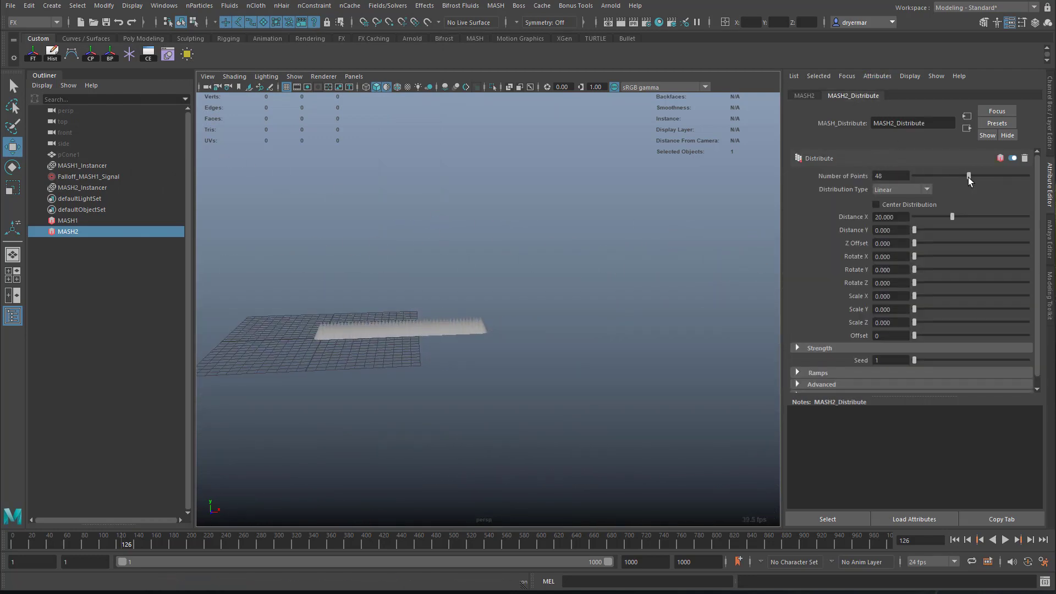
drag(968, 175, 970, 175)
text(60)
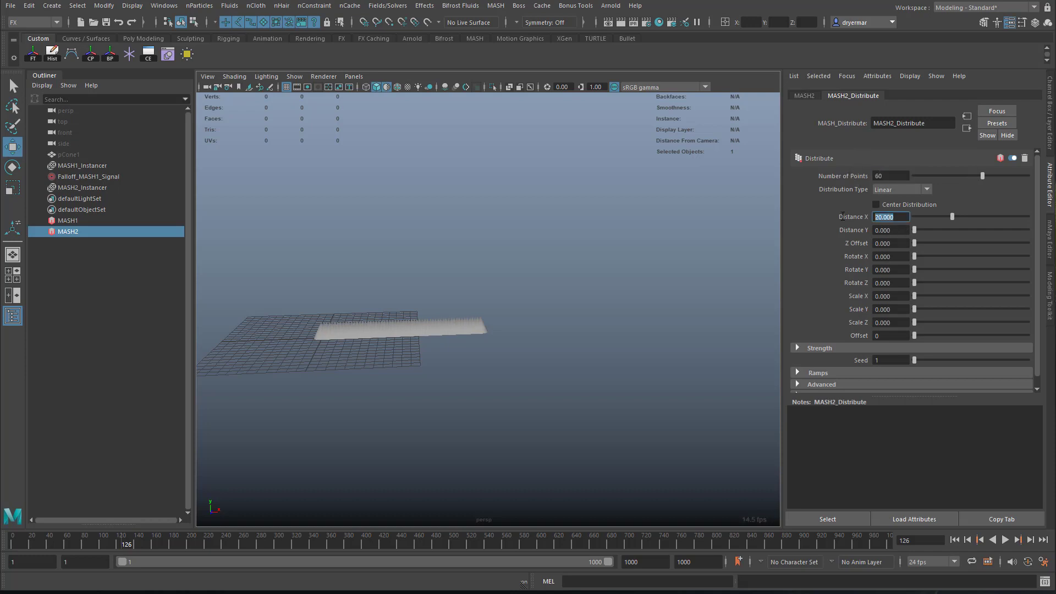
text(80.000)
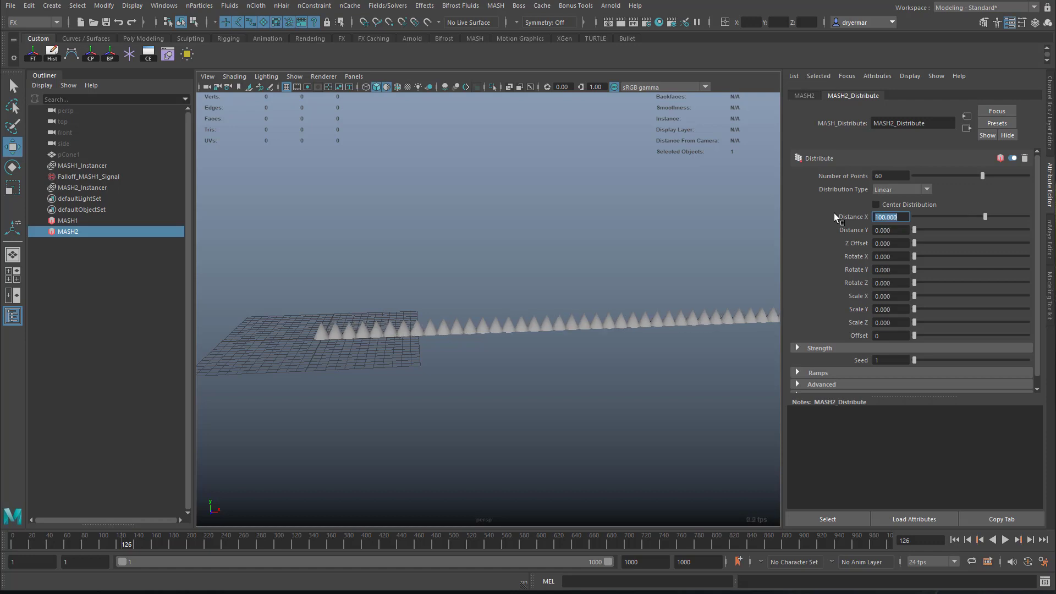
text(12)
click(891, 256)
text(360.000)
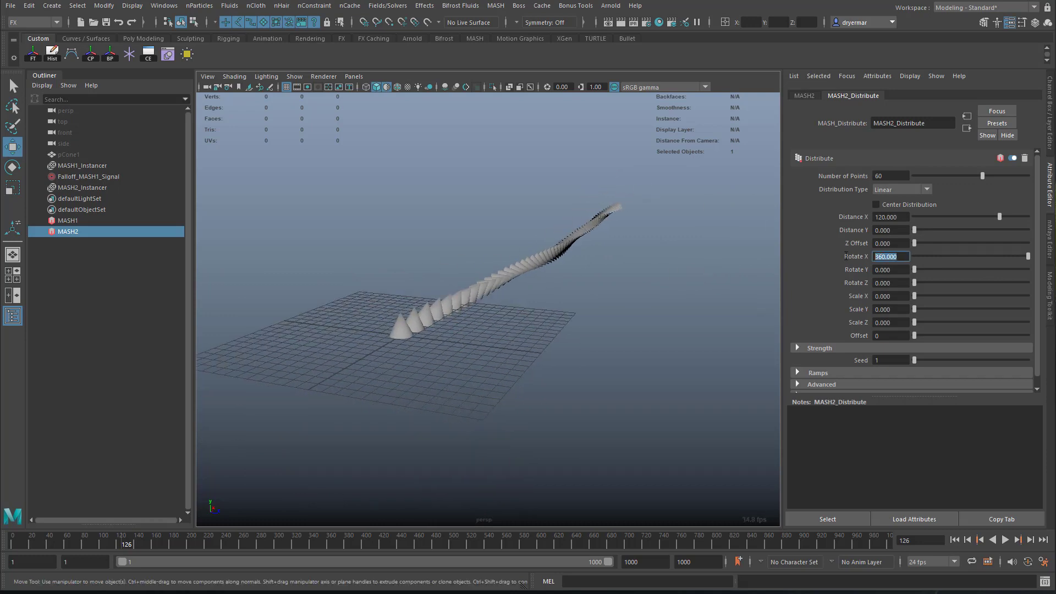
text(720)
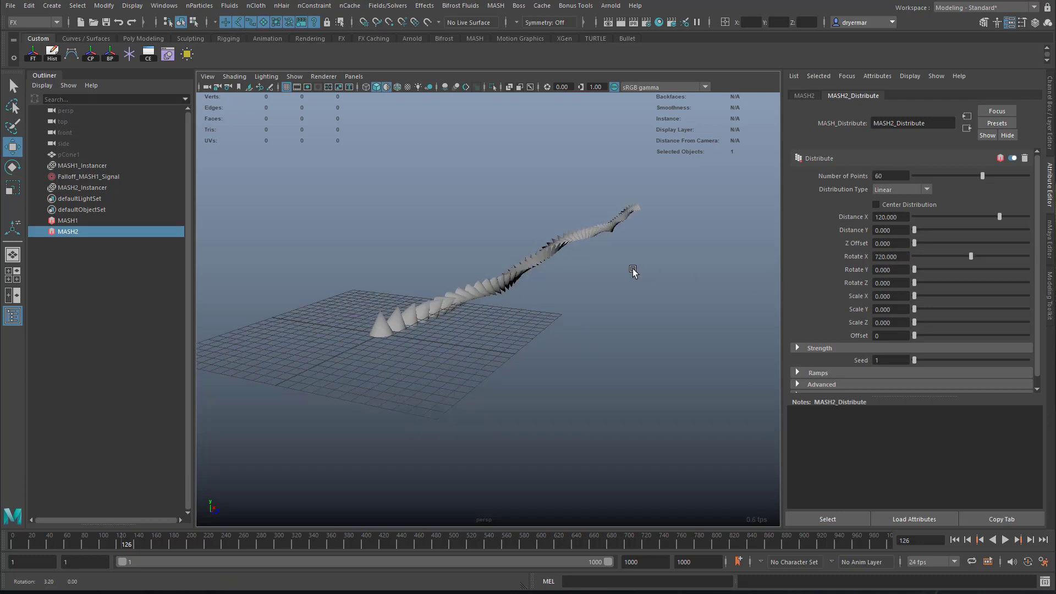
Orbit along the twisting cone strand, then switch to the actin reference page
drag(634, 273, 648, 310)
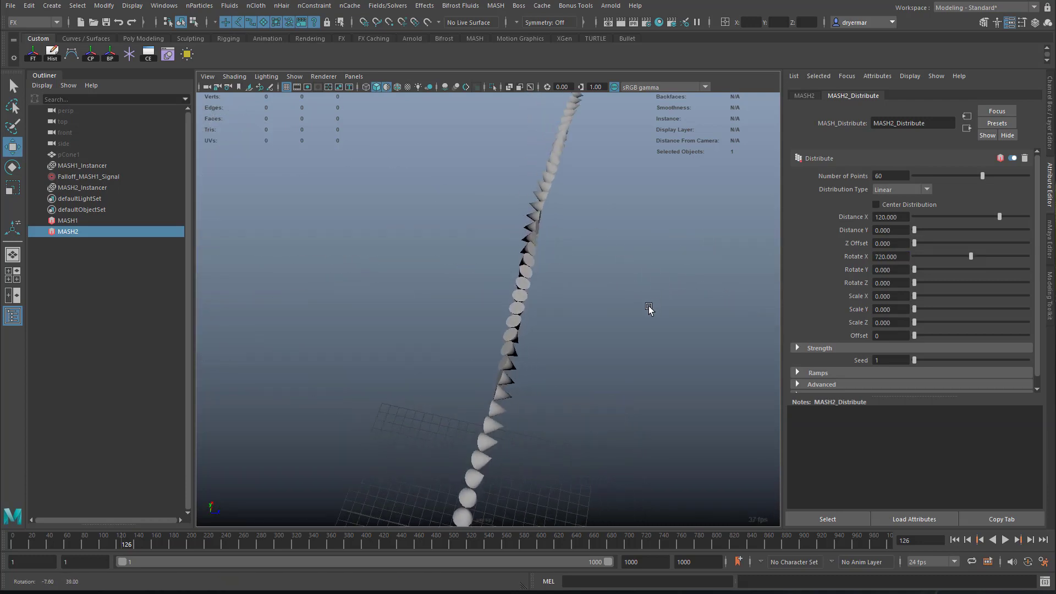
drag(650, 310, 654, 331)
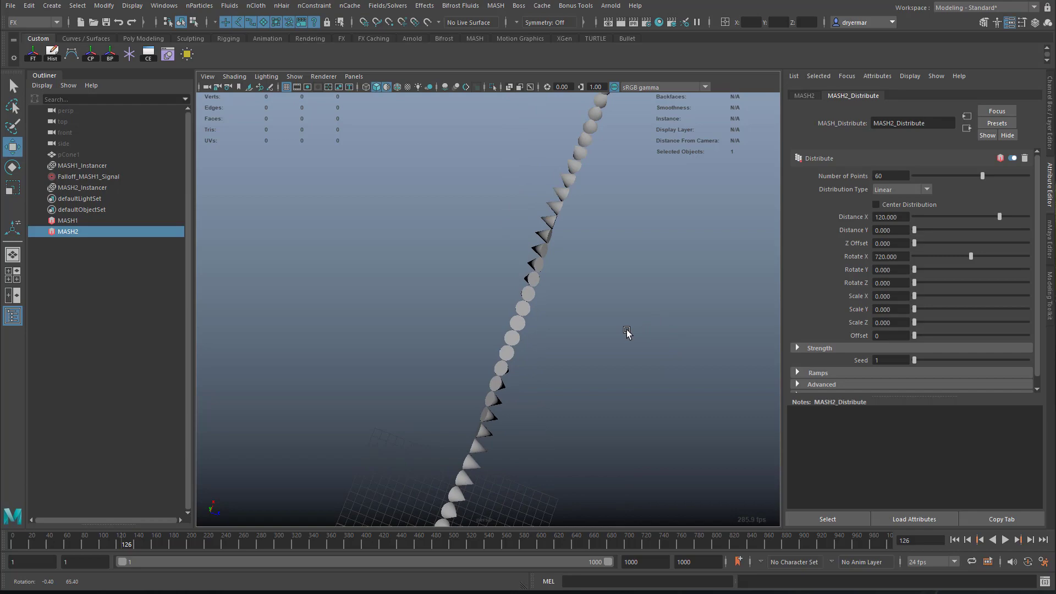
key(alt+tab)
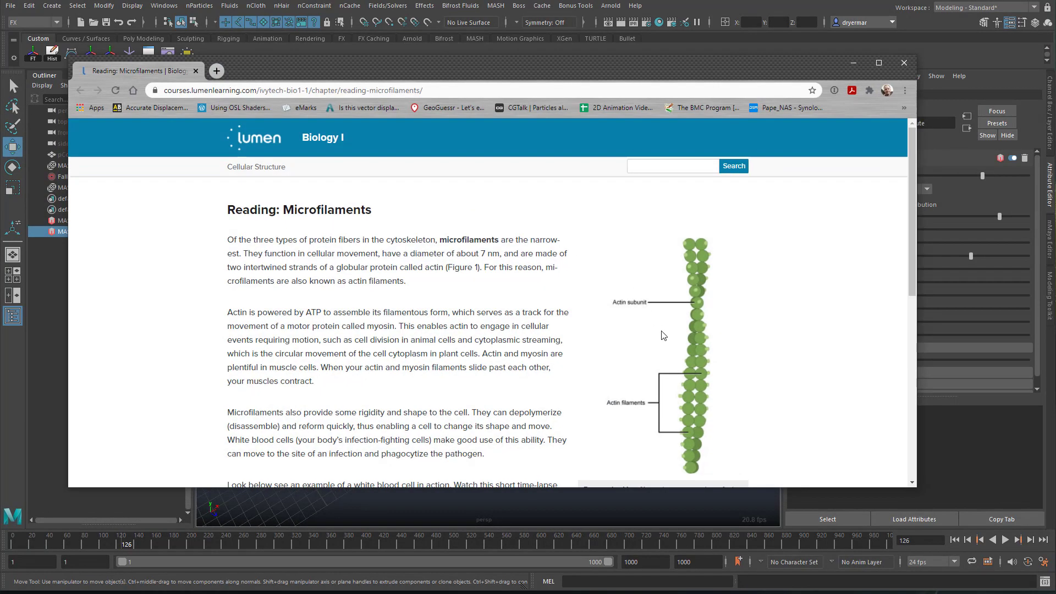
Return from the reference page to Maya and show MASH2's list of nodes to add
click(904, 62)
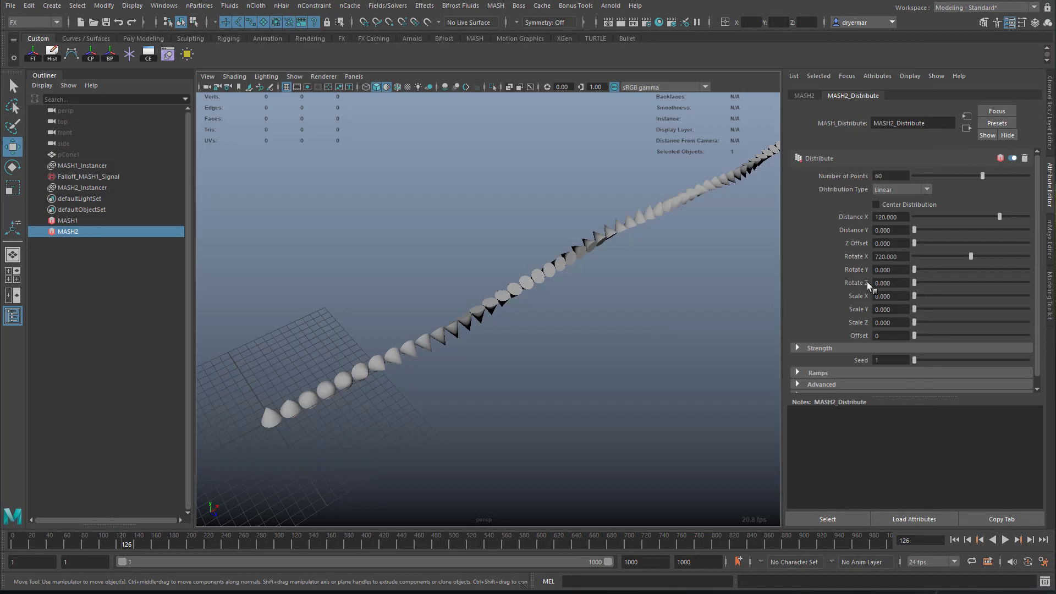
click(890, 256)
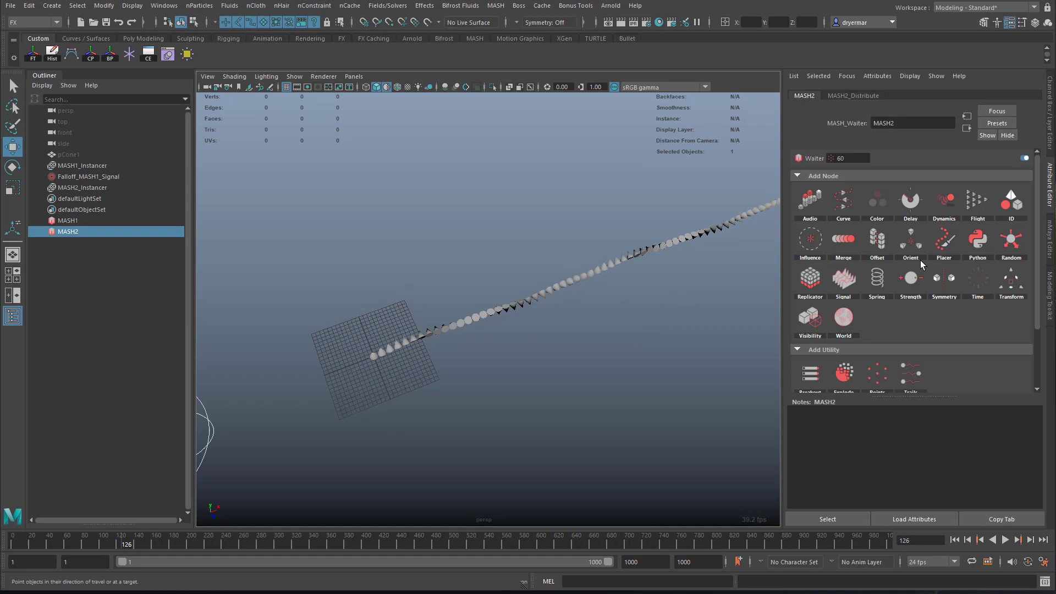
mouse_move(915, 252)
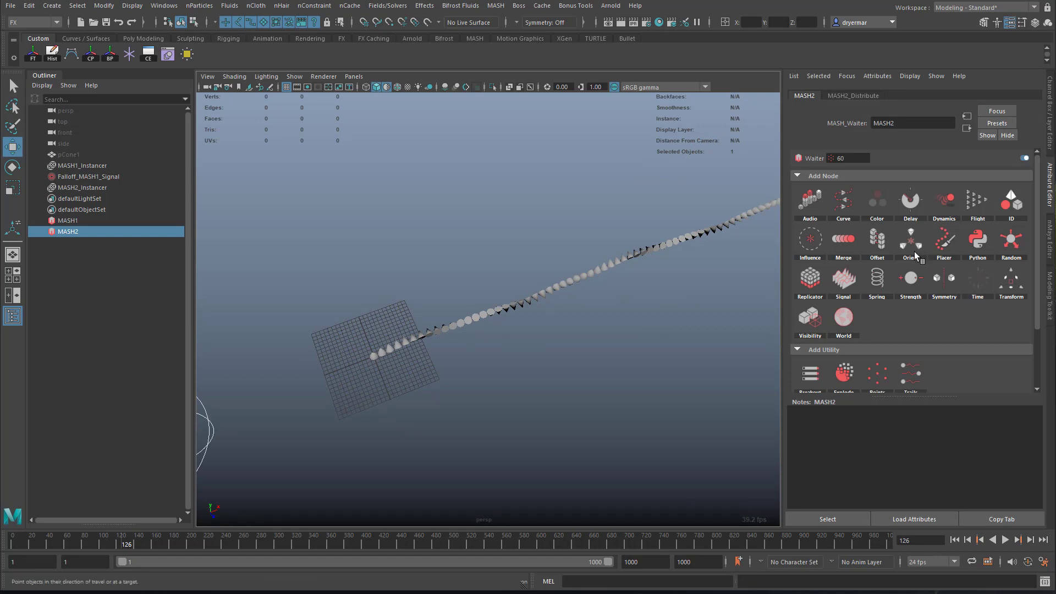
mouse_move(809, 277)
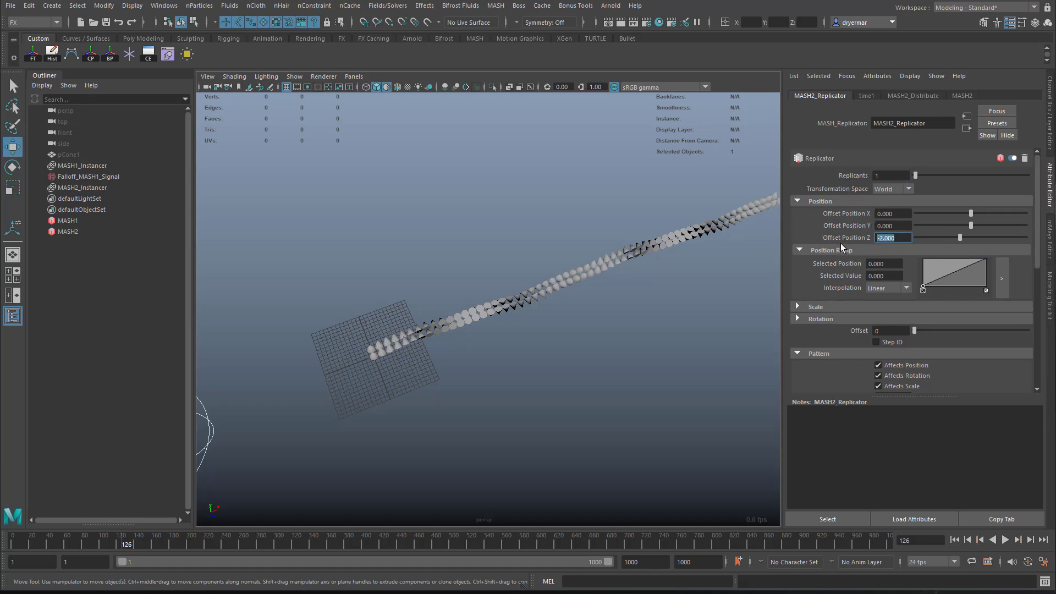
Give MASH2 a Replicator with Offset Position Z 0 and Pattern Rotation X 180 for a flipped copy
text(0.000)
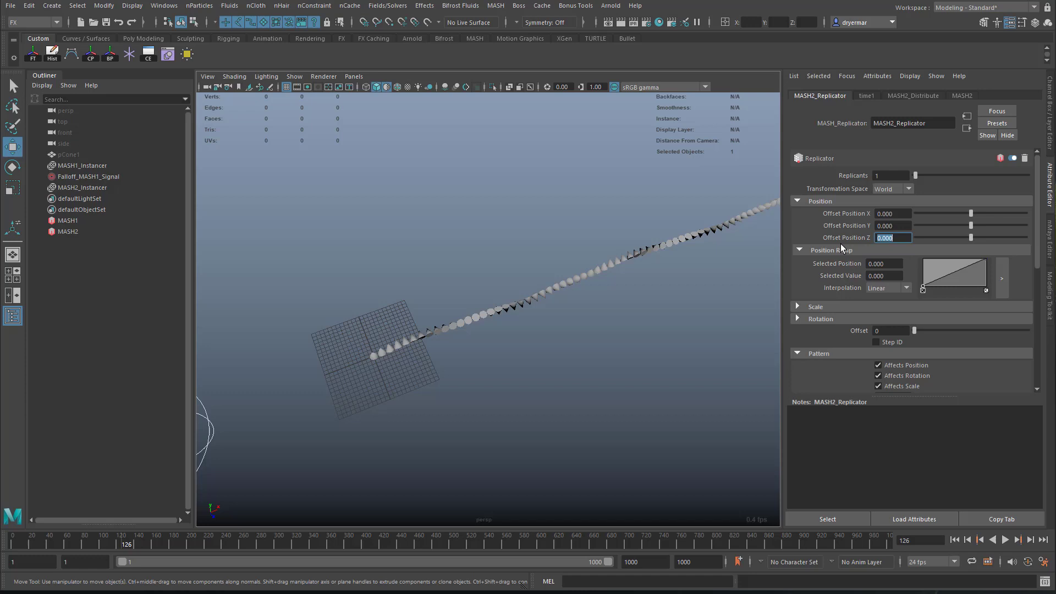
scroll(down, 3)
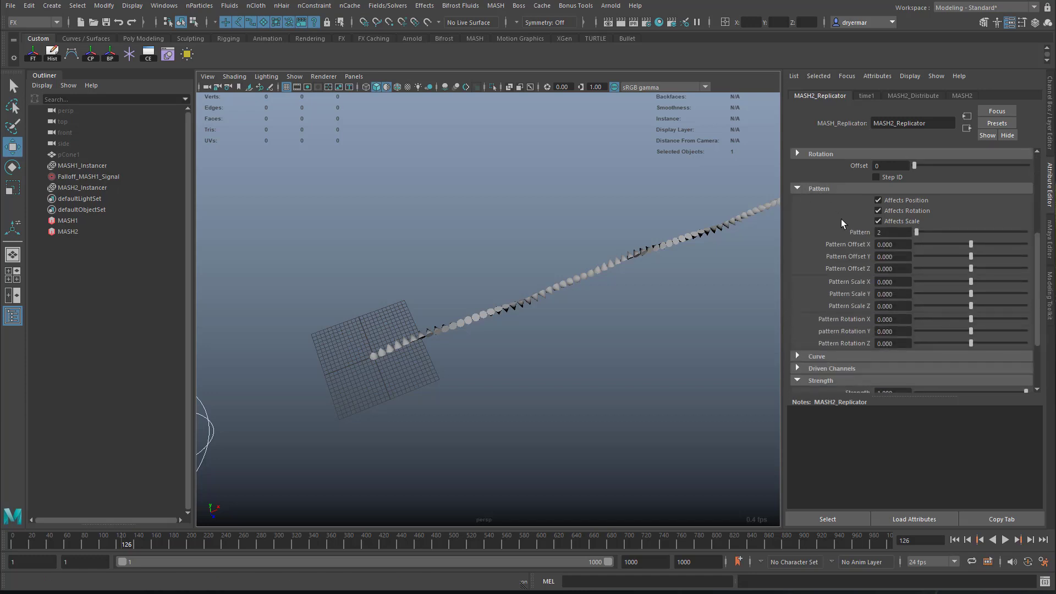
click(797, 152)
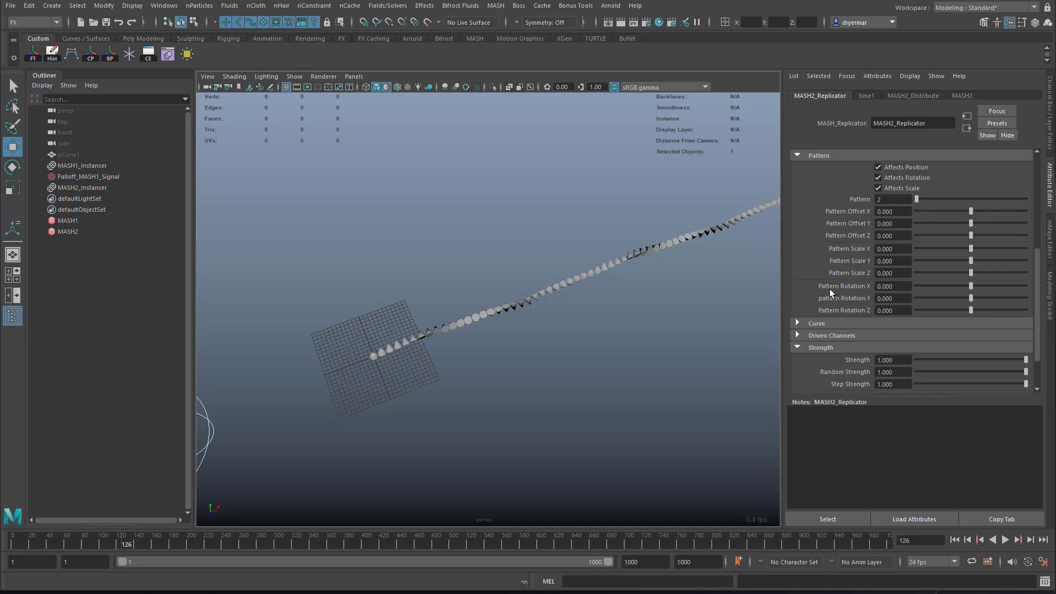
click(892, 286)
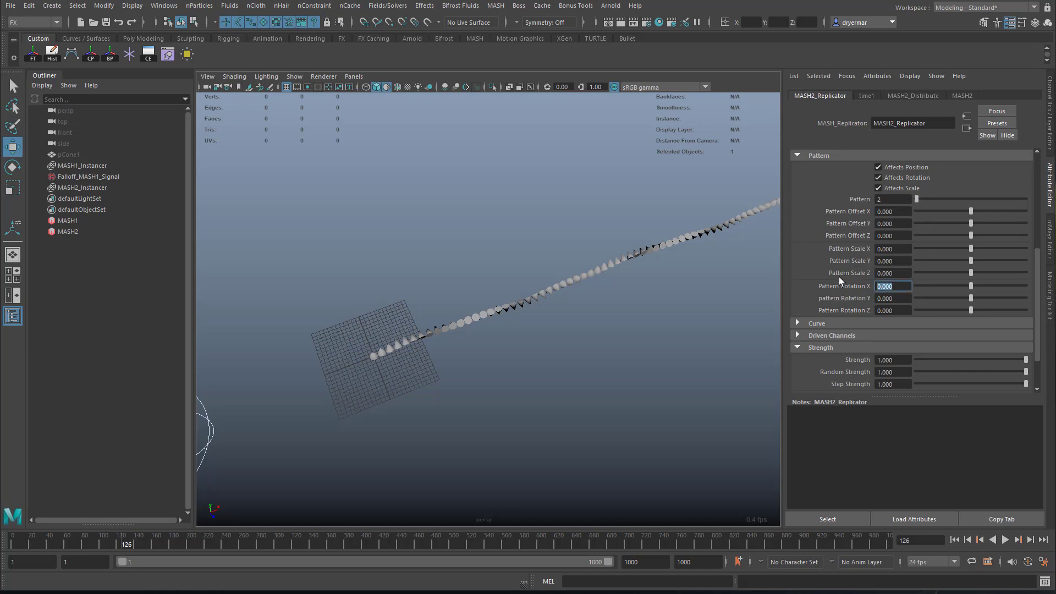
text(180.000)
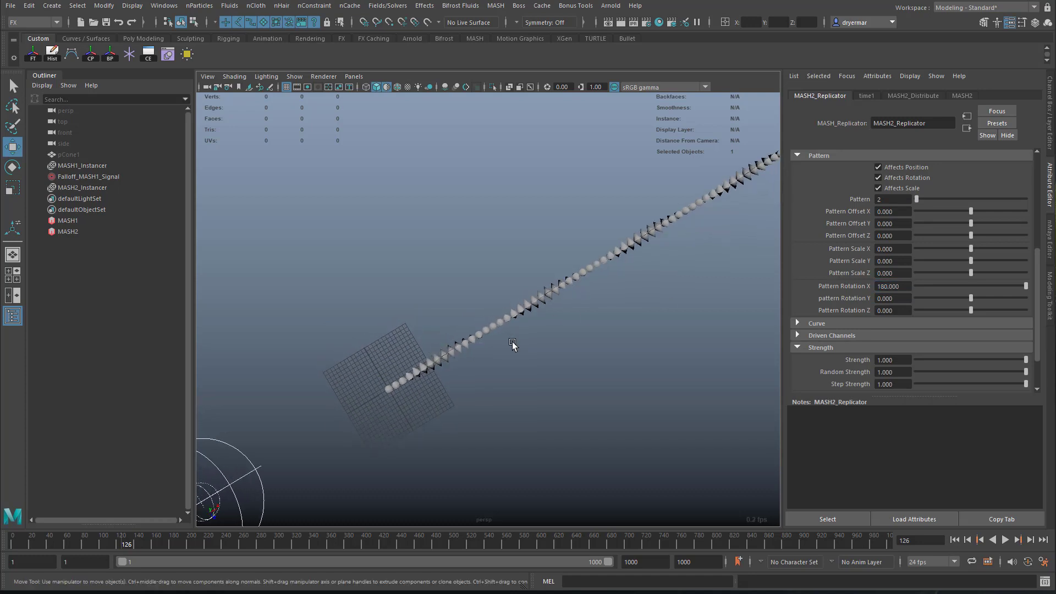
Orbit and zoom around the strand to inspect the flipped cones
drag(511, 343, 536, 298)
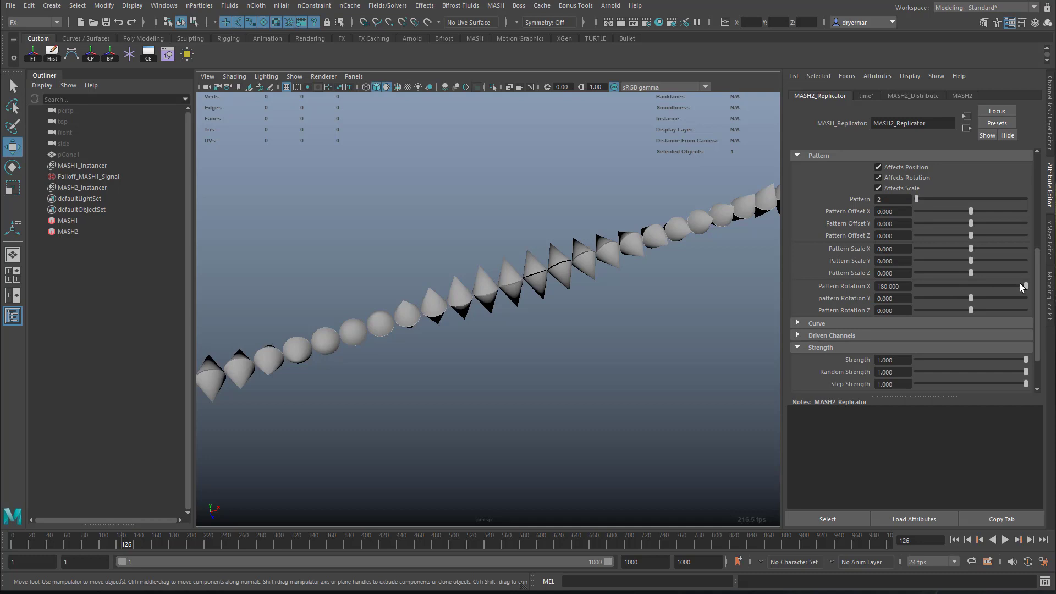
drag(1027, 285, 942, 286)
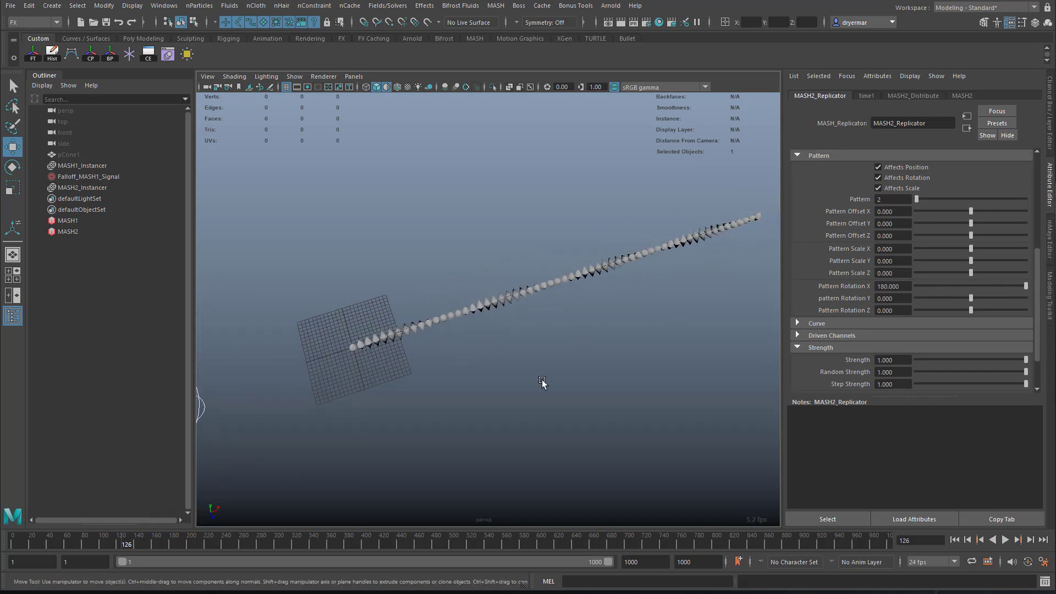
drag(542, 381, 535, 376)
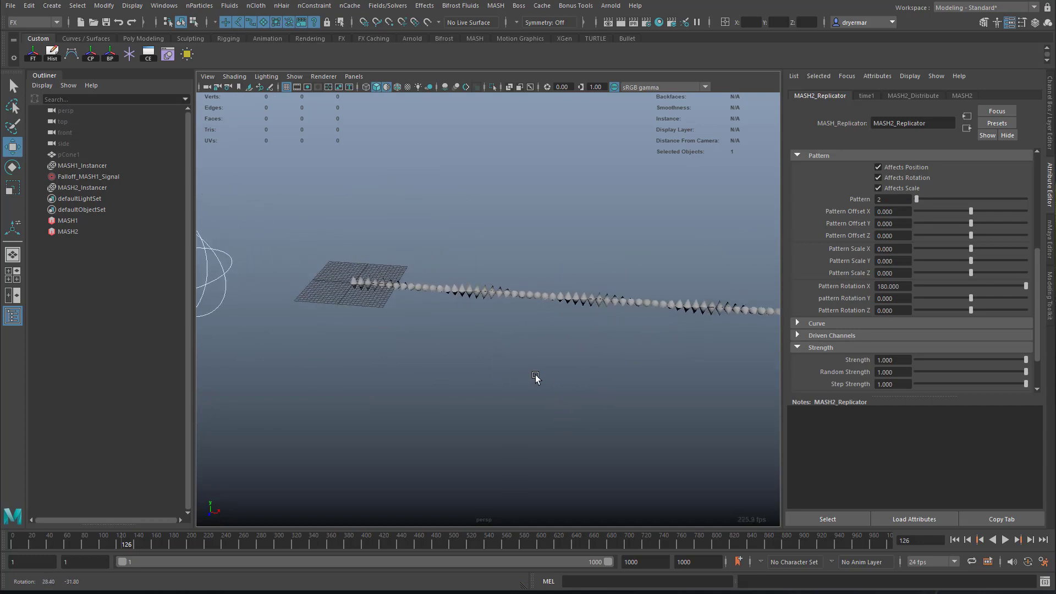
drag(536, 377, 465, 313)
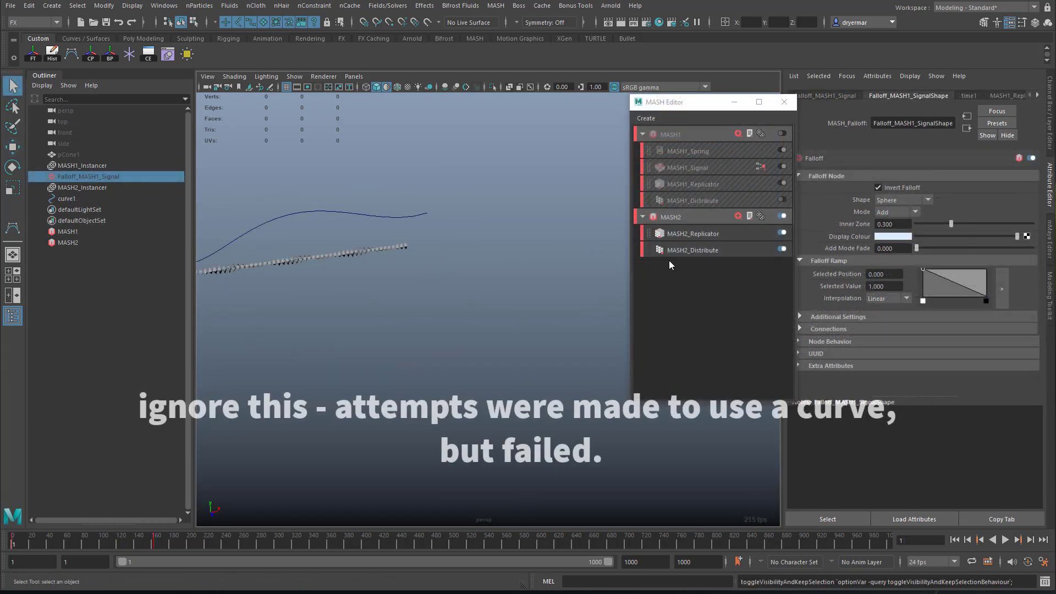
Delete the failed curve, dock the MASH Editor into the left panel and select MASH2_Signal
click(66, 198)
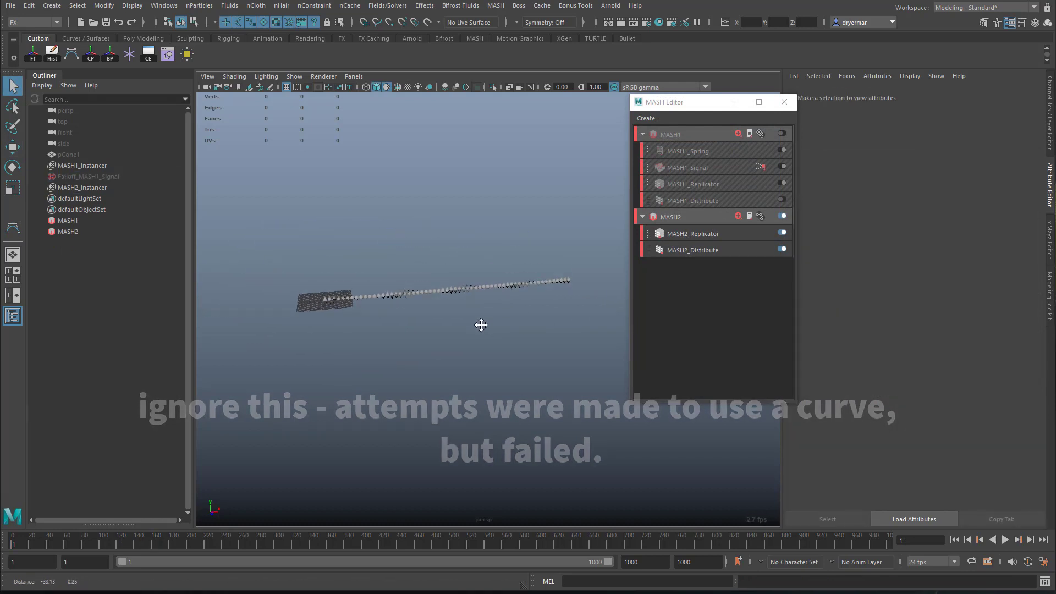
drag(482, 325, 401, 305)
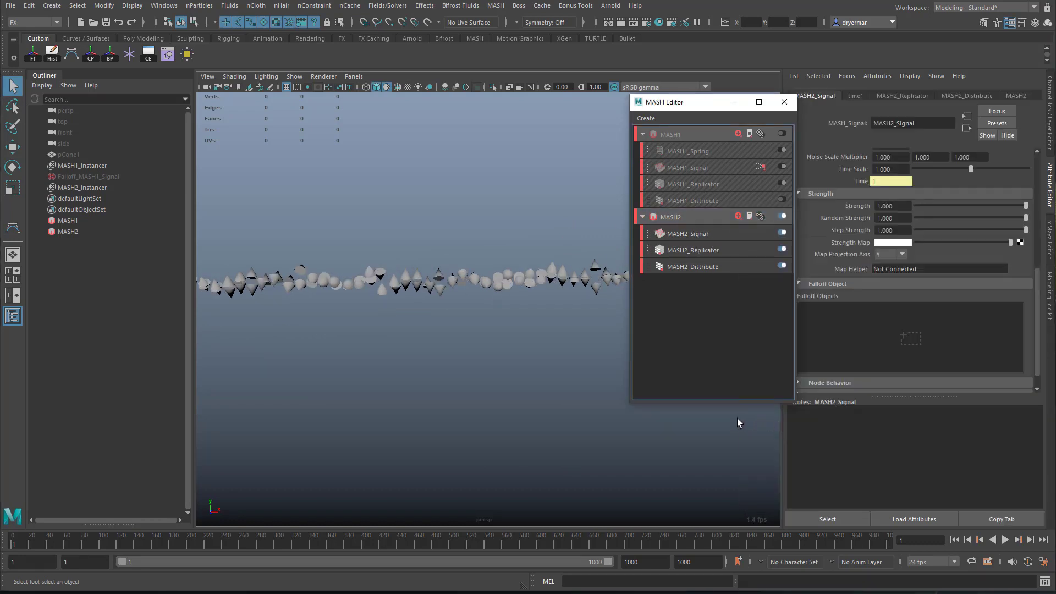
drag(682, 101, 633, 114)
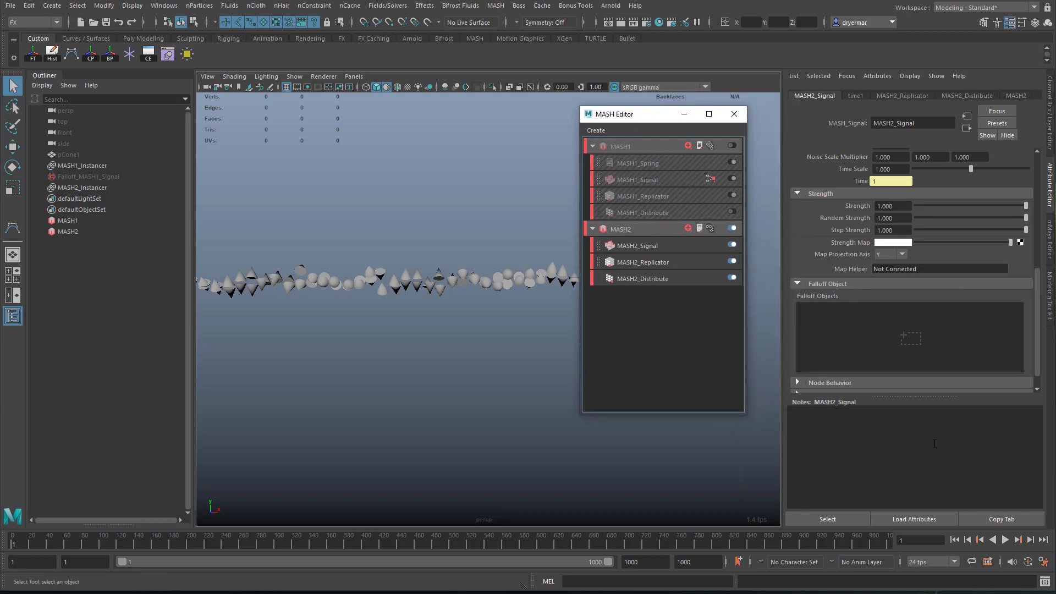
drag(633, 113, 658, 151)
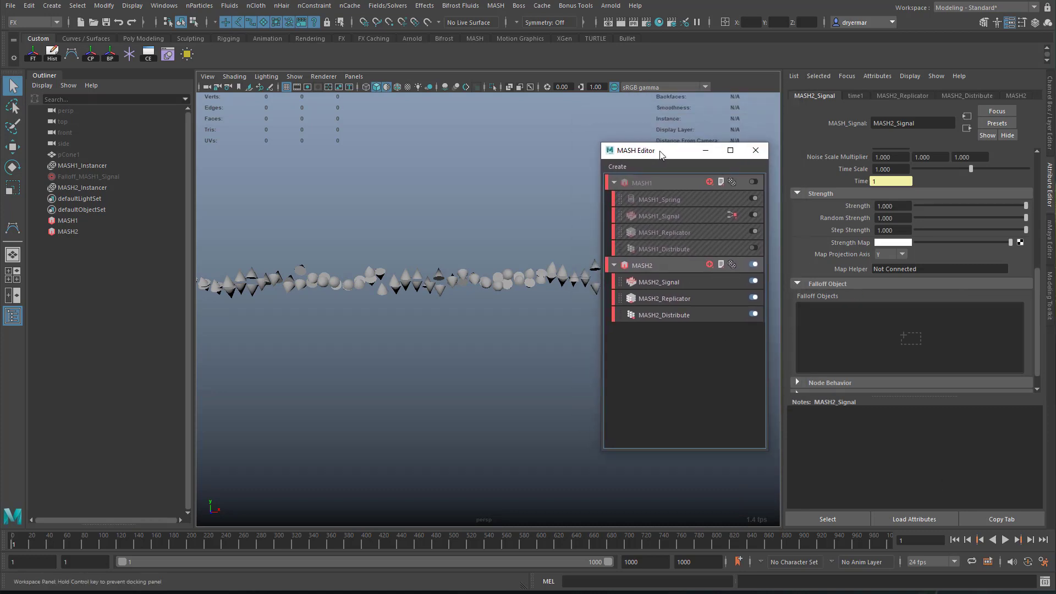
drag(659, 149, 77, 525)
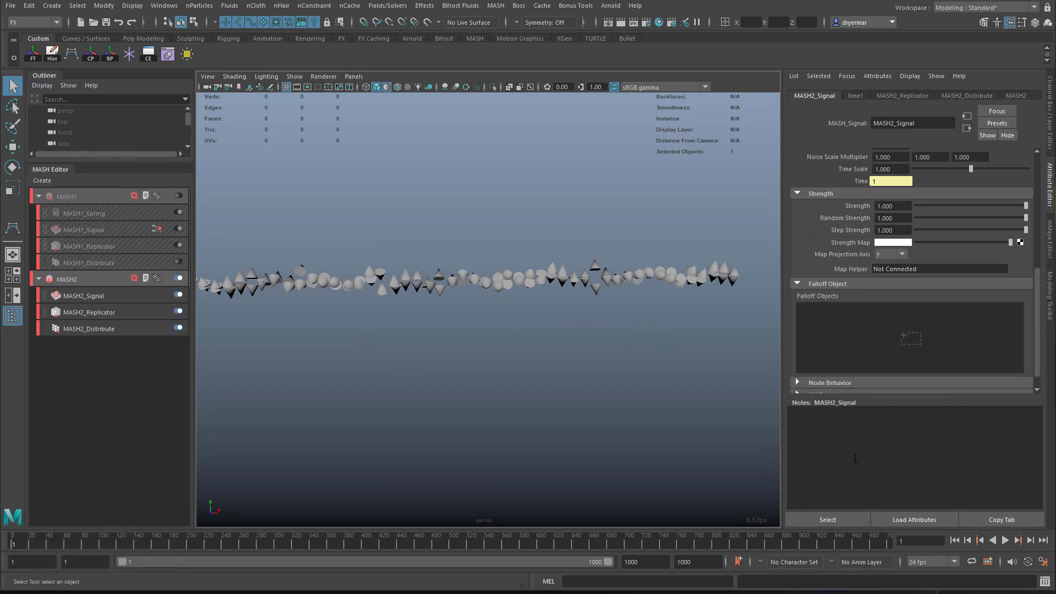
click(1005, 540)
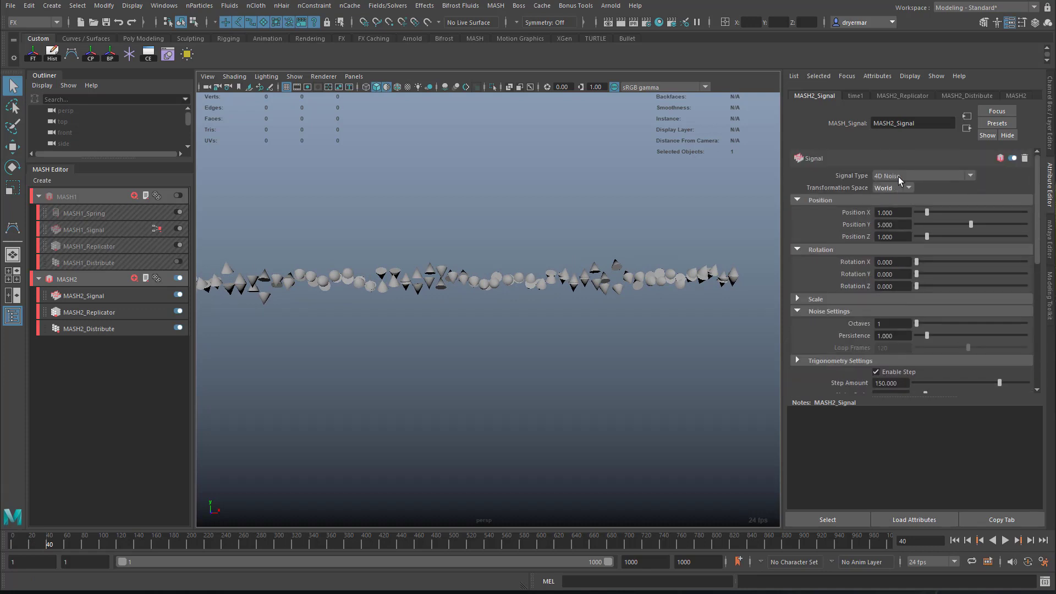
Set the MASH2 signal to local space, keeping 4D Noise as its type
click(893, 187)
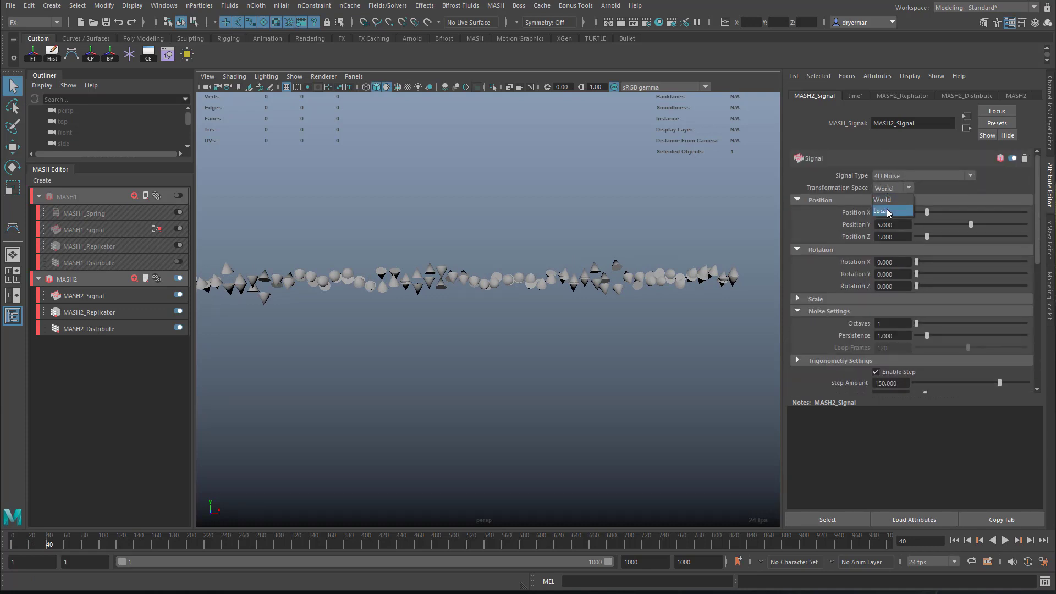
click(882, 210)
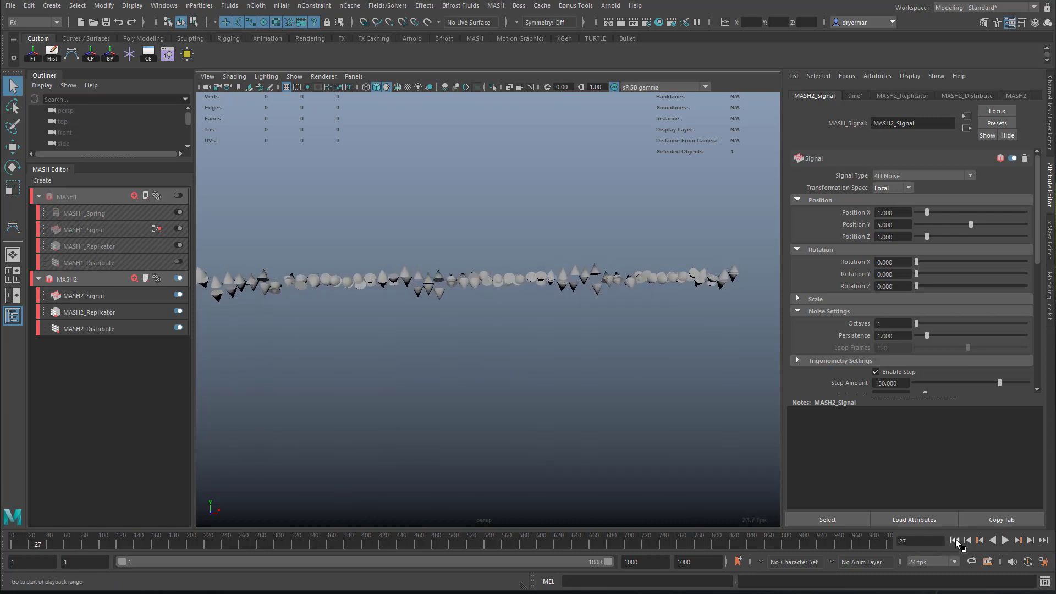
click(921, 174)
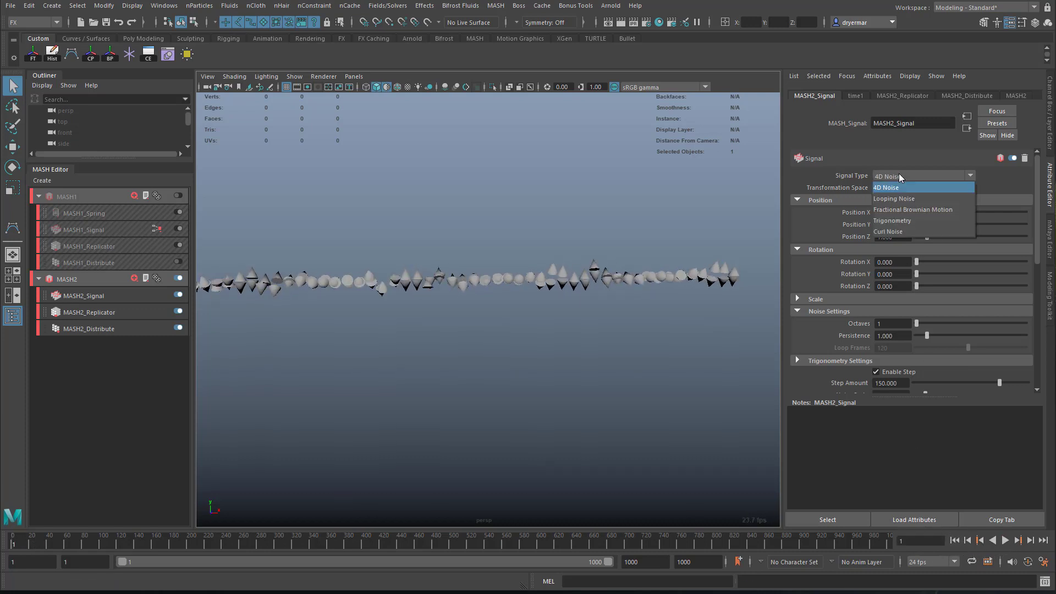
click(885, 187)
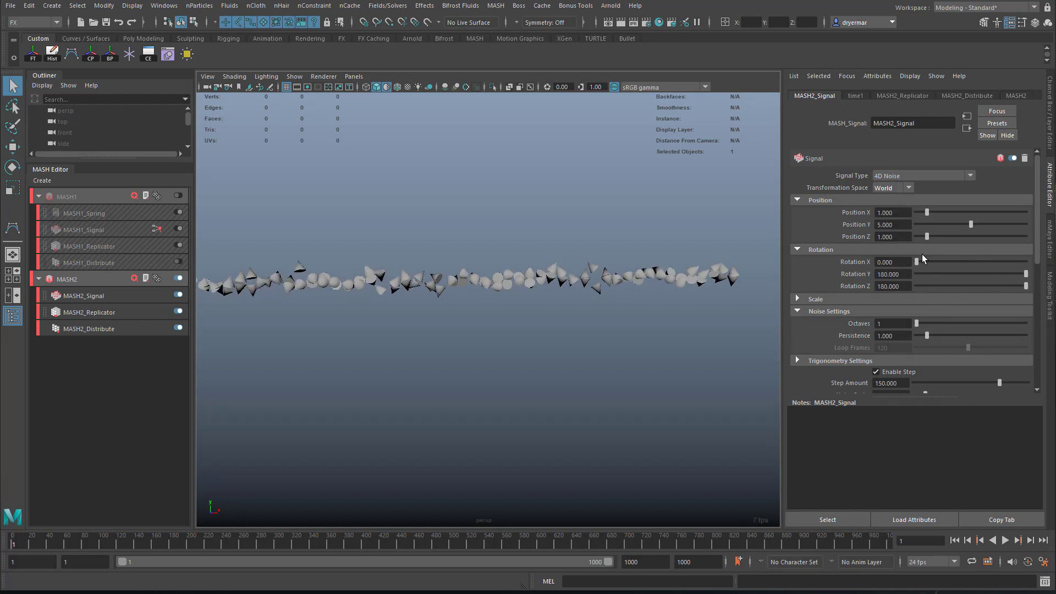
Raise the 4D noise position to 100 on X, Y and Z, scattering the cones widely
scroll(down, 3)
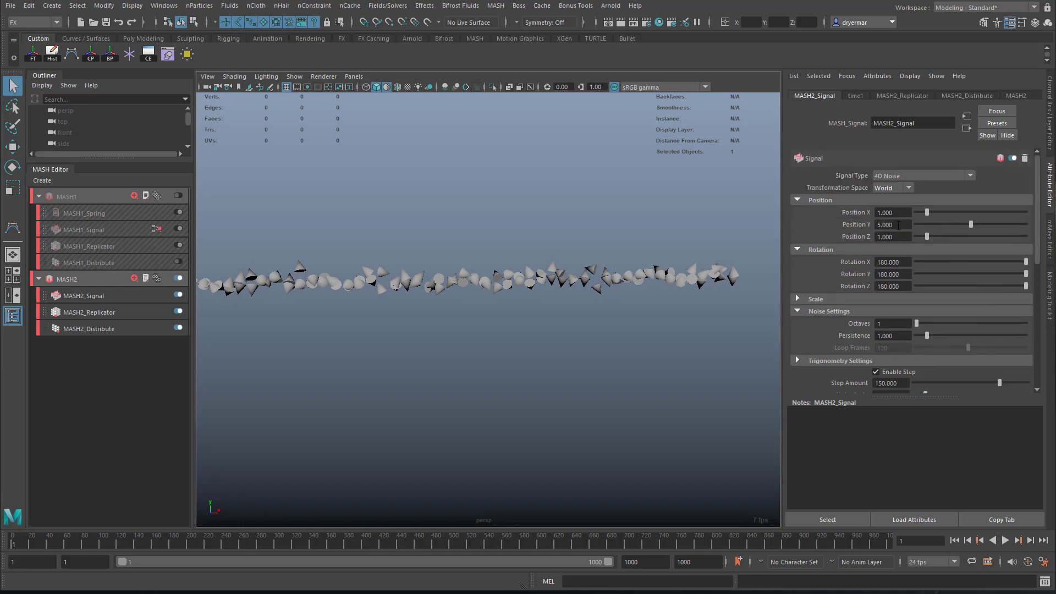
drag(929, 212, 970, 212)
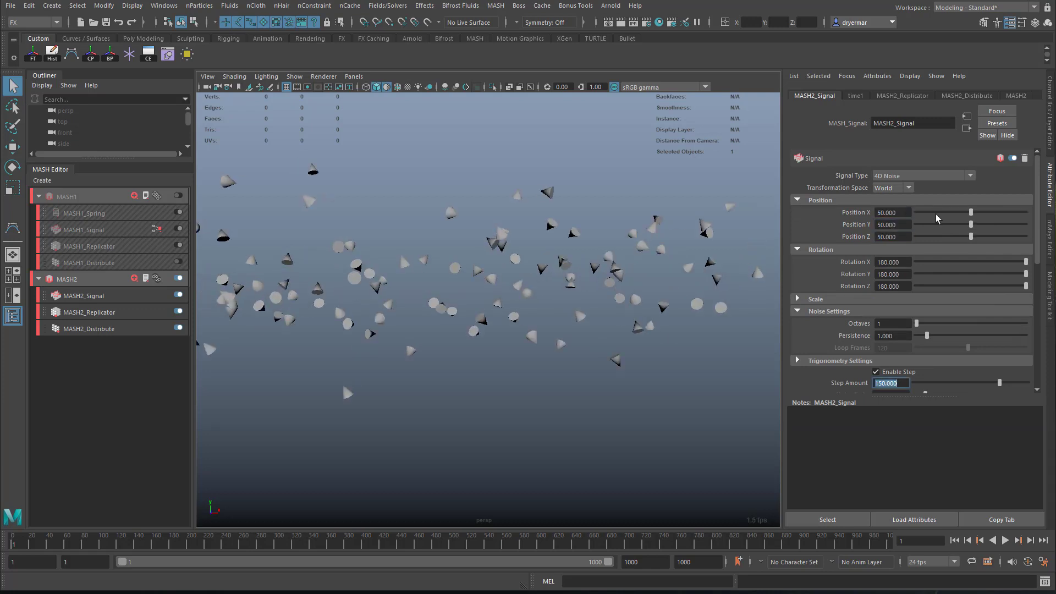
click(892, 212)
text(100.000)
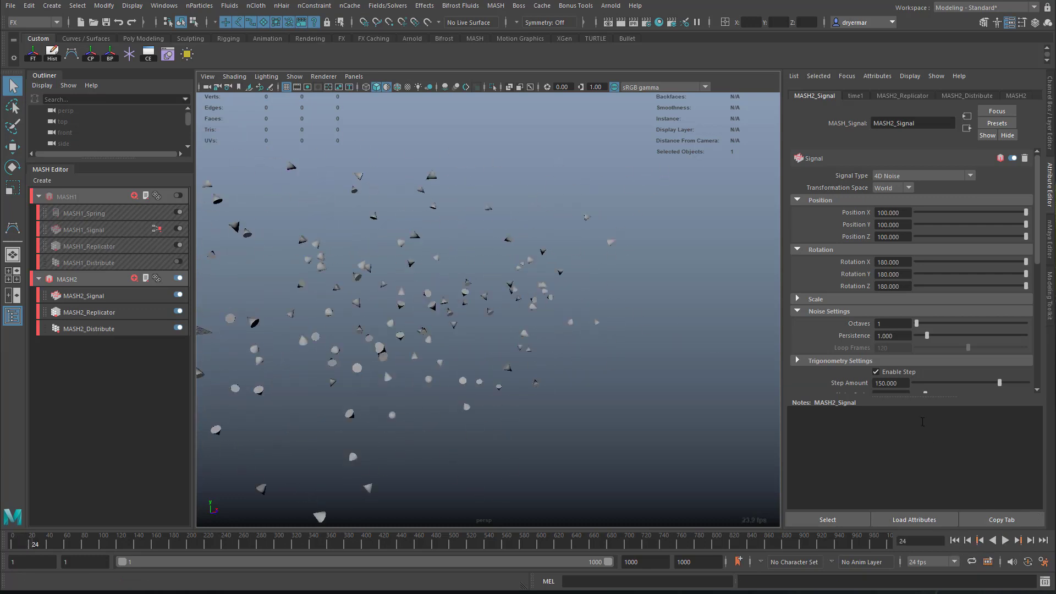
scroll(down, 3)
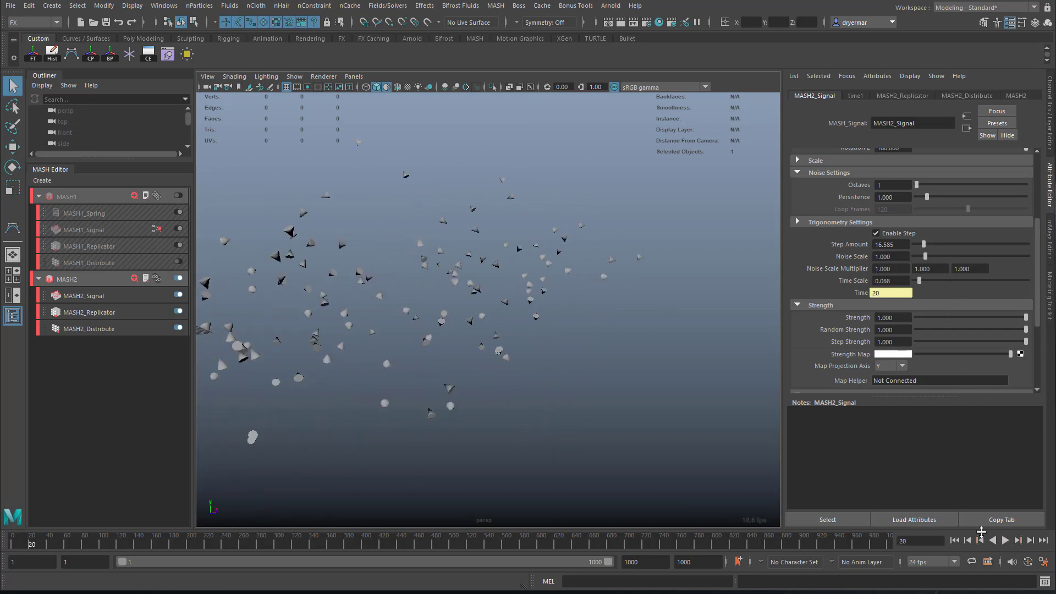
Set Noise Scale to about 1.5 and Time Scale 0.039, replaying the animation to preview the noise
click(1003, 544)
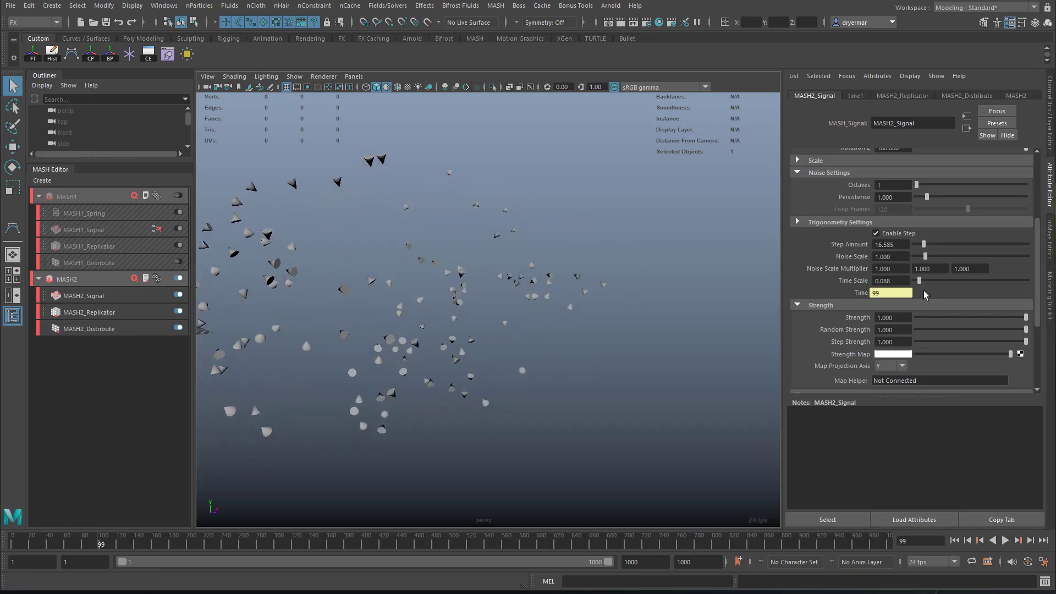
drag(924, 256, 968, 257)
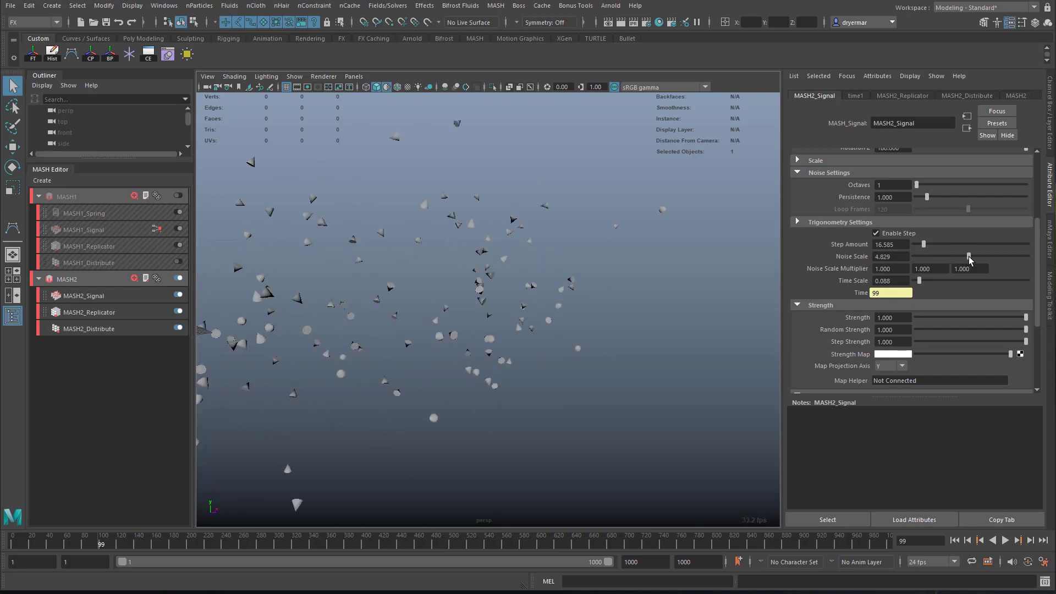
click(1008, 540)
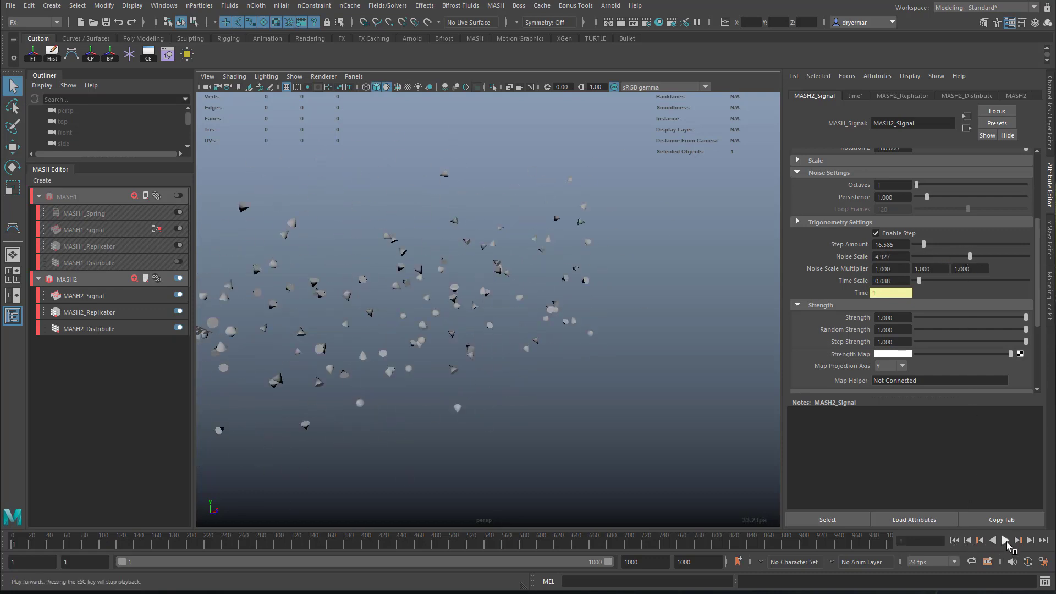
click(1005, 541)
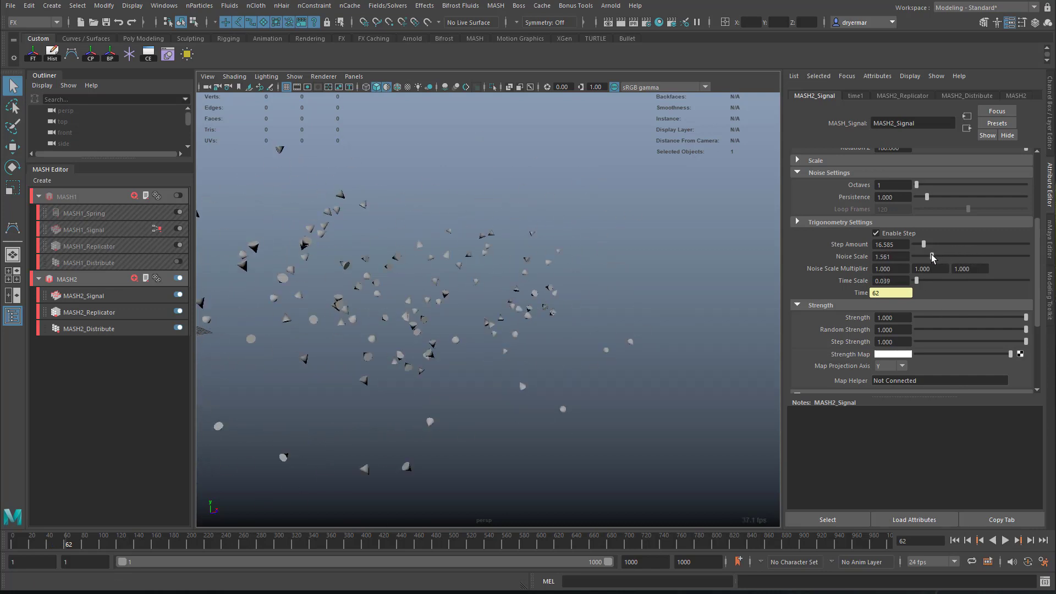
click(1012, 543)
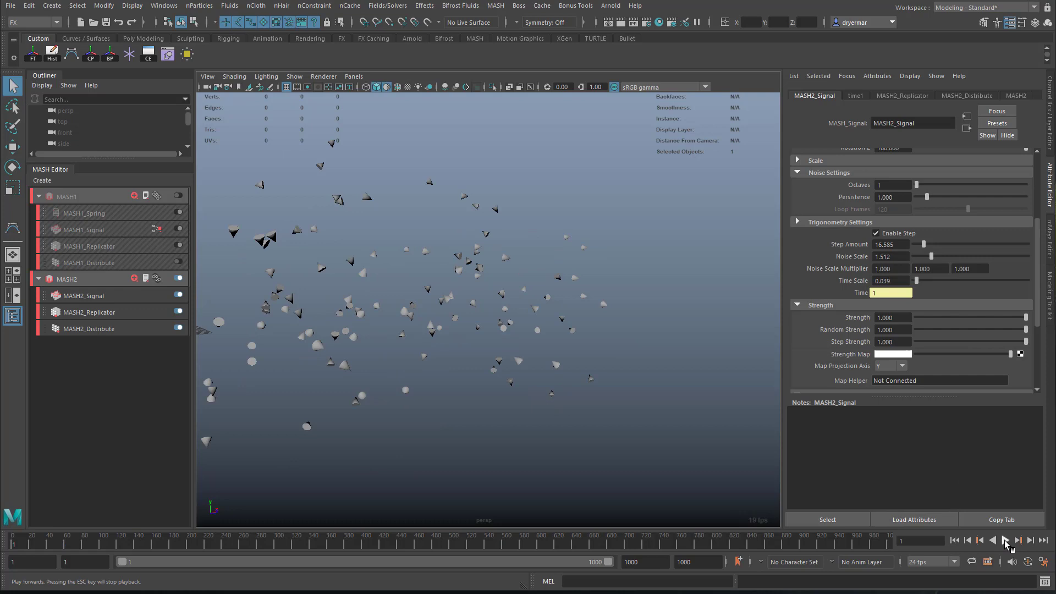
click(1004, 541)
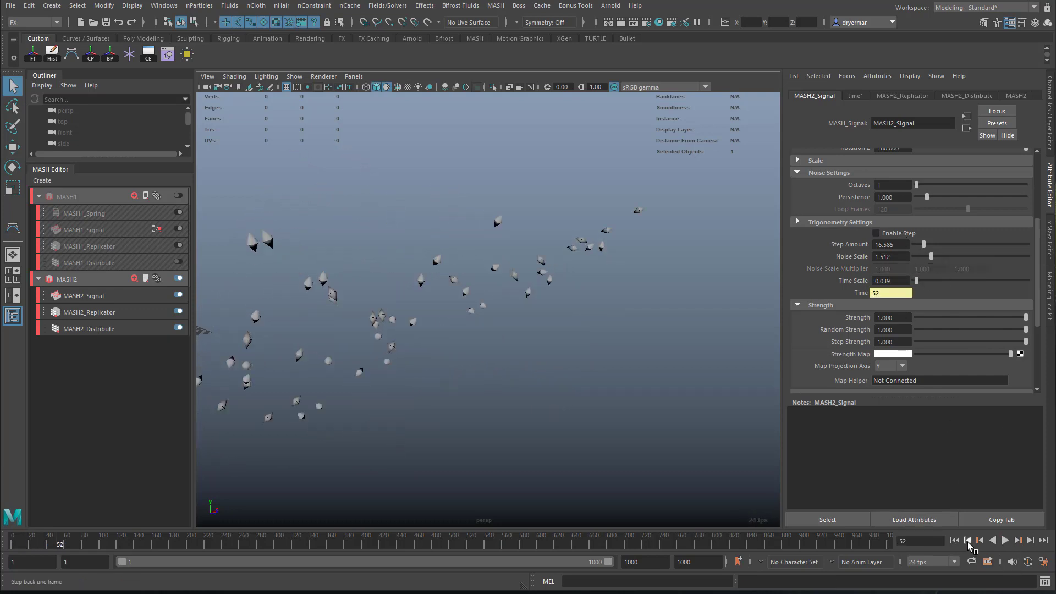
click(1003, 540)
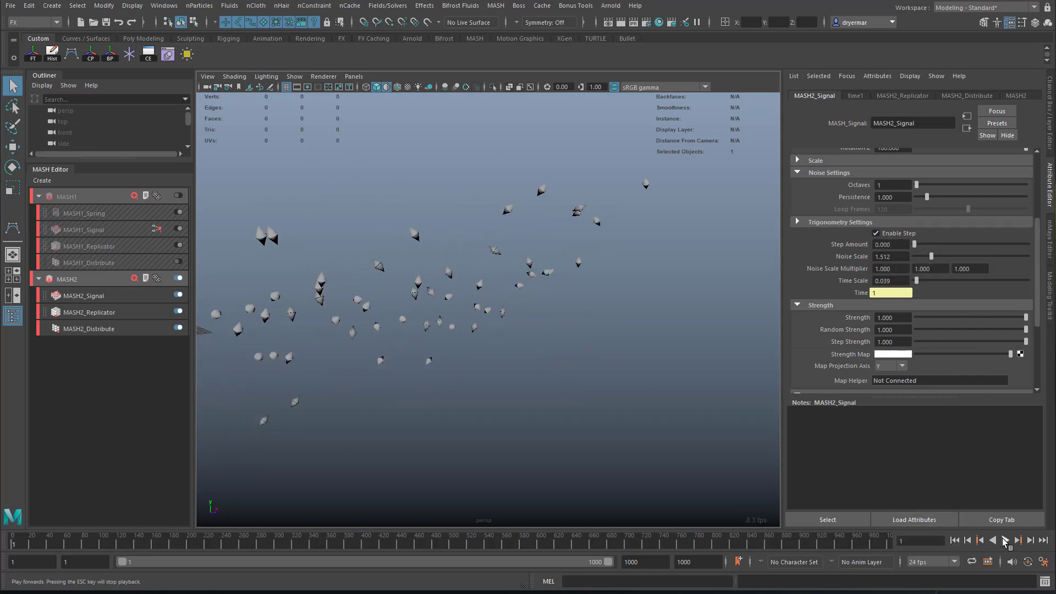
click(1004, 541)
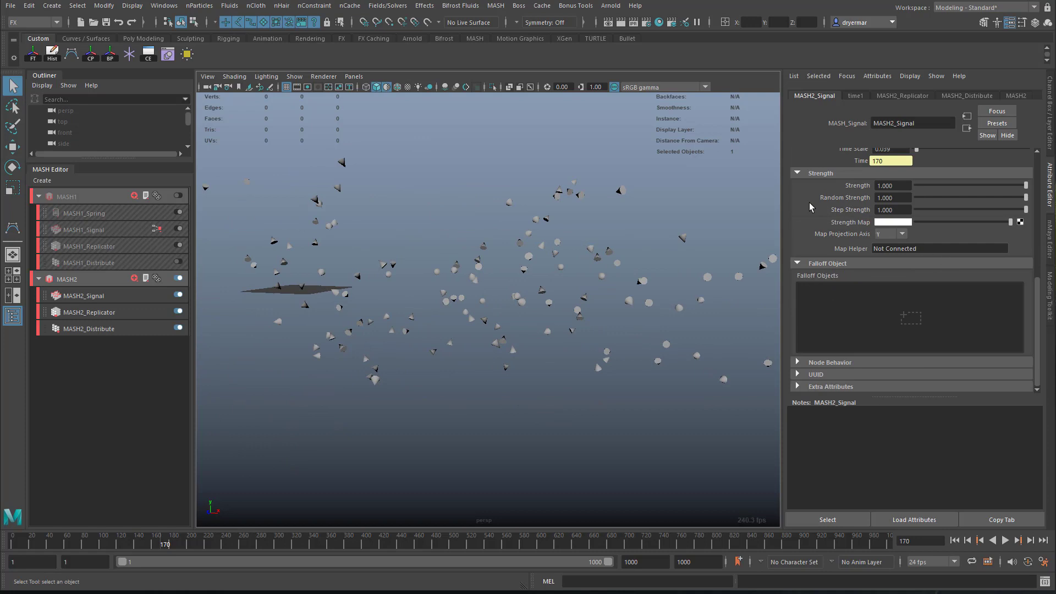
drag(1026, 197, 1021, 196)
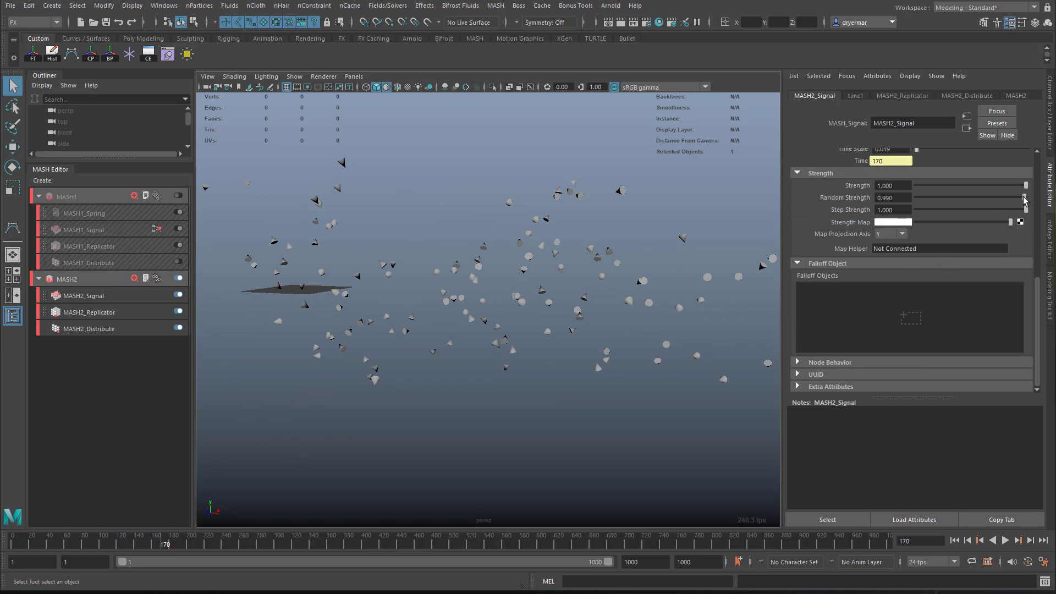
drag(1024, 197, 933, 197)
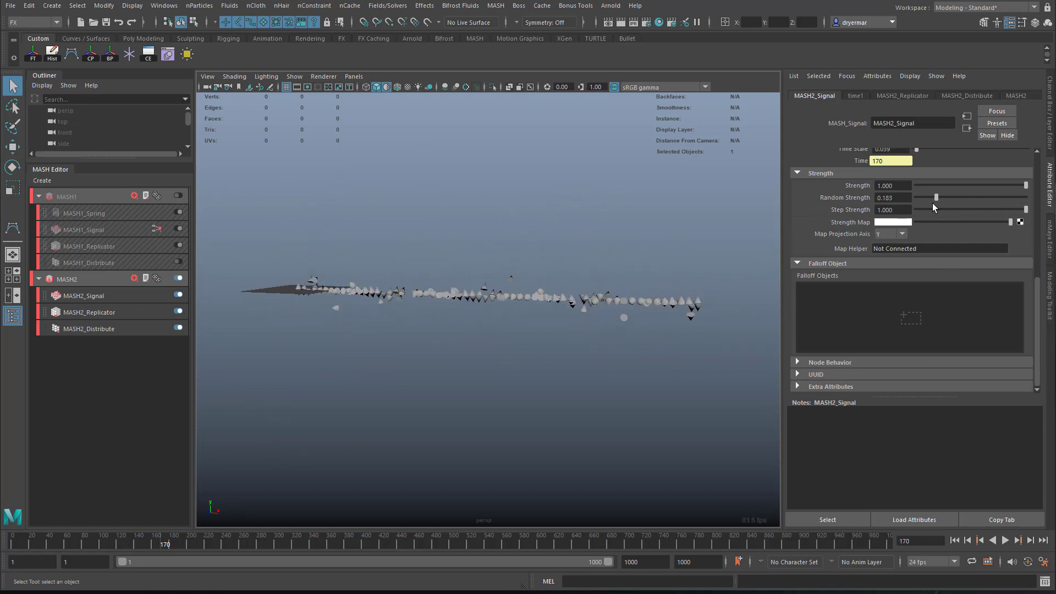
drag(932, 198, 1026, 198)
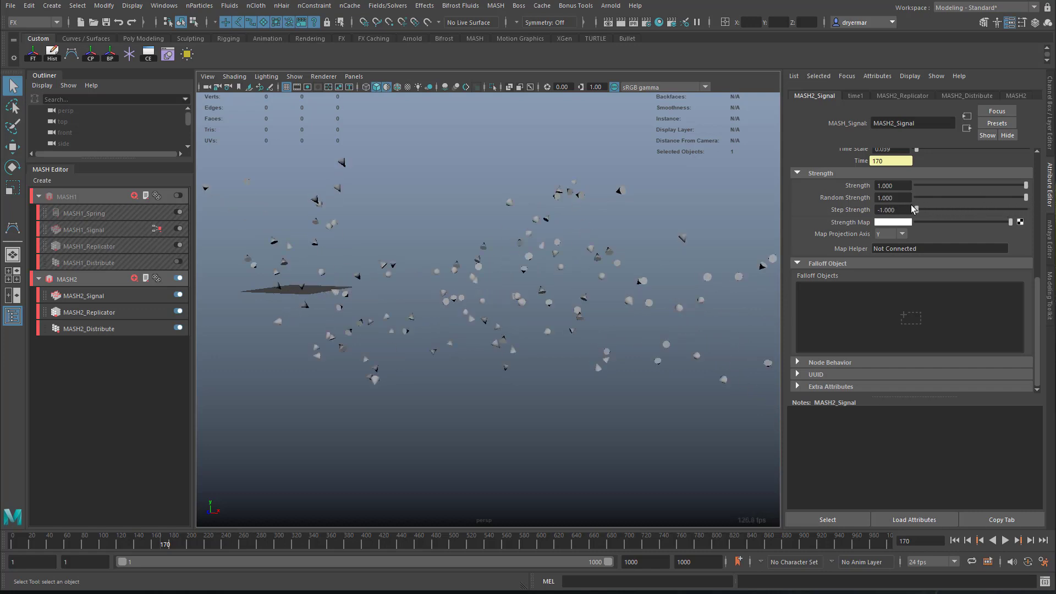
drag(913, 209, 1023, 209)
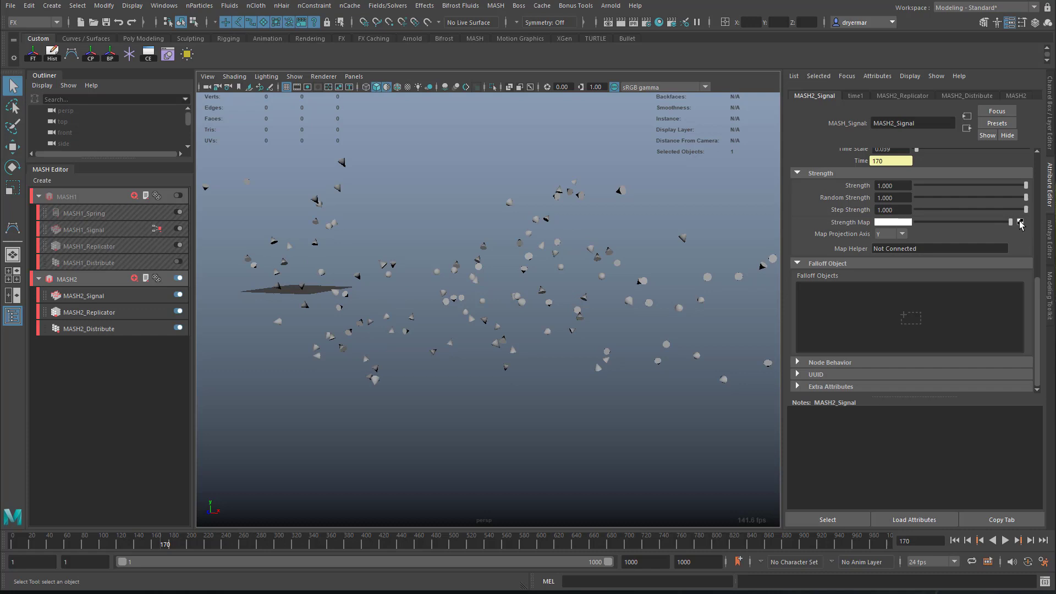
drag(1025, 209, 1000, 209)
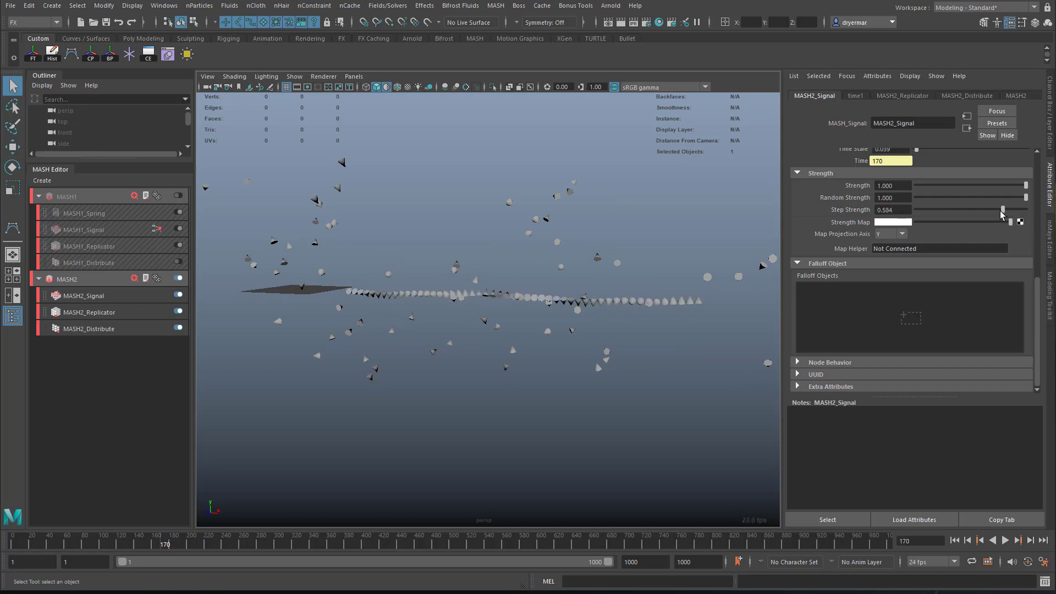
drag(1001, 209, 973, 209)
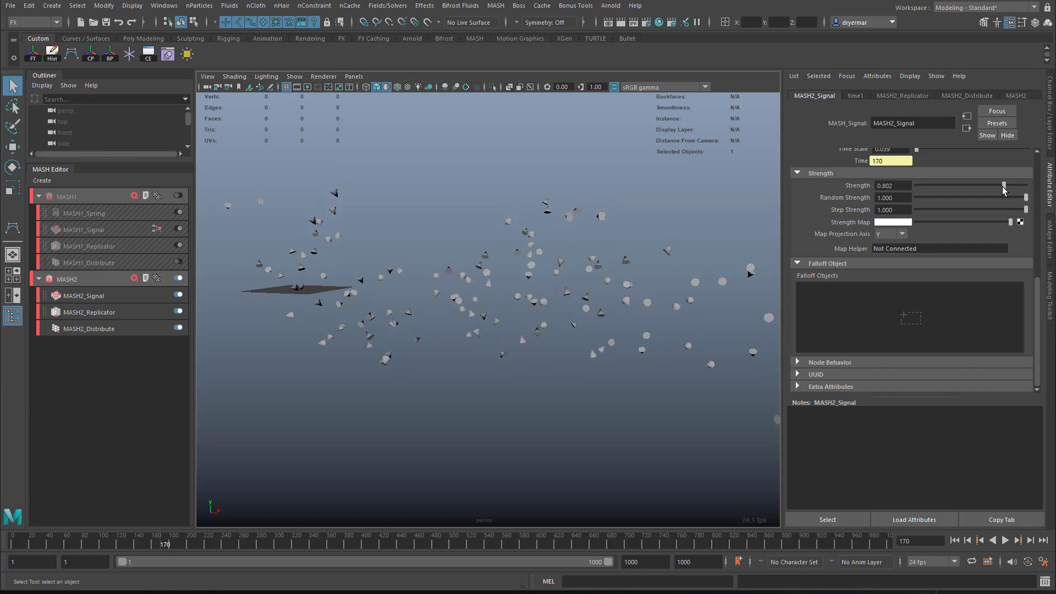
drag(1003, 184, 926, 184)
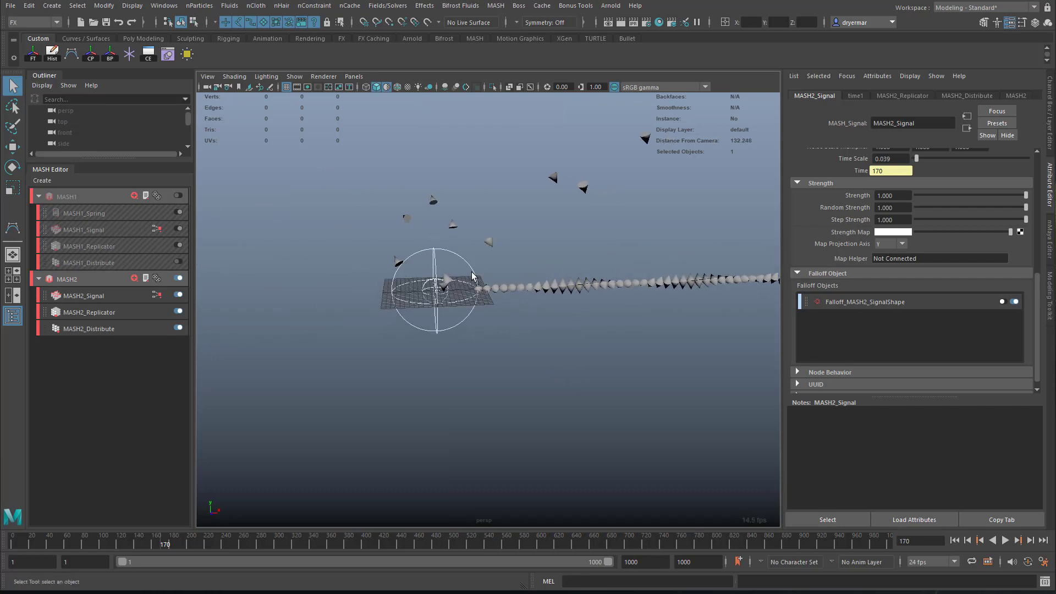
Slide the falloff sphere along the filament and show Falloff_MASH2_SignalShape's settings
drag(444, 286, 481, 290)
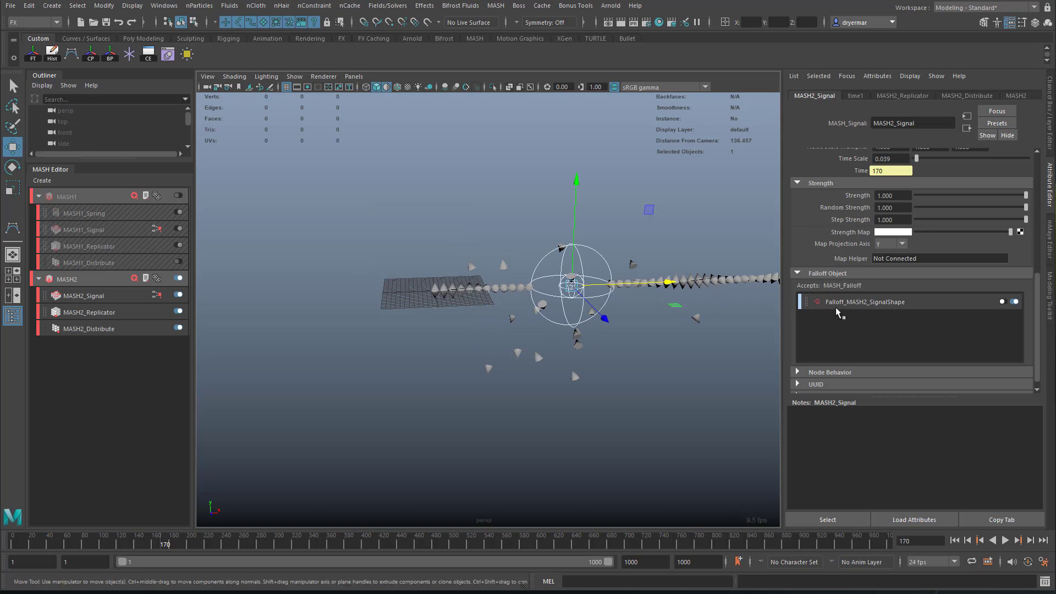
mouse_move(882, 312)
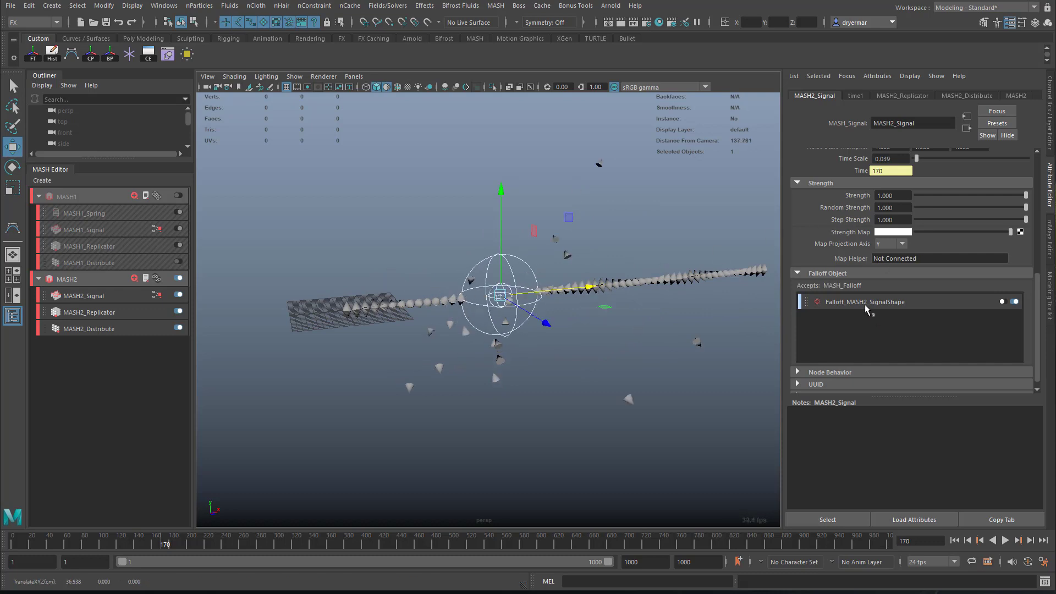
click(865, 301)
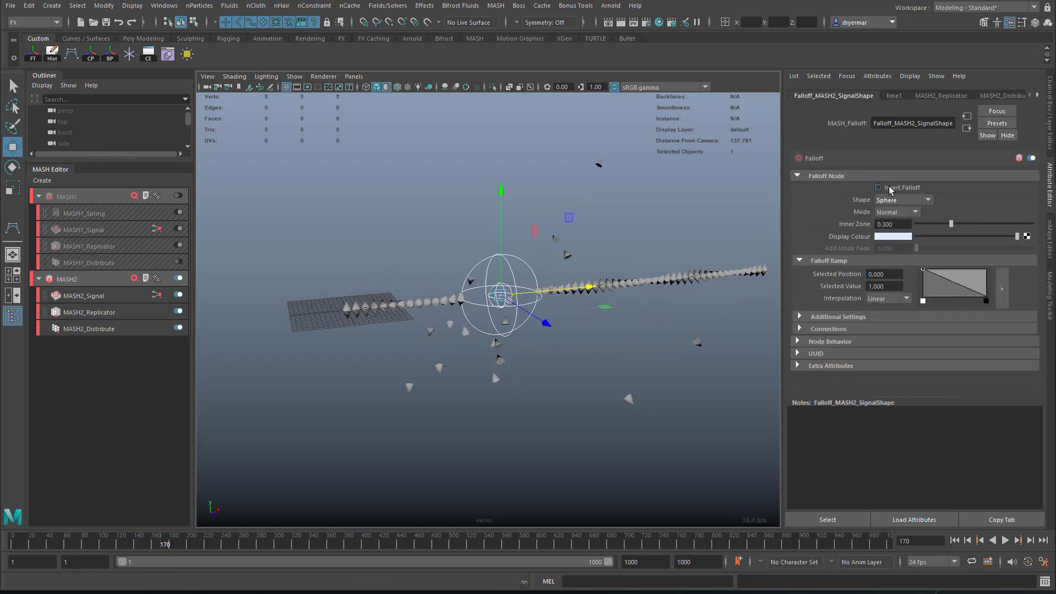
Enable Invert Falloff and begin moving and enlarging the sphere along the filament
click(877, 187)
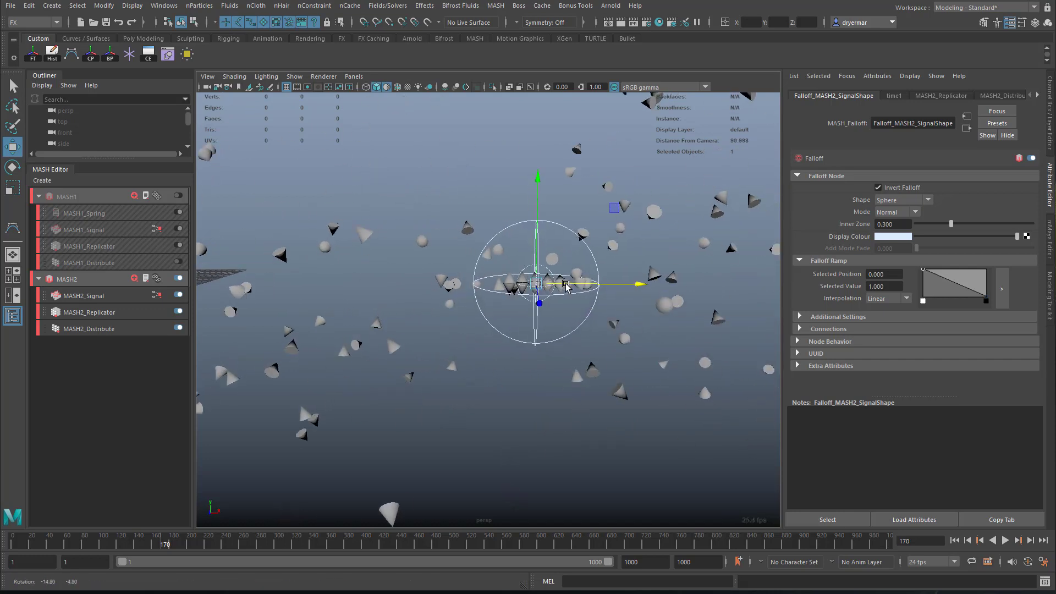
drag(637, 284, 572, 276)
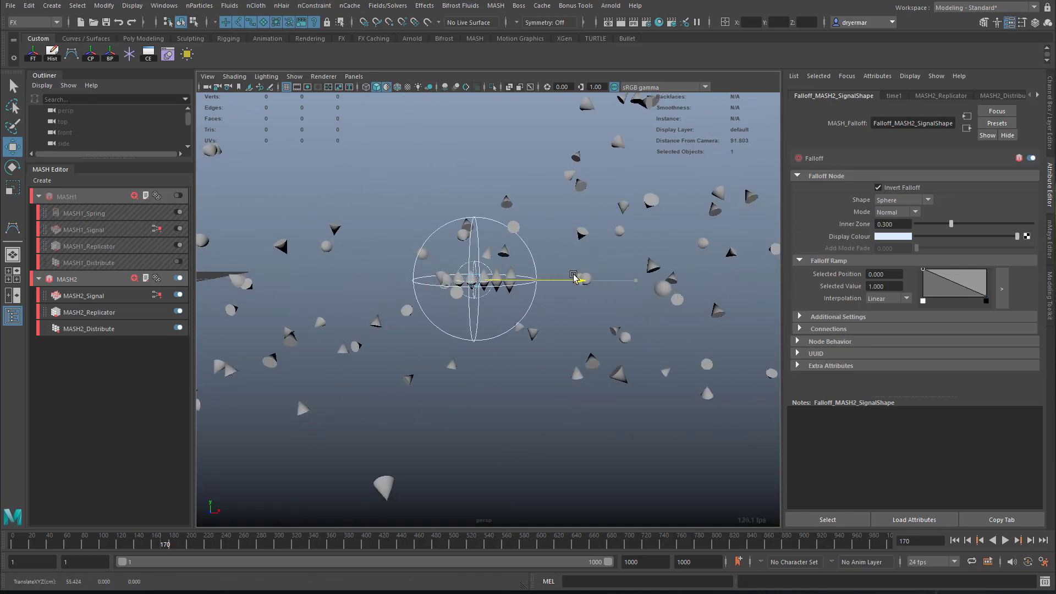
drag(572, 276, 583, 307)
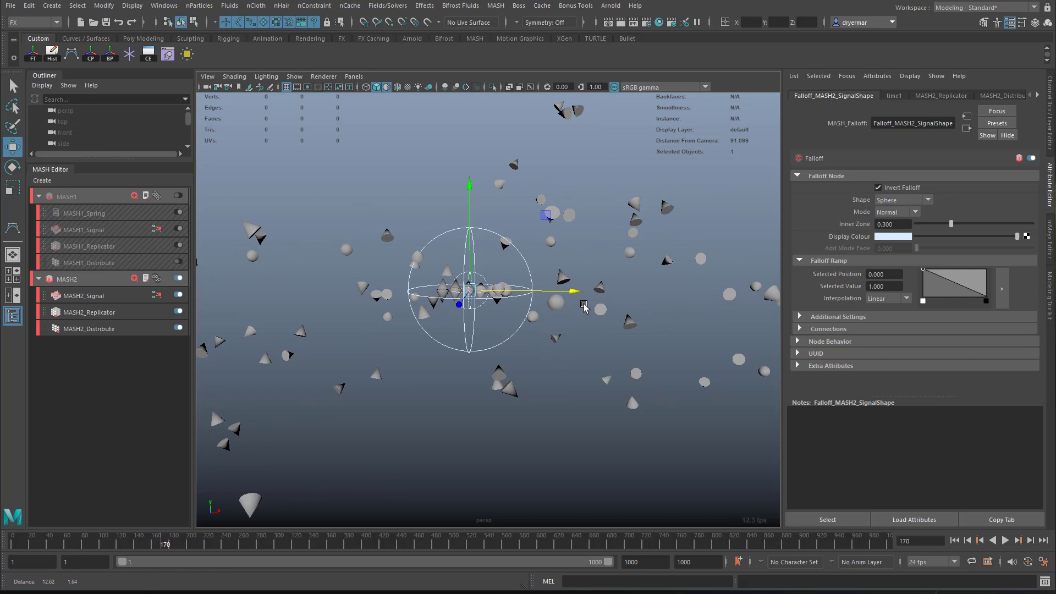
drag(575, 289, 634, 292)
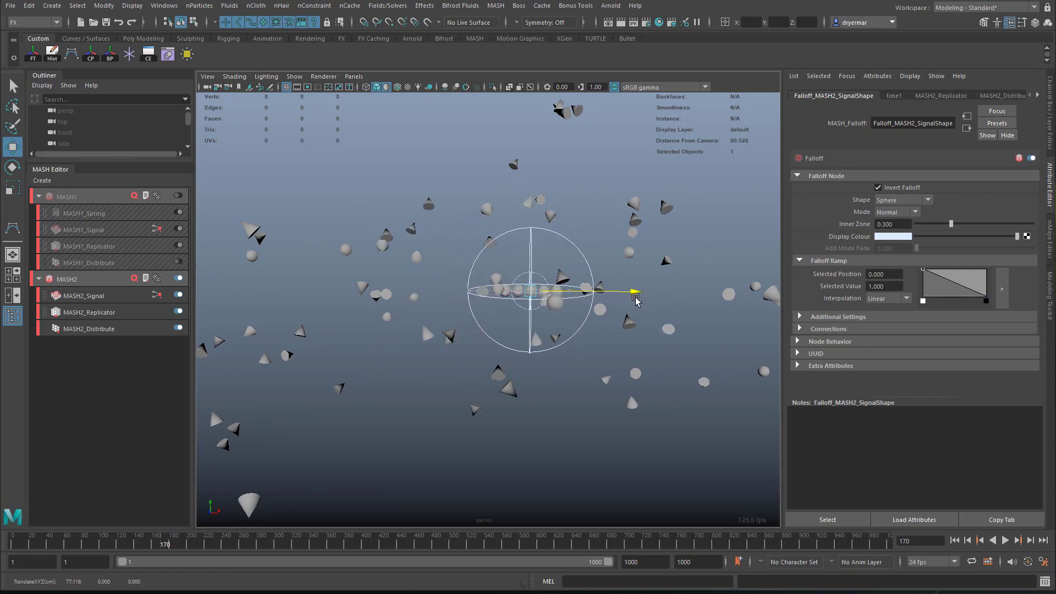
drag(637, 292, 599, 305)
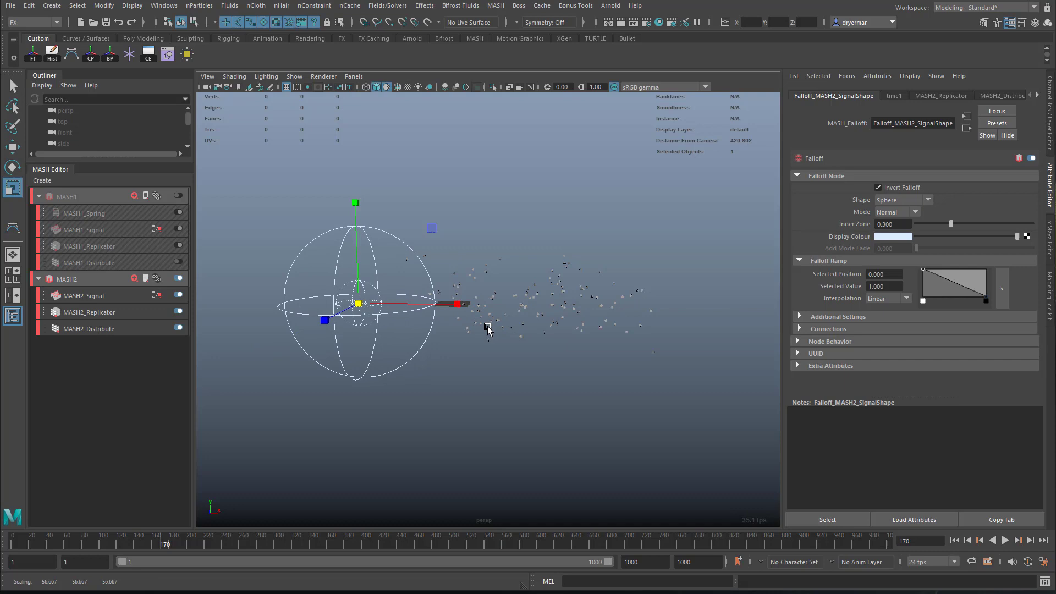
Position the enlarged falloff sphere over the filament so inner cones stay in line
drag(457, 303, 529, 307)
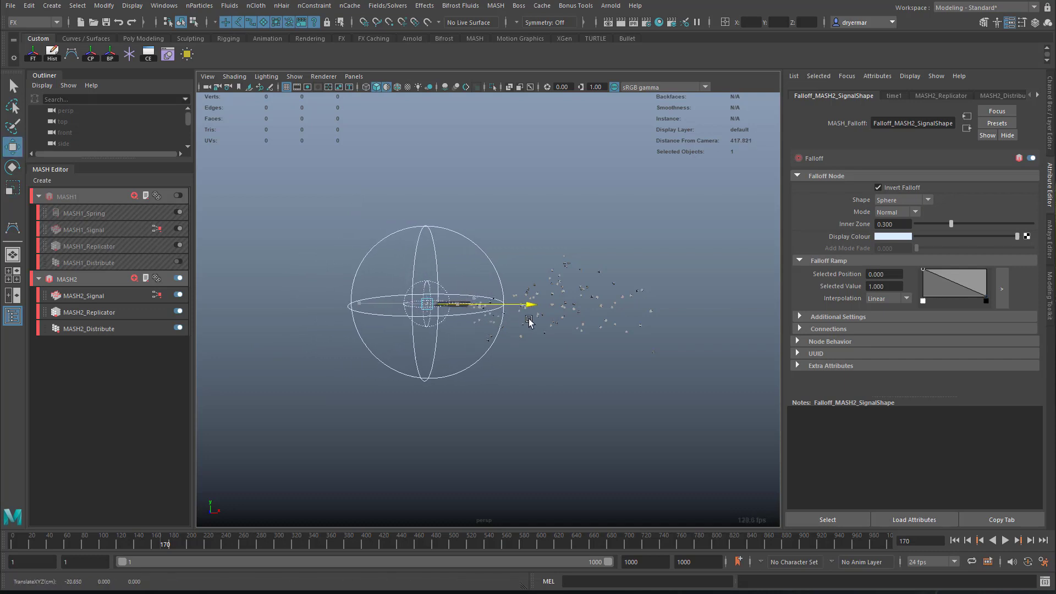
drag(529, 319, 641, 341)
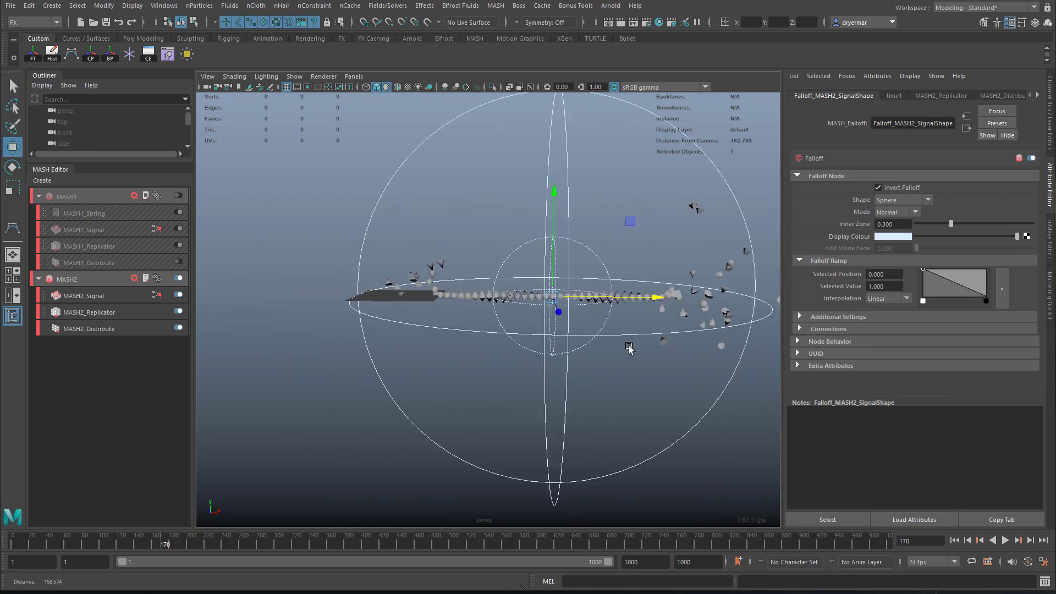
scroll(down, 3)
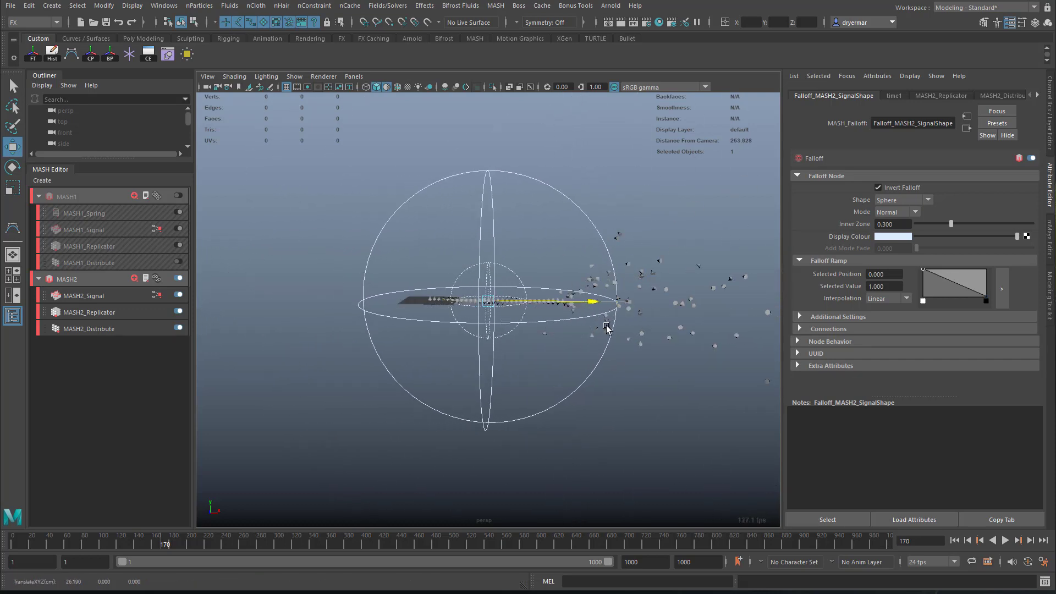
drag(606, 301, 421, 312)
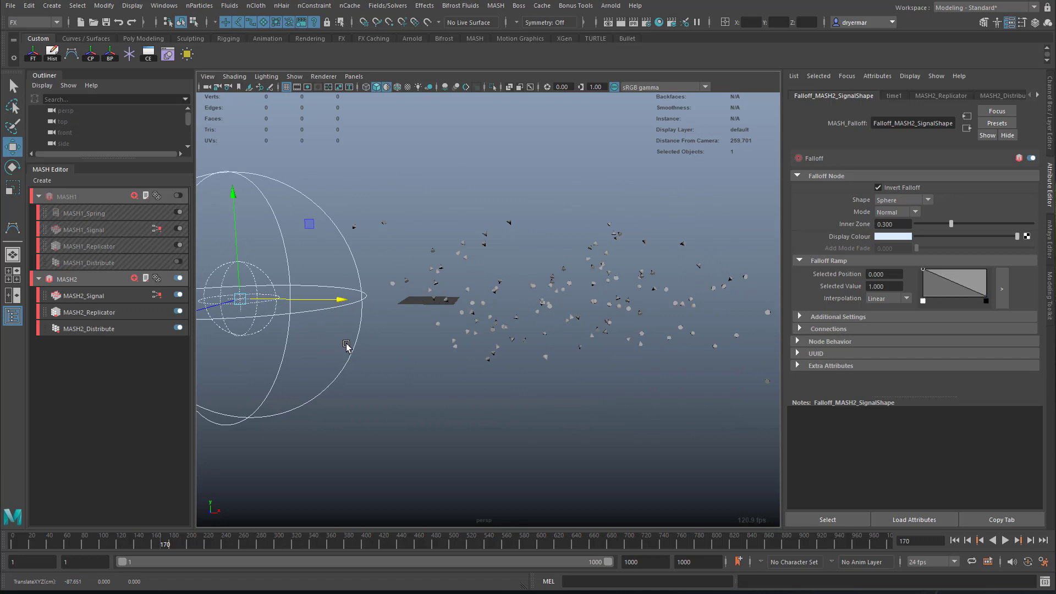
mouse_move(867, 224)
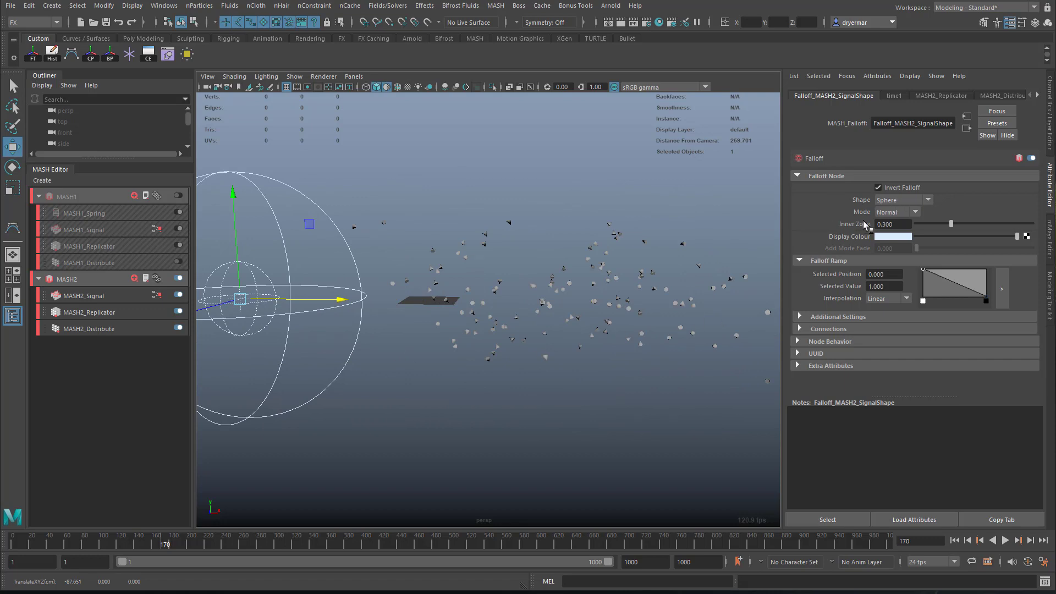
mouse_move(861, 216)
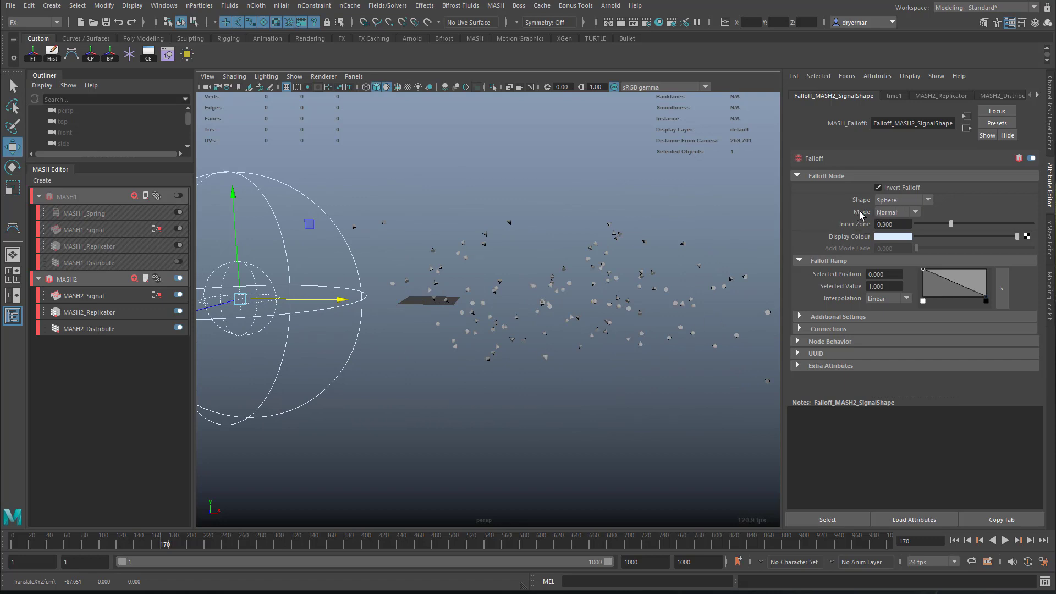
Switch the falloff node's Mode from Normal to Add and pull back to view the scene
click(896, 213)
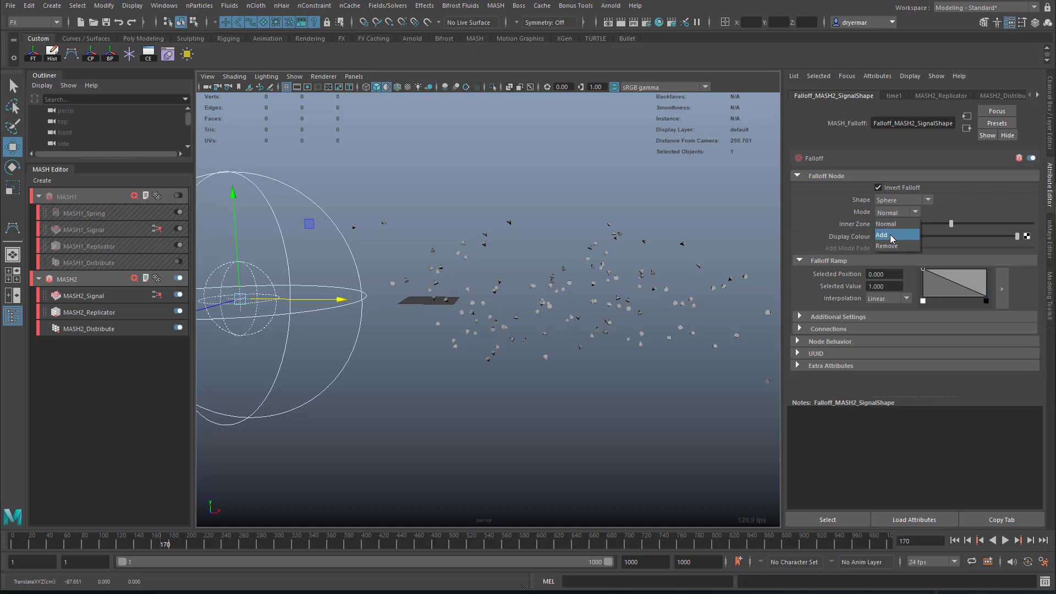
click(881, 234)
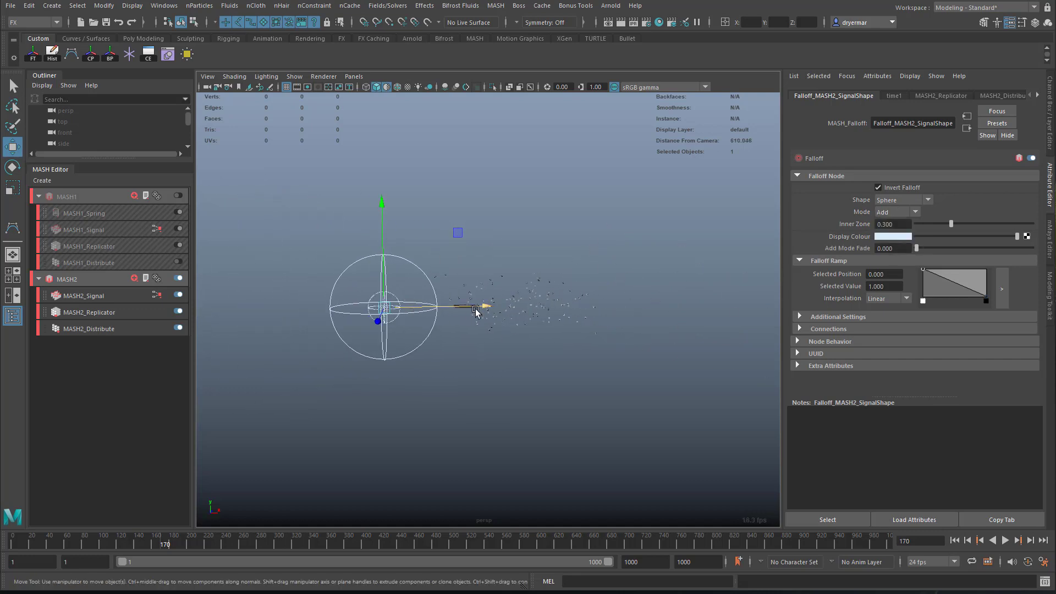
drag(475, 313, 724, 303)
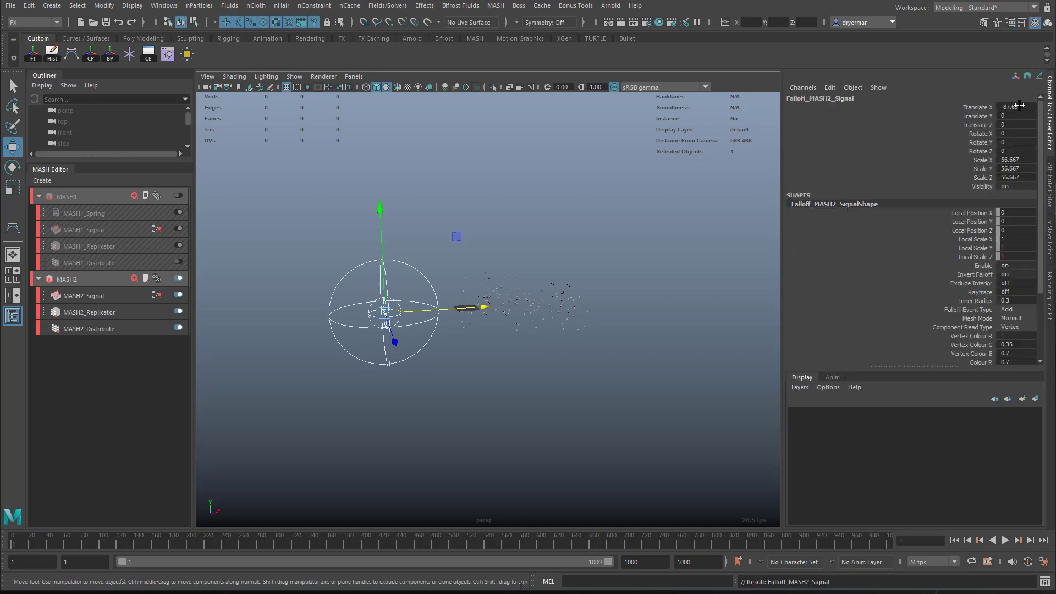
Key Falloff_MASH2_Signal's Translate X at frames 1 and 100 so it travels along X
click(370, 315)
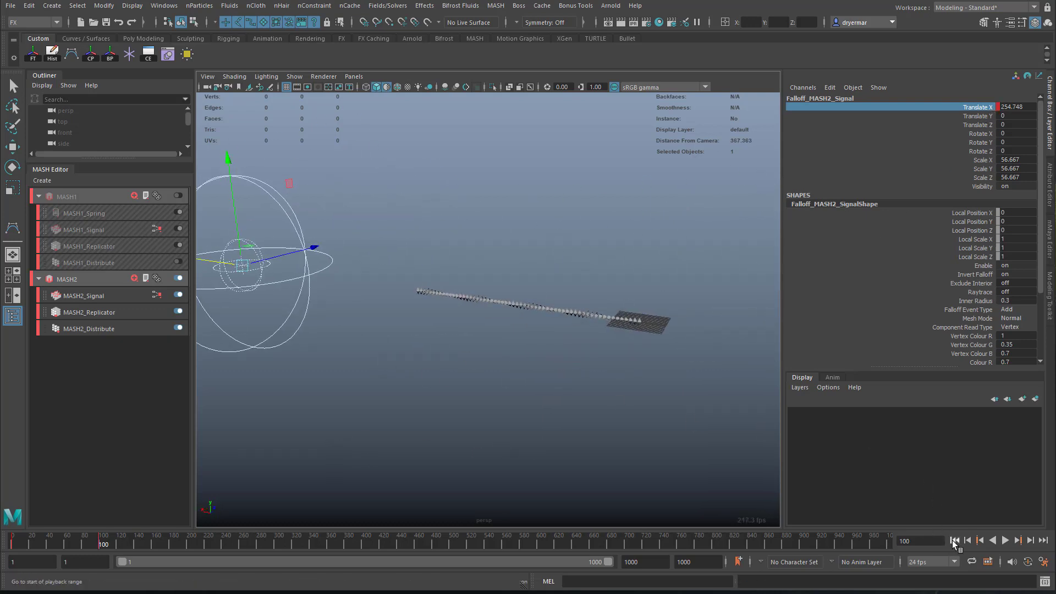
click(1005, 540)
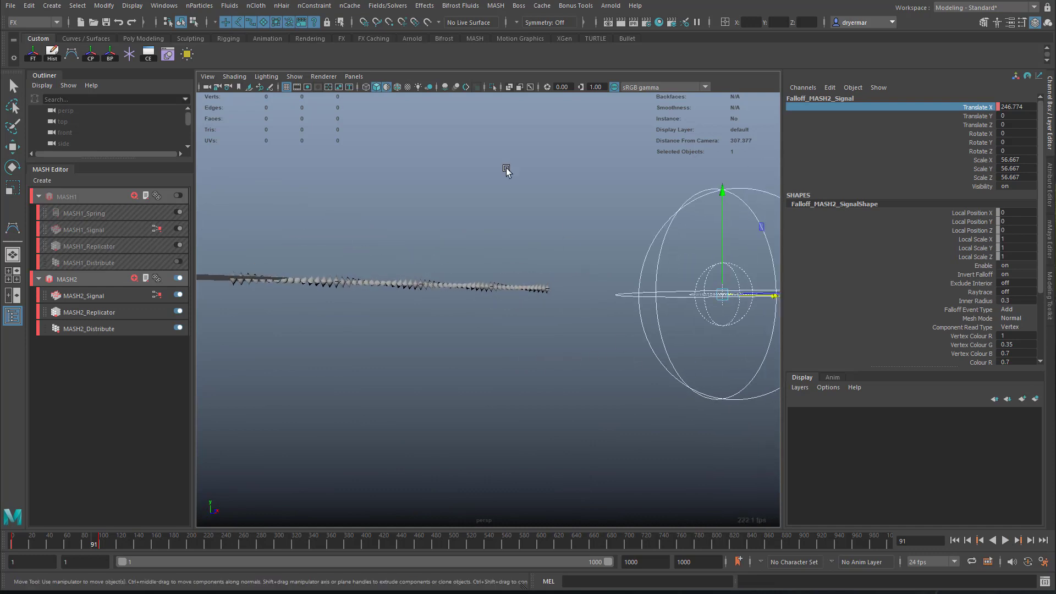
drag(506, 169, 535, 316)
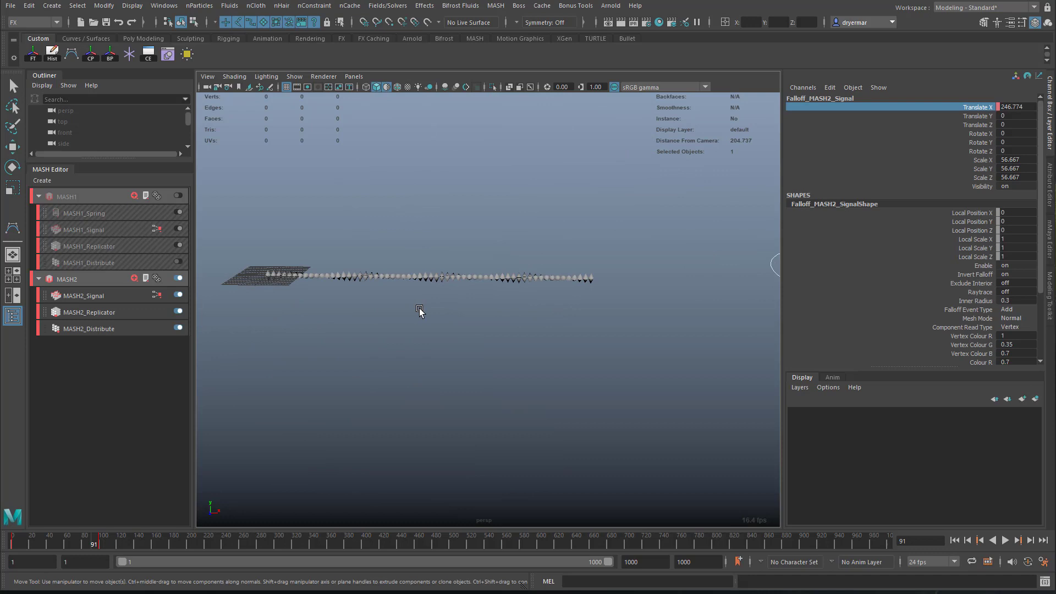
mouse_move(539, 237)
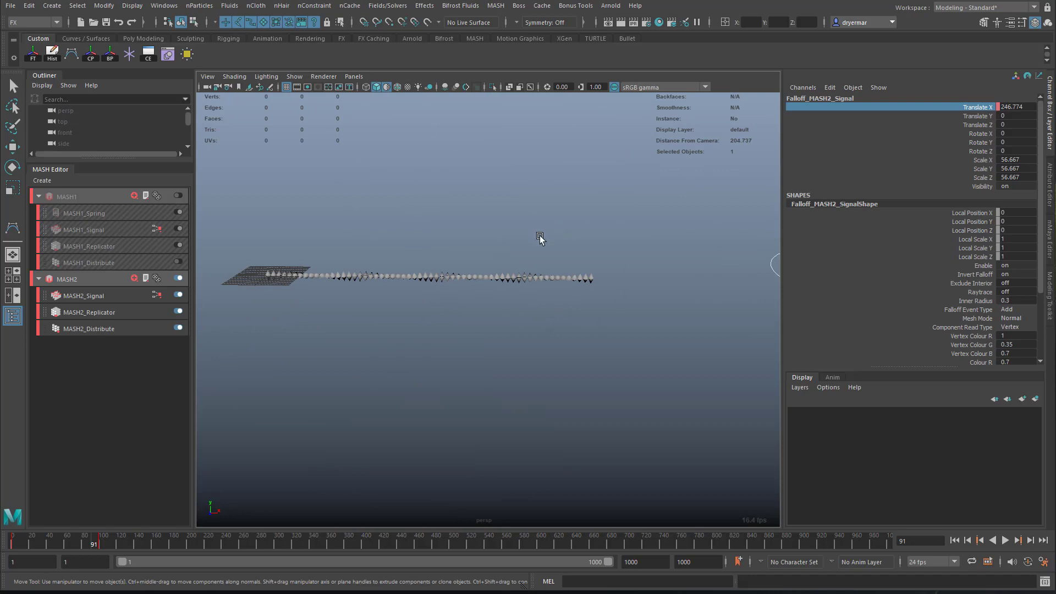
mouse_move(598, 275)
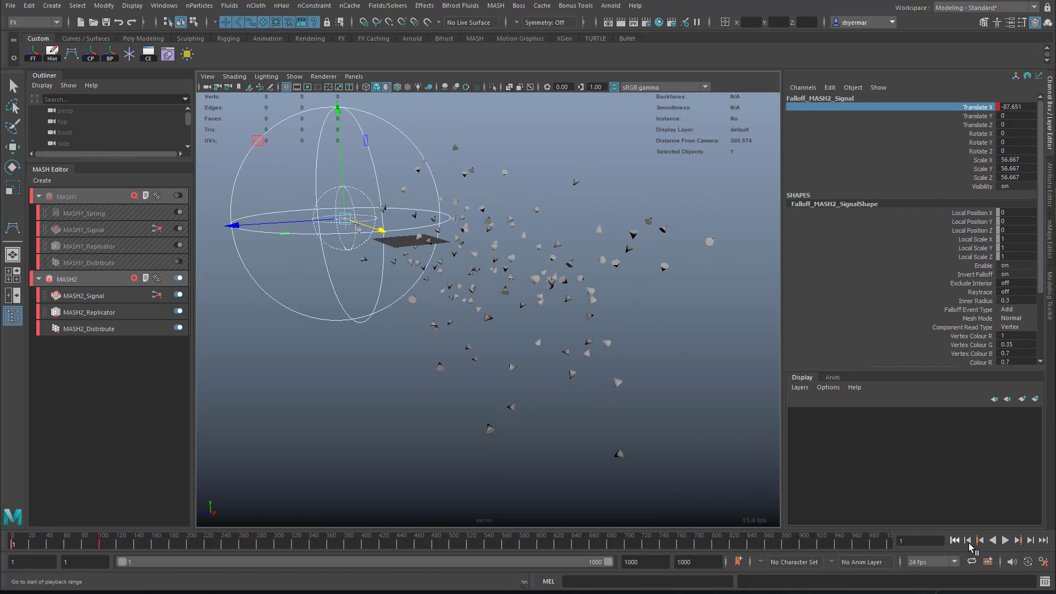
Rewind to frame 1 and play to watch the falloff gather the pieces into a filament
click(1006, 539)
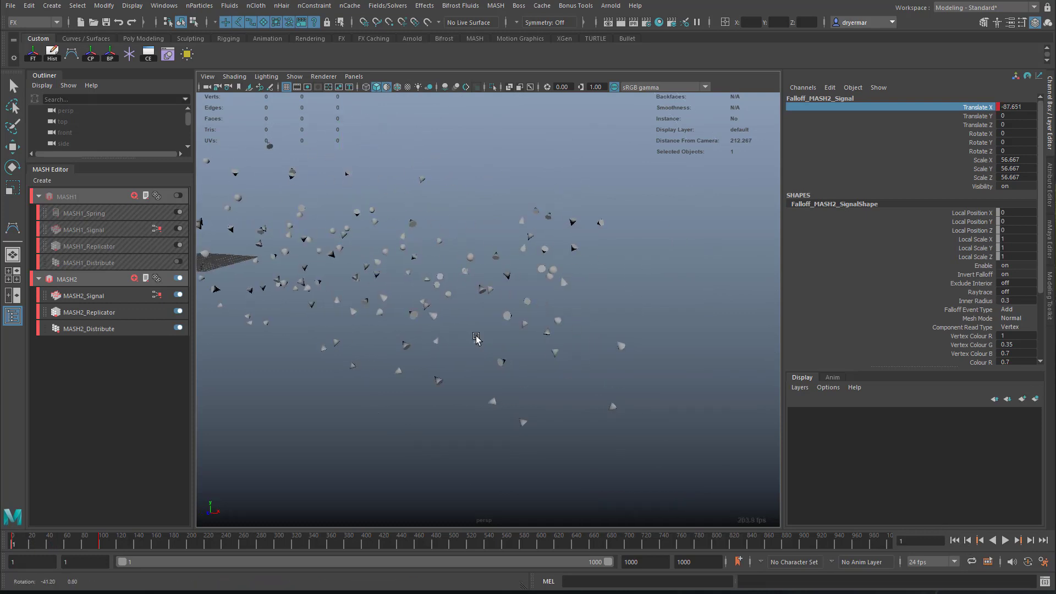
drag(476, 339, 514, 271)
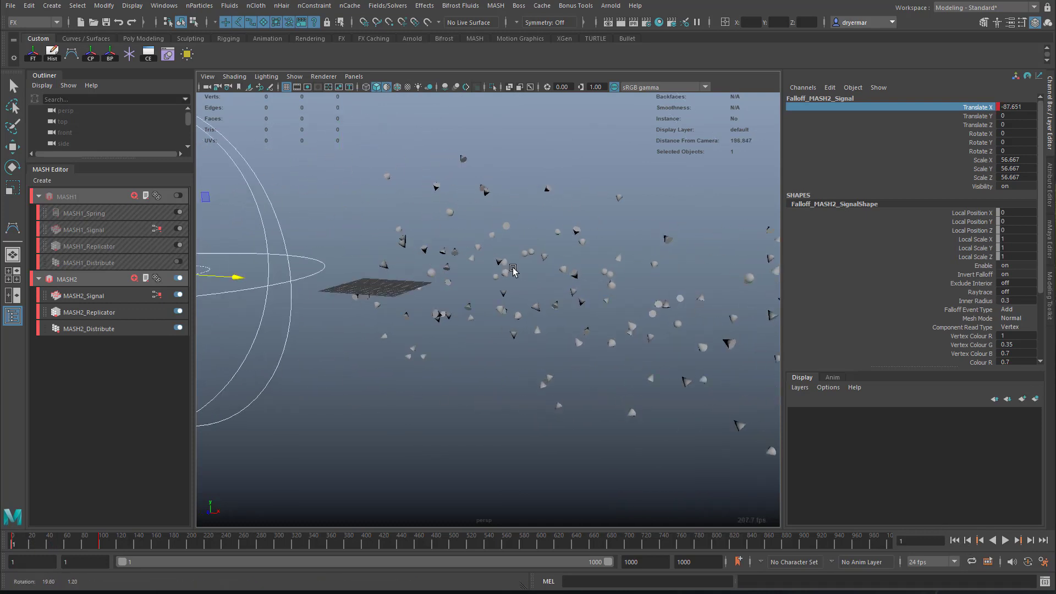
drag(511, 269, 615, 281)
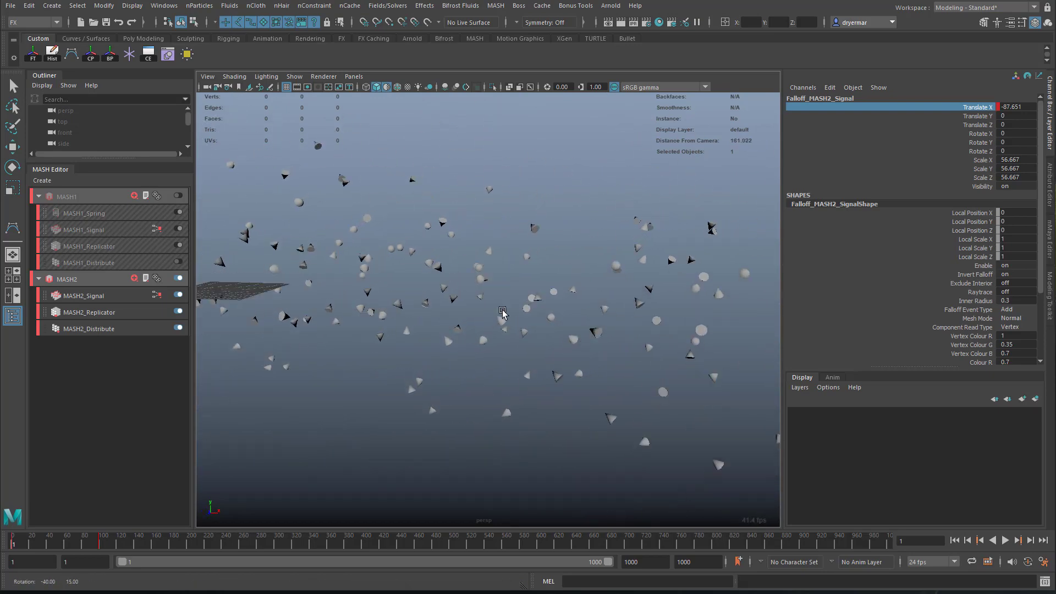
click(1004, 540)
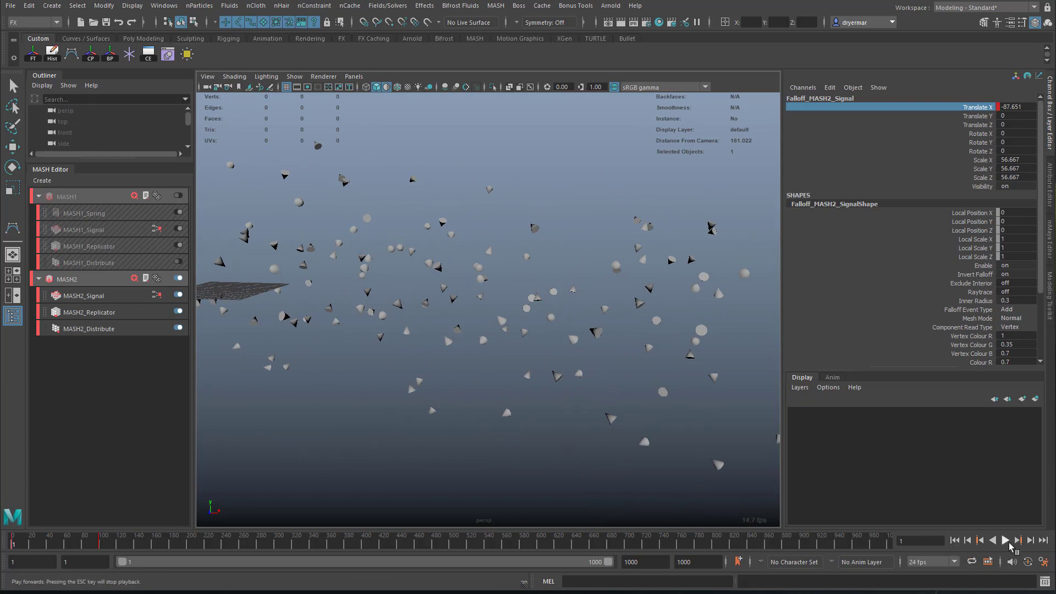
click(1010, 547)
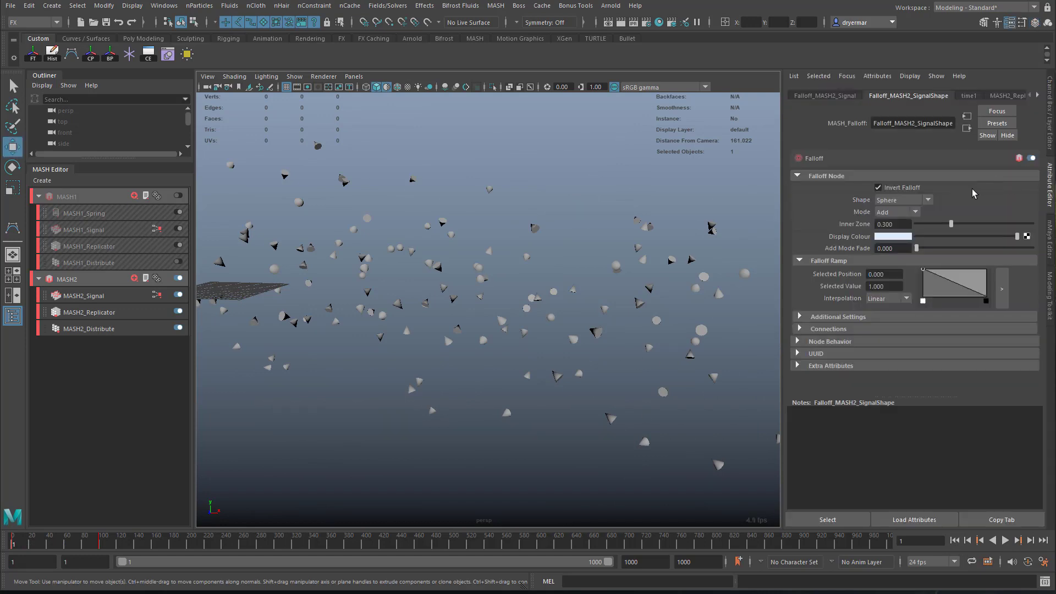
mouse_move(92, 317)
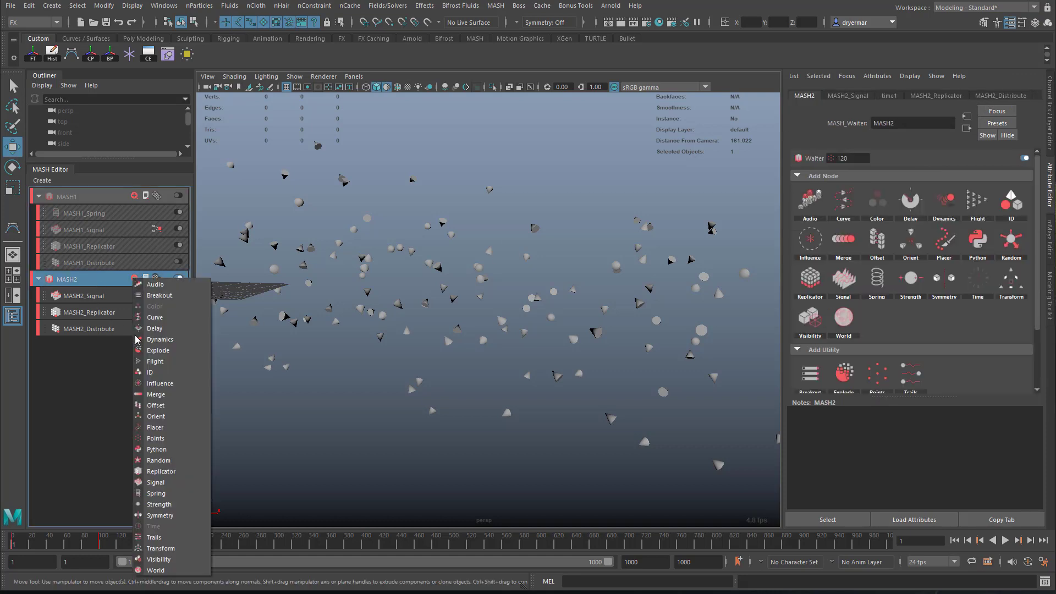
Add a Spring node to MASH2 and play back the springy settling
click(155, 492)
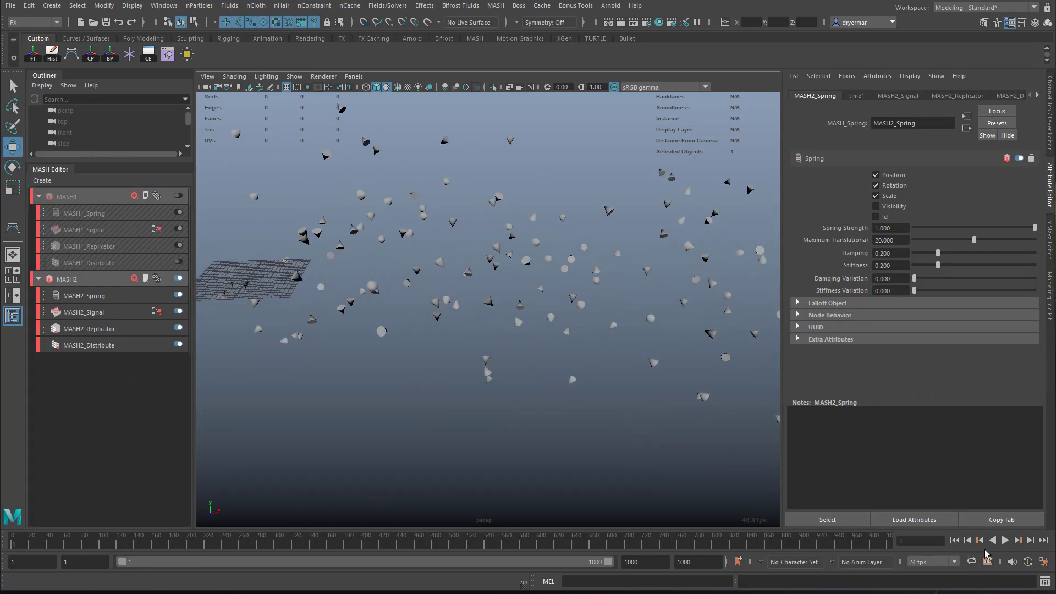
click(1008, 541)
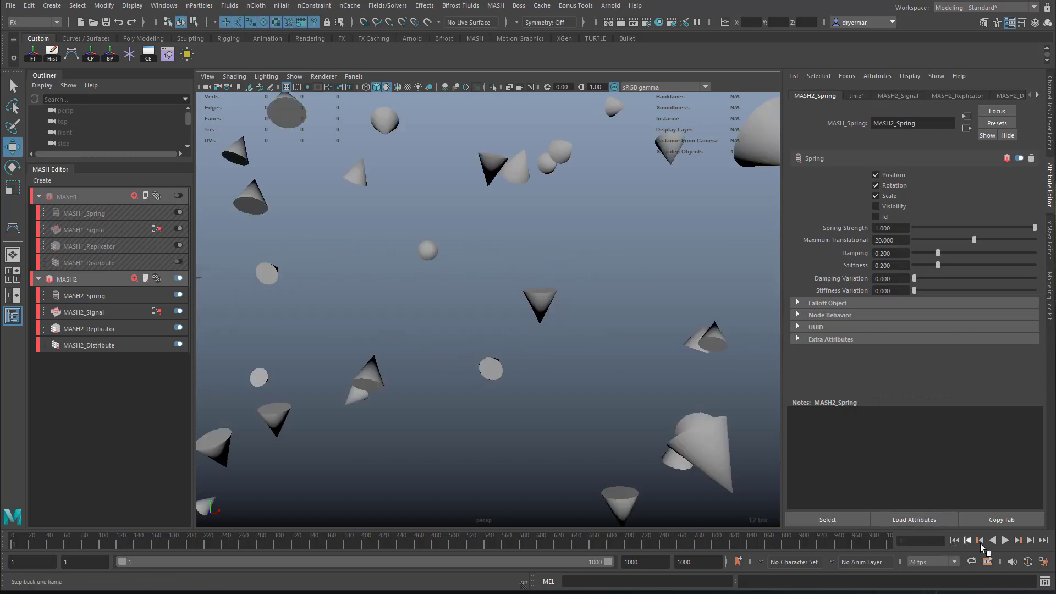
click(1014, 540)
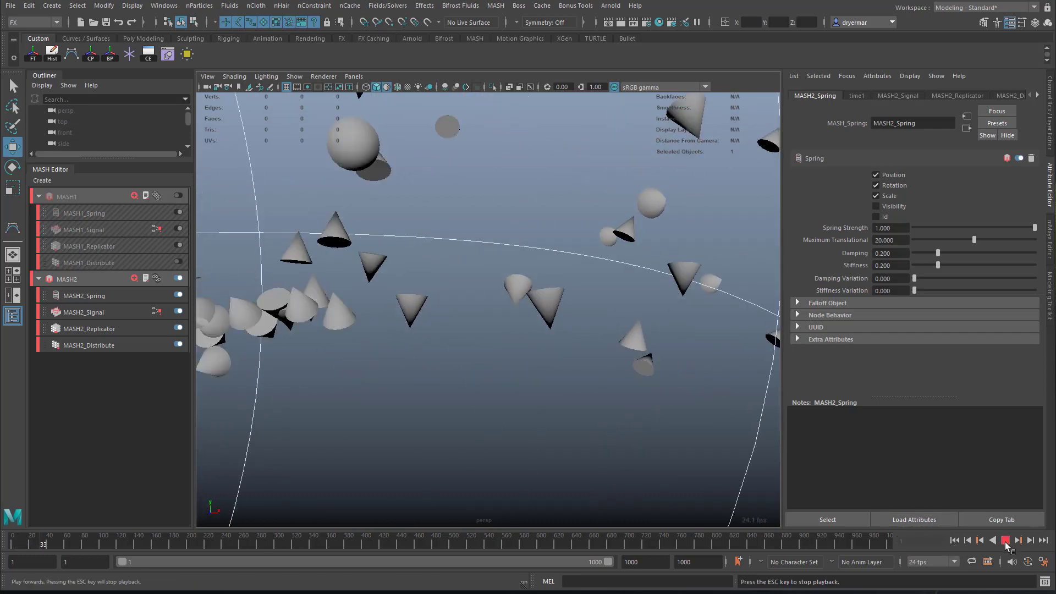
click(1003, 540)
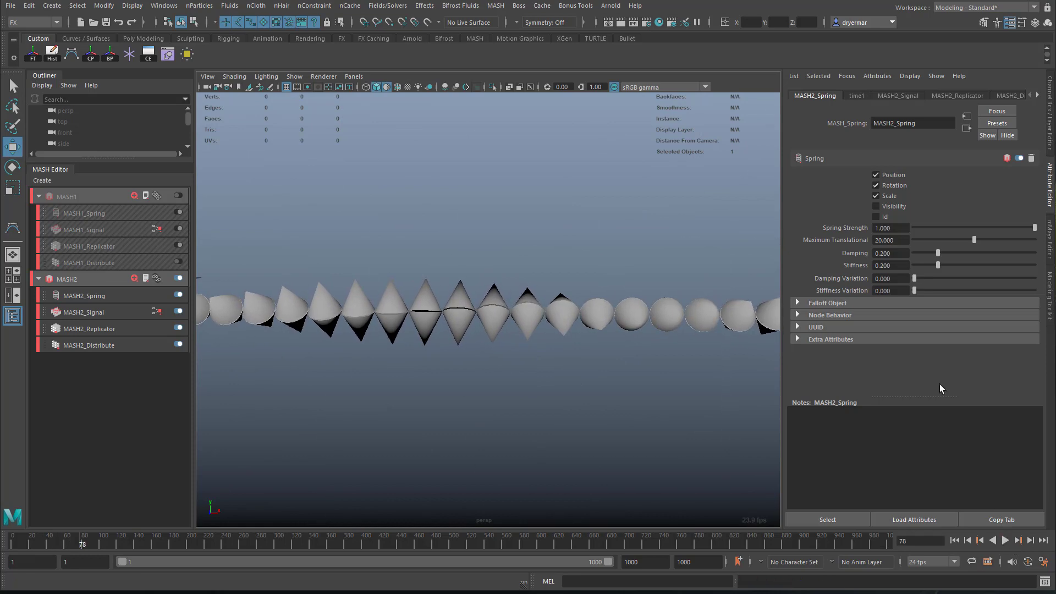
Set Spring Strength to 0.2, then 0.4, replaying the animation after each value
click(889, 228)
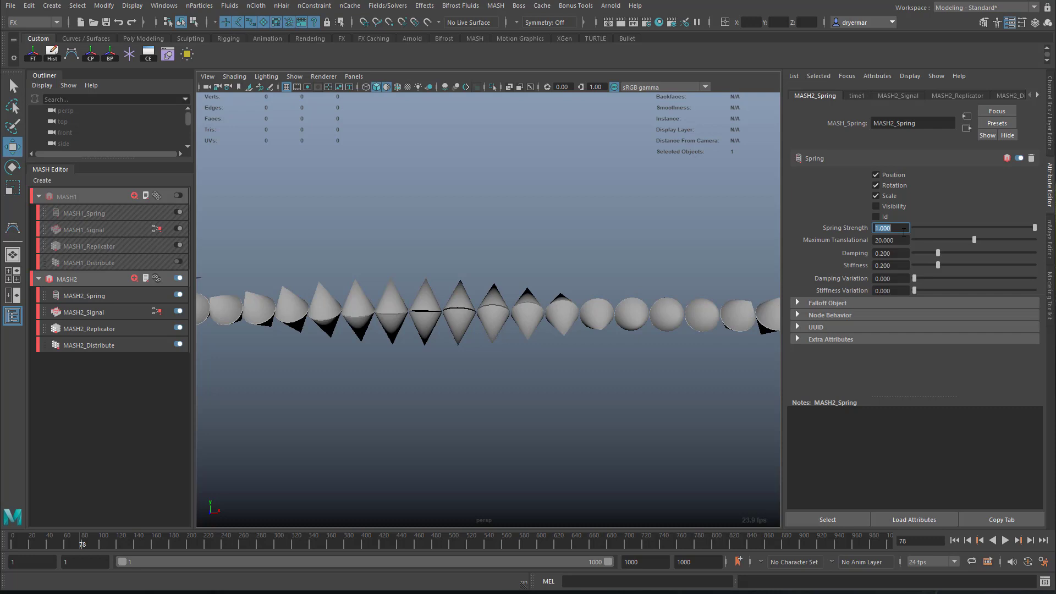
text(0.200)
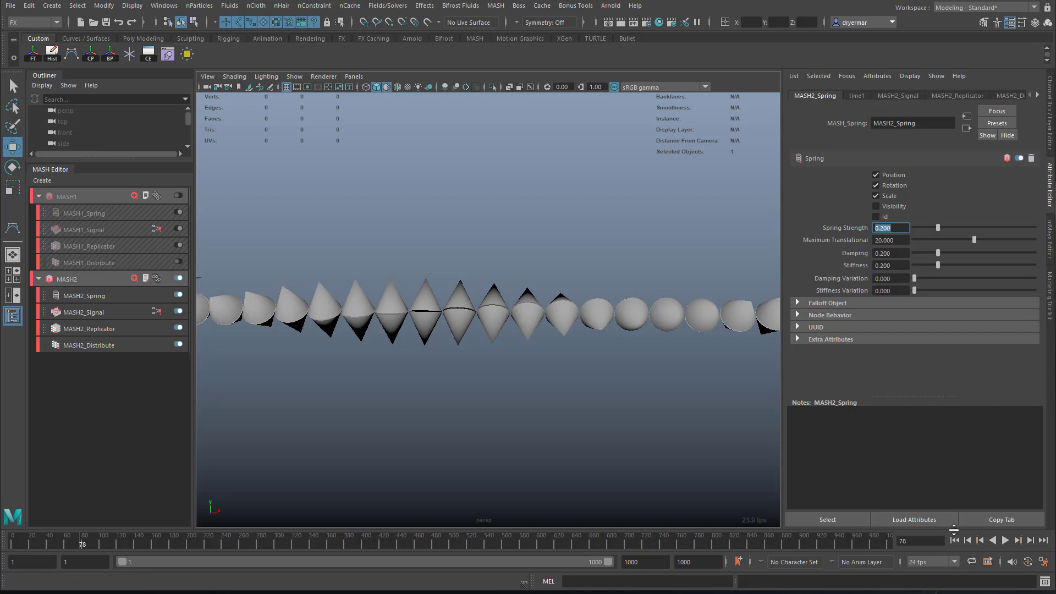
click(1008, 540)
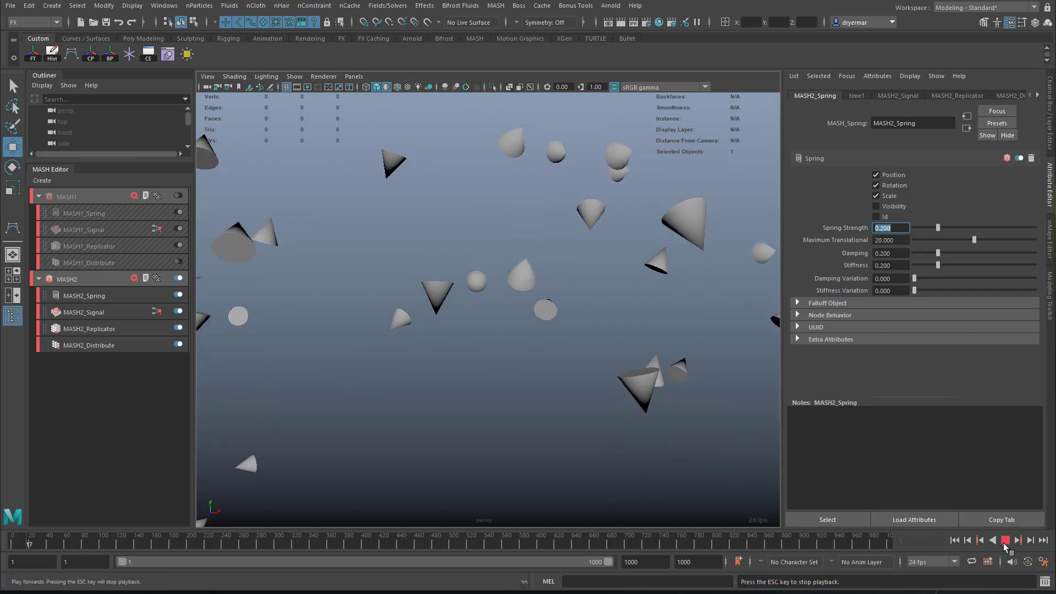
click(1003, 540)
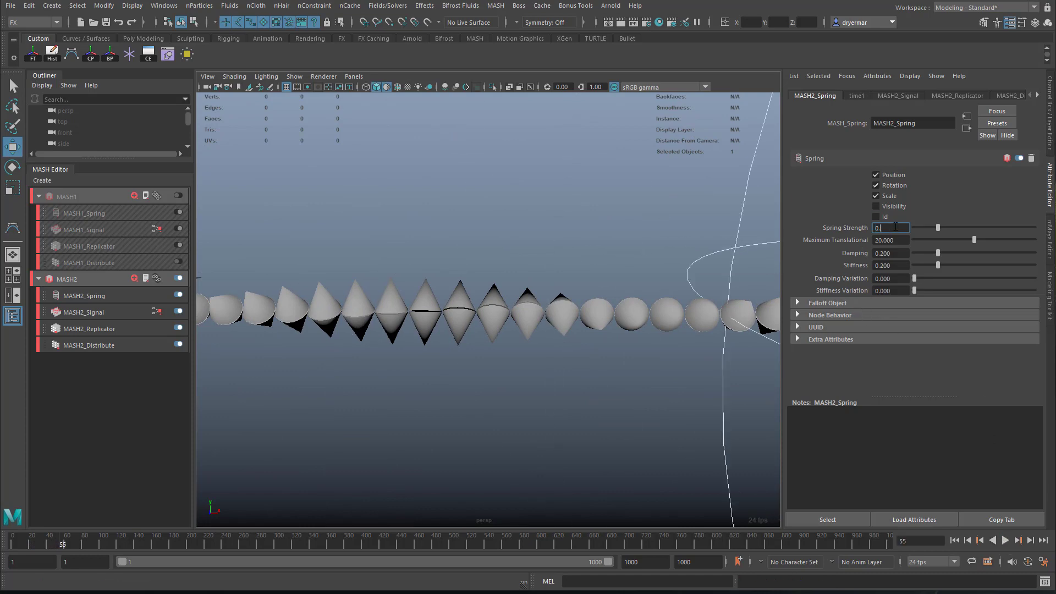
text(0.400)
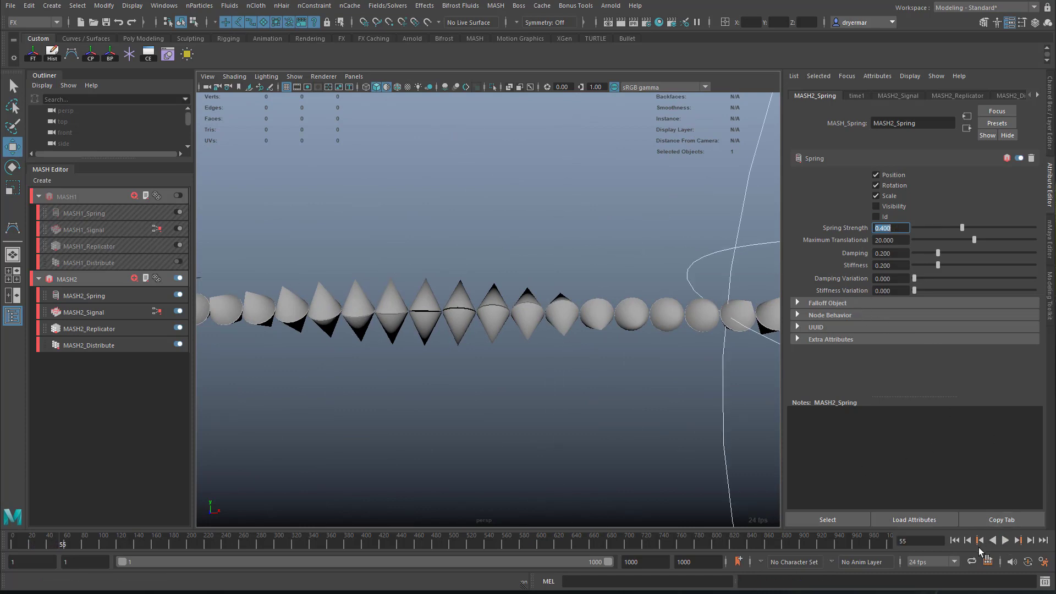
click(1005, 540)
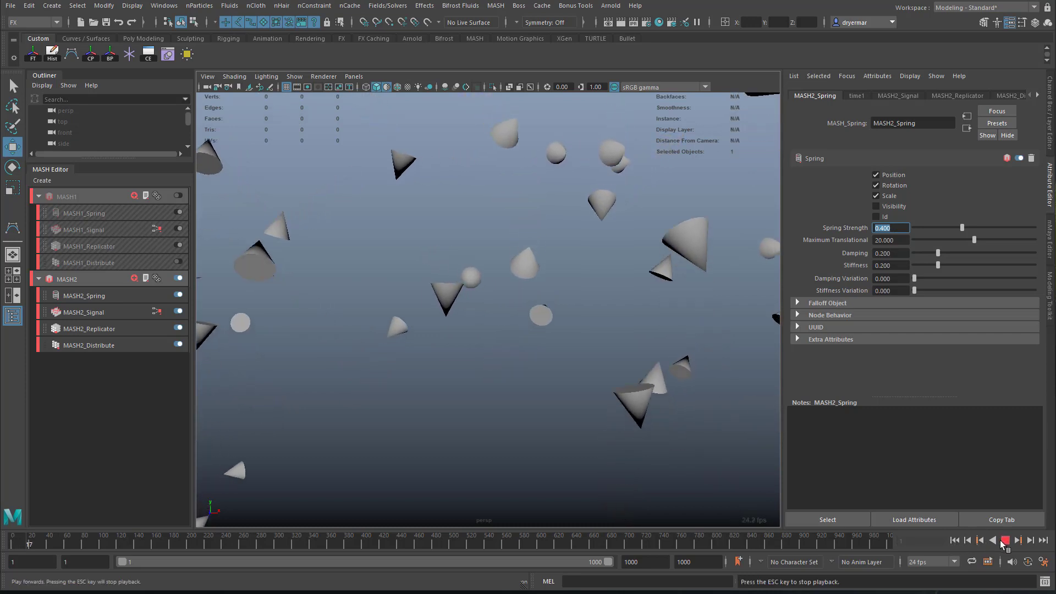
click(1007, 540)
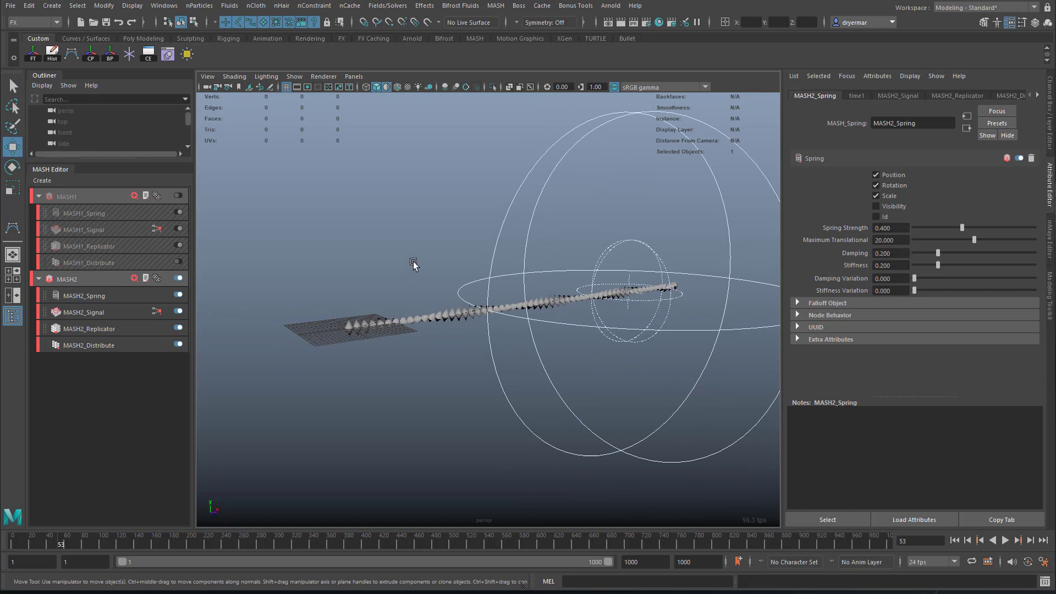
Switch MASH2's geometry type from instances to a Repro mesh and select MASH2_ReproMesh
drag(414, 263, 457, 387)
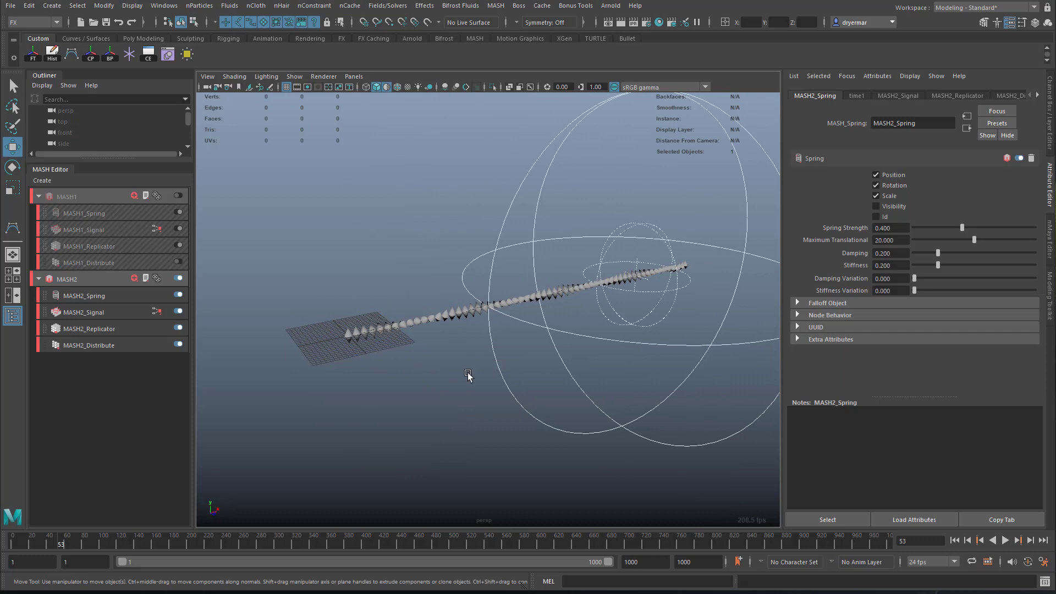
mouse_move(475, 374)
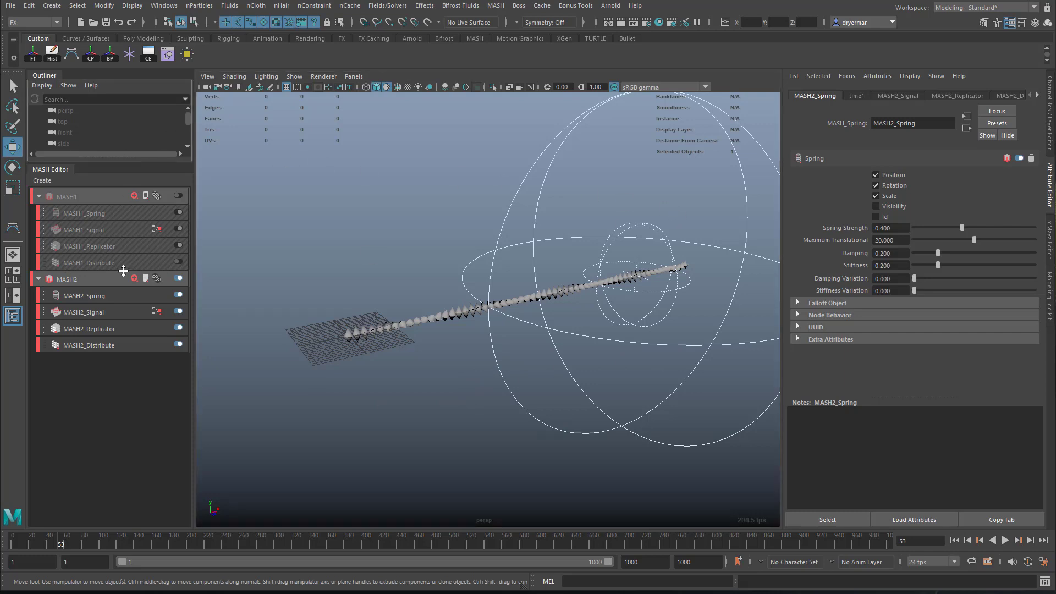
mouse_move(96, 279)
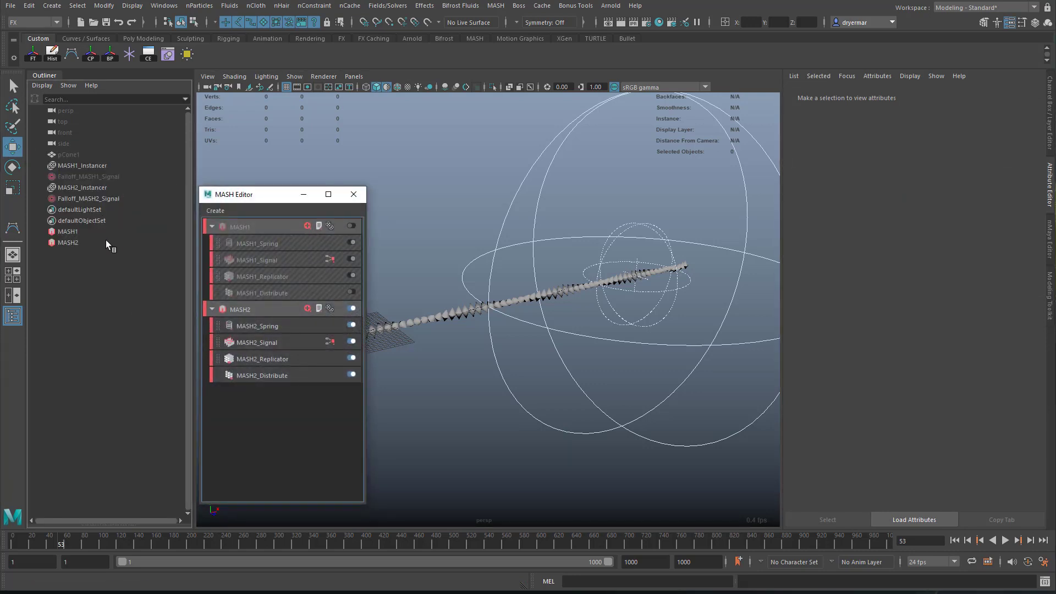
click(68, 242)
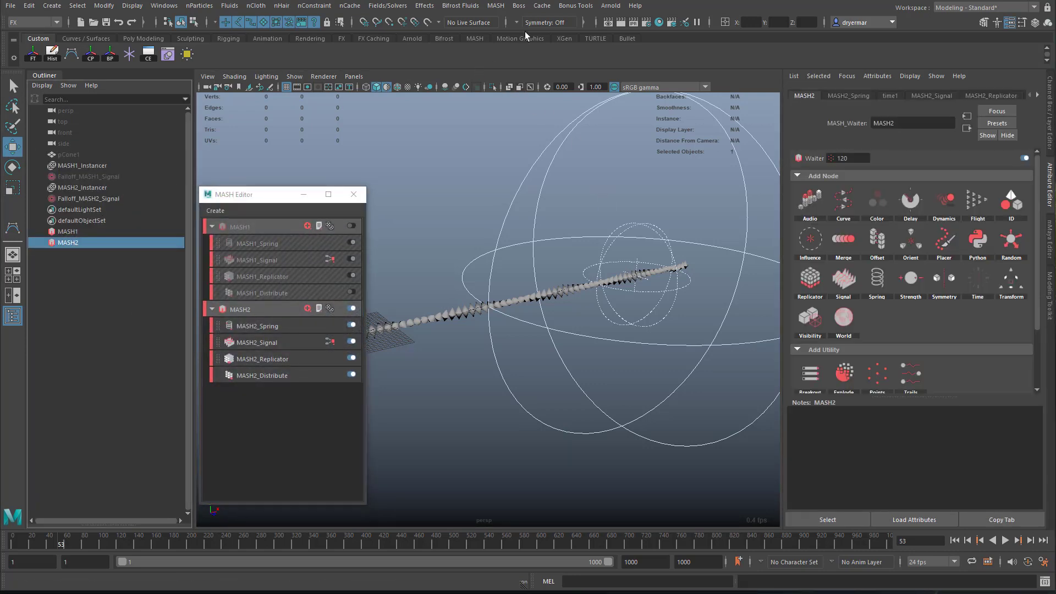
click(495, 4)
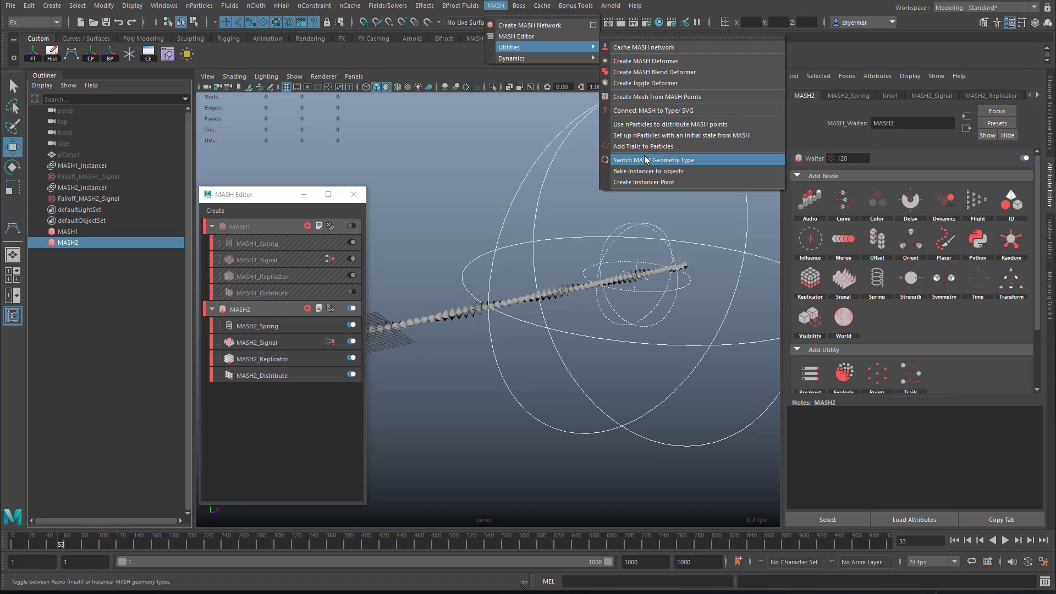
mouse_move(637, 165)
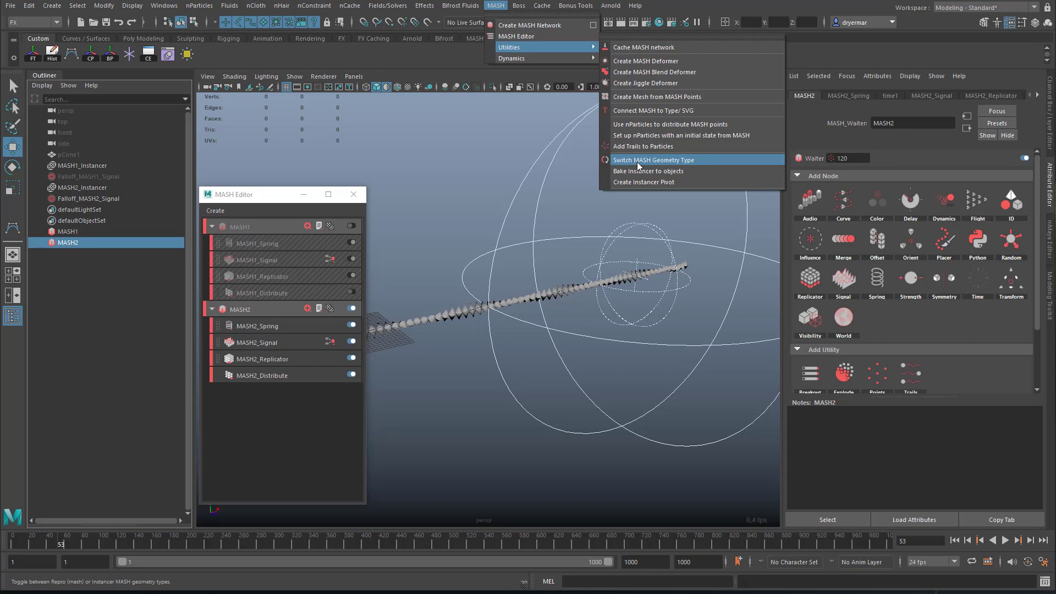
click(654, 159)
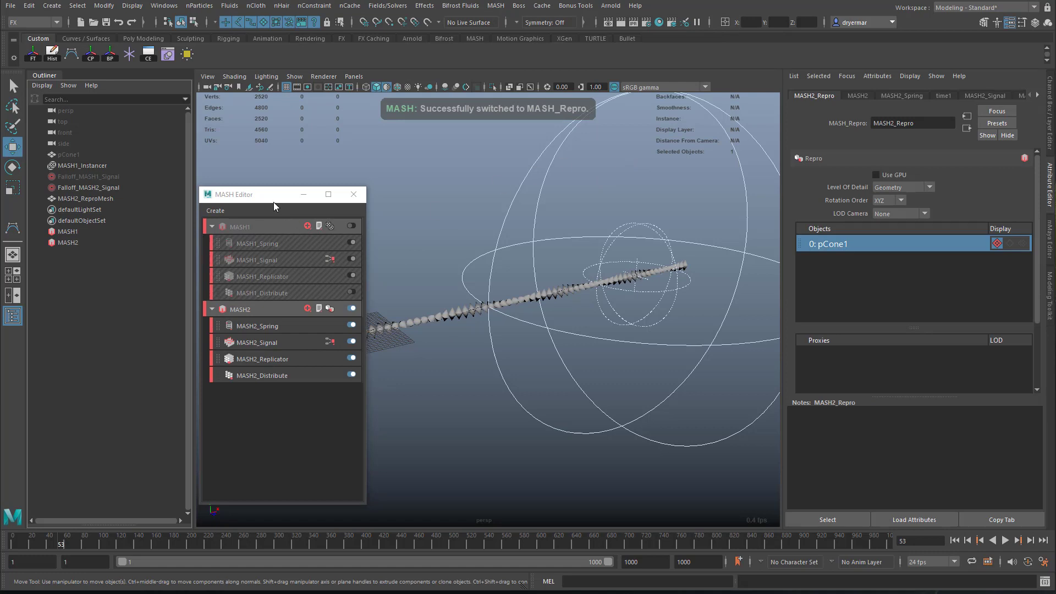
click(353, 194)
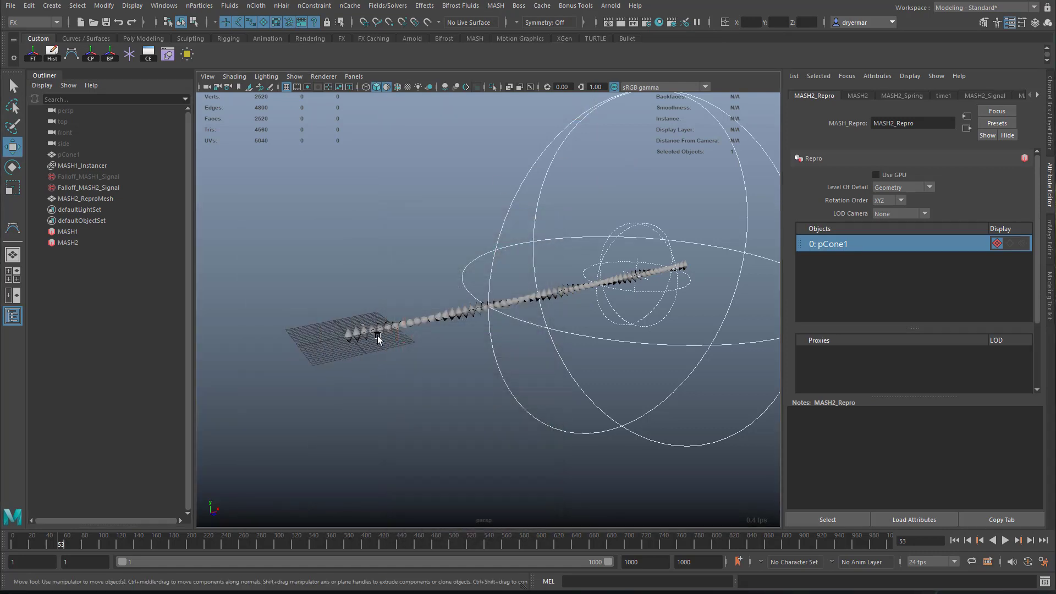
click(85, 198)
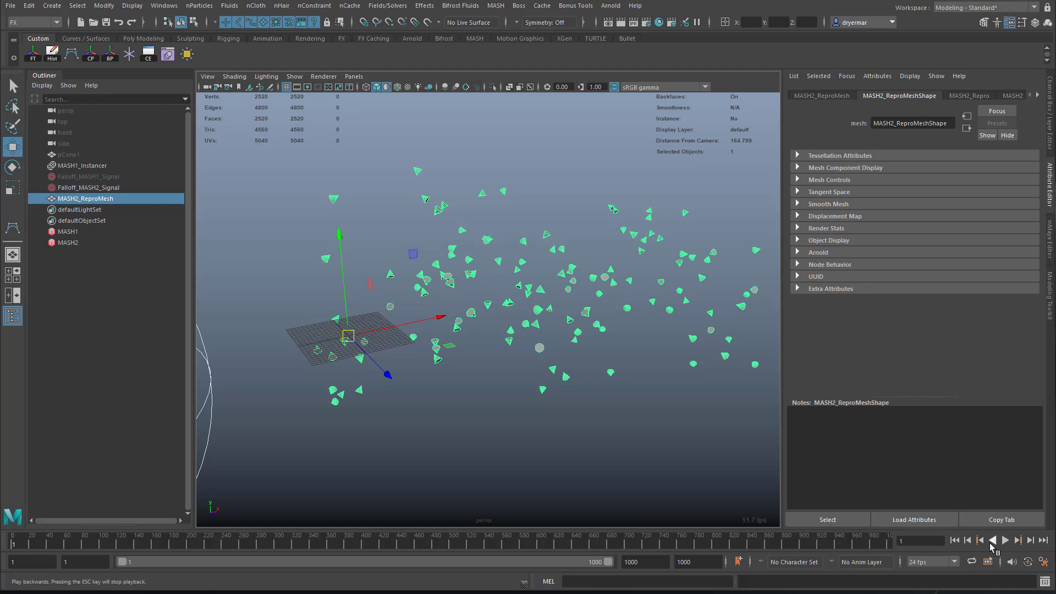
Play the repro mesh animation and stop at frame 89 with the filament assembled
click(1010, 541)
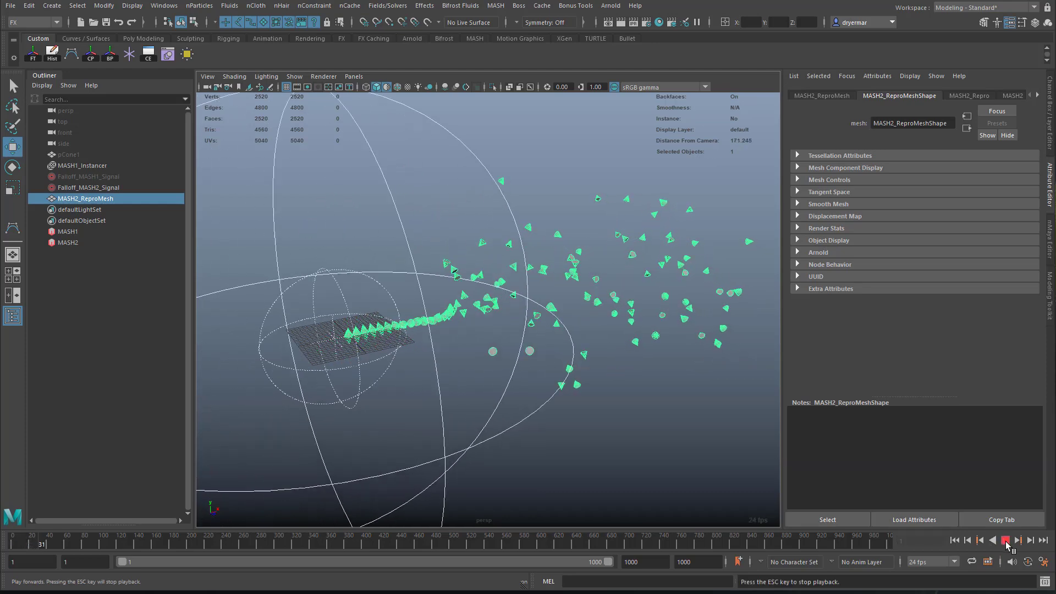
click(1005, 539)
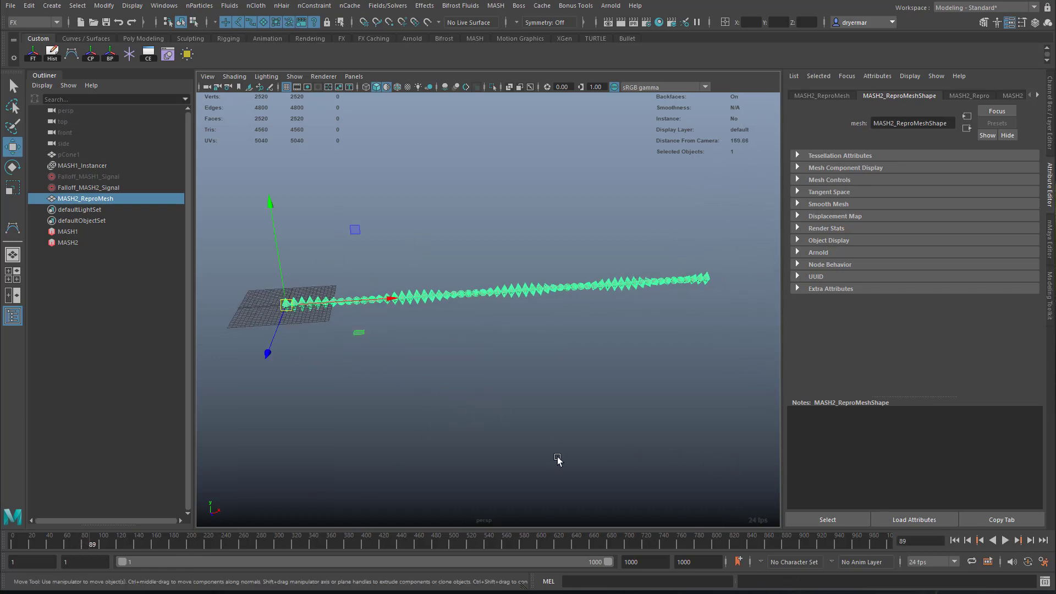
mouse_move(455, 354)
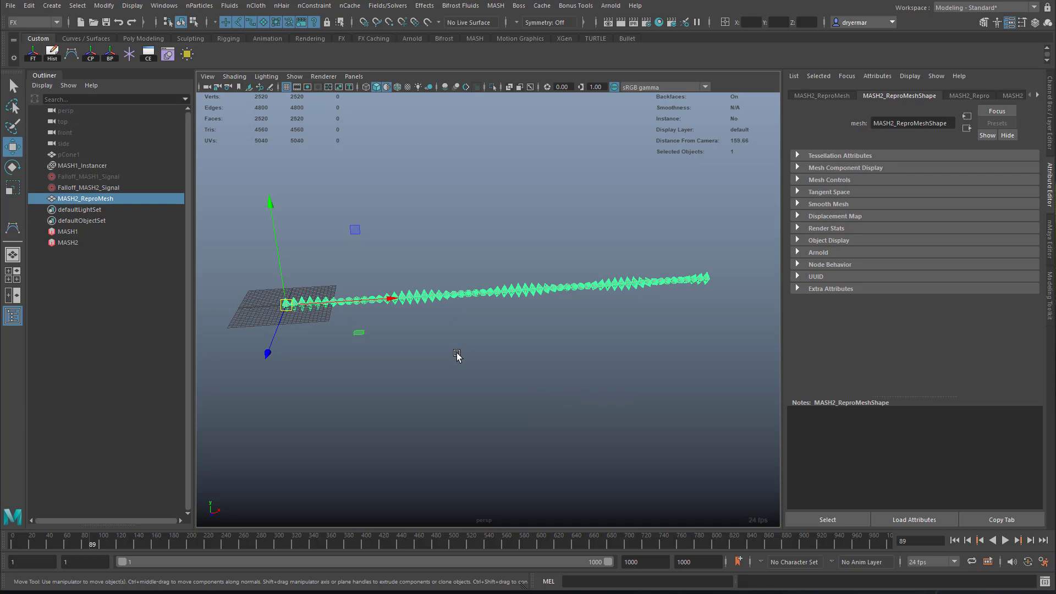
Set the Alembic Export Selection range to frames 1–80
click(541, 5)
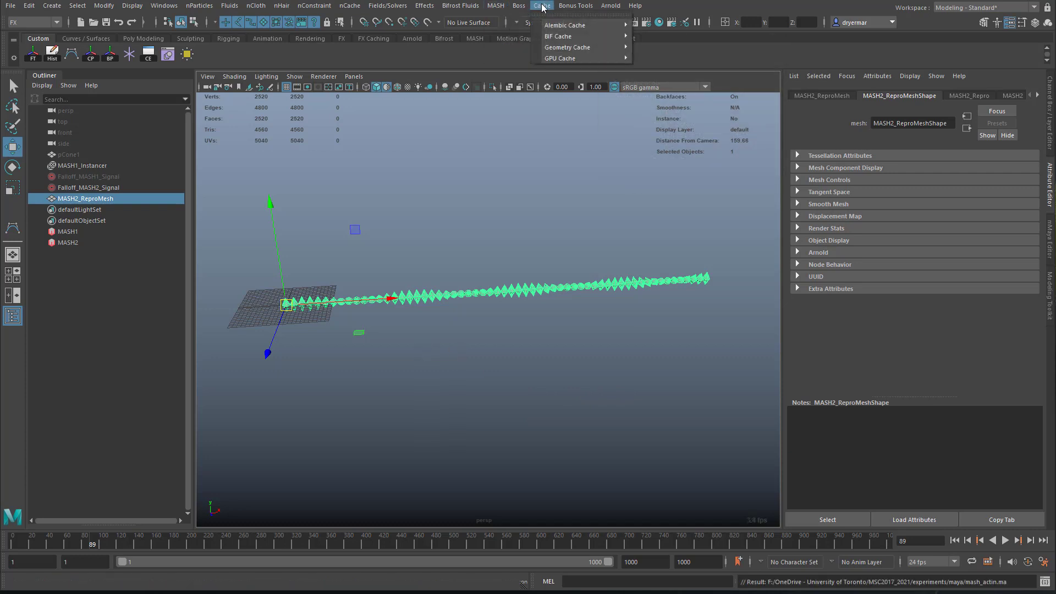
mouse_move(564, 24)
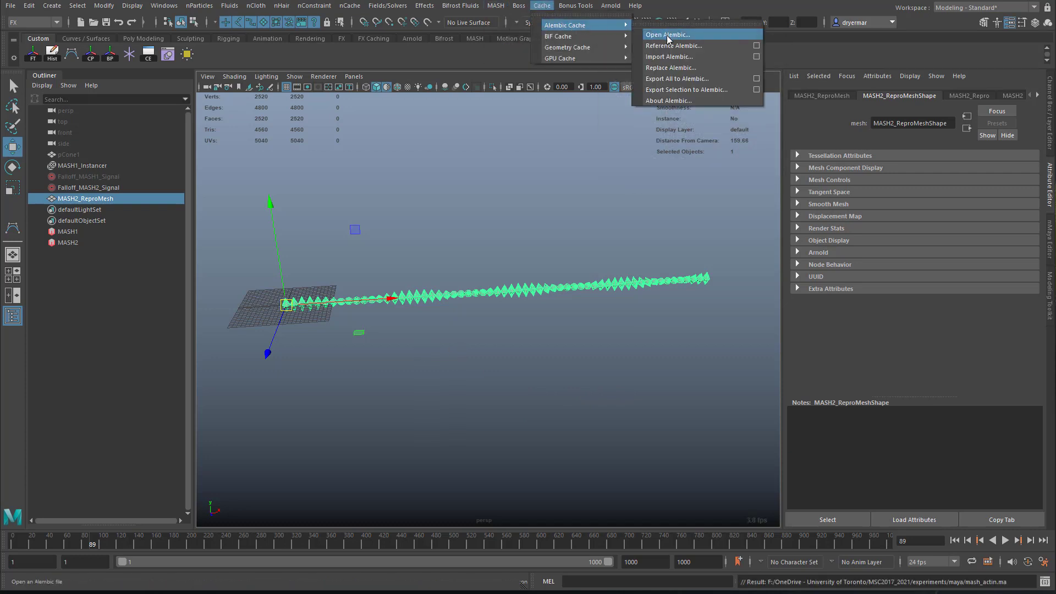
mouse_move(677, 89)
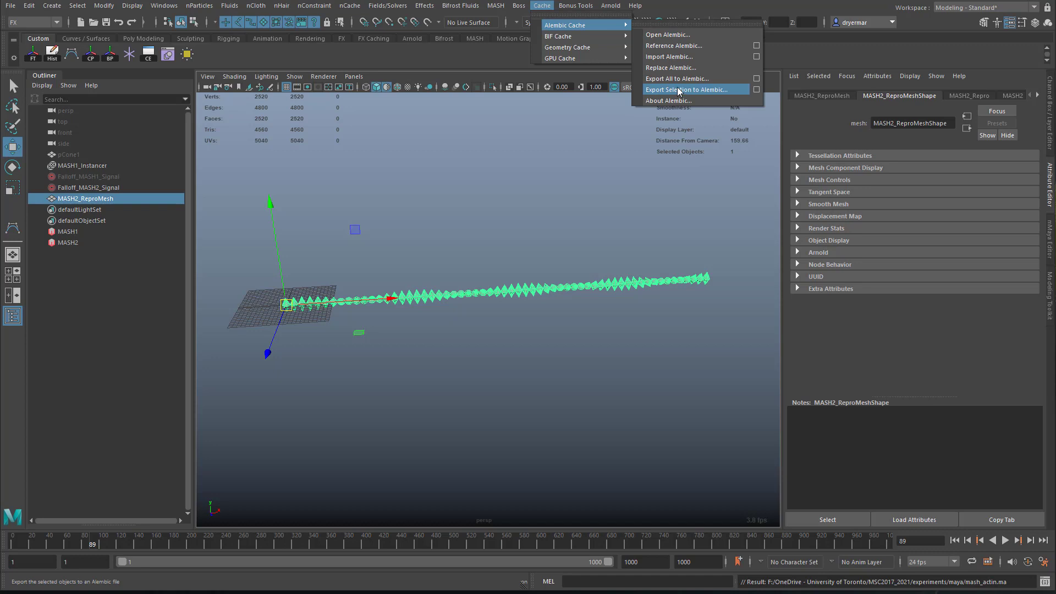
mouse_move(758, 93)
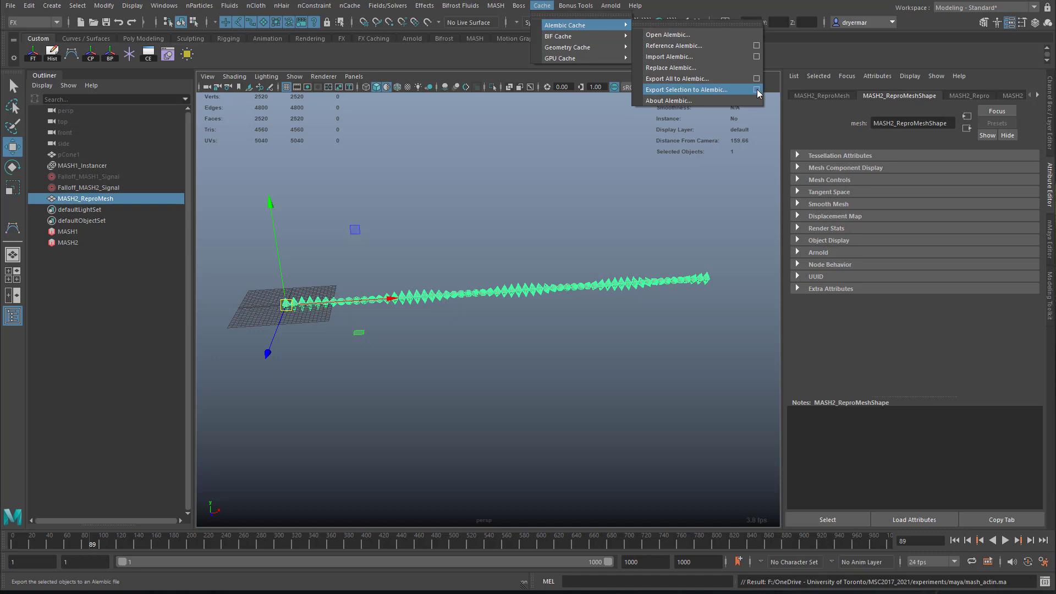
click(686, 89)
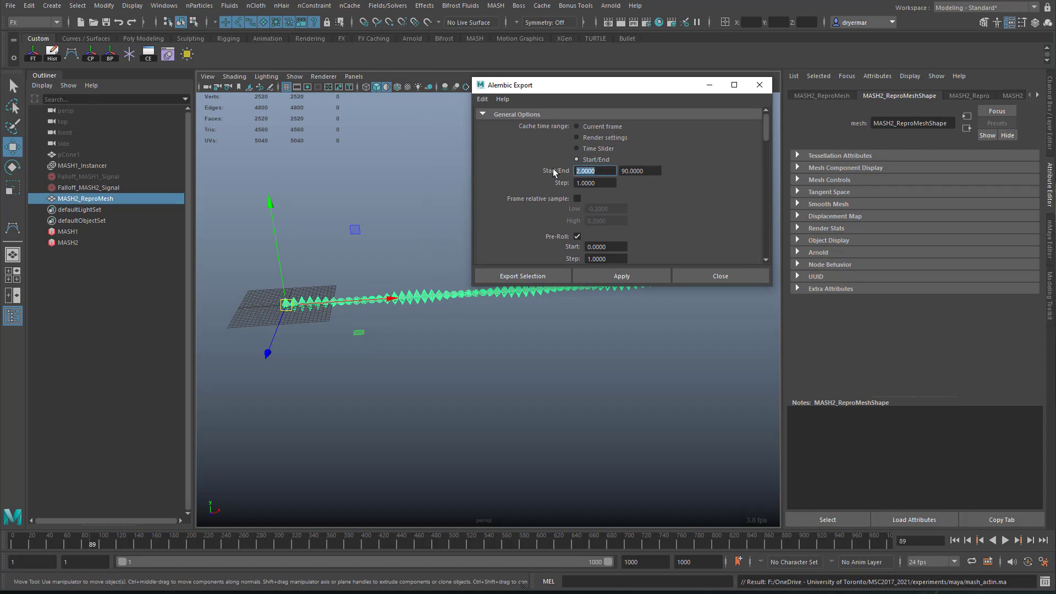
text(0)
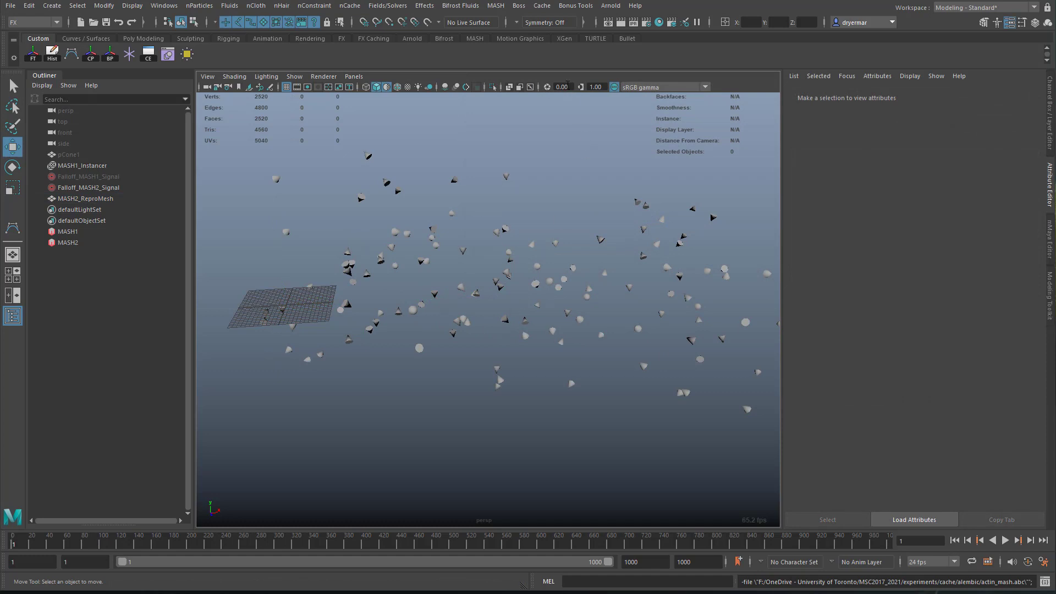
click(541, 5)
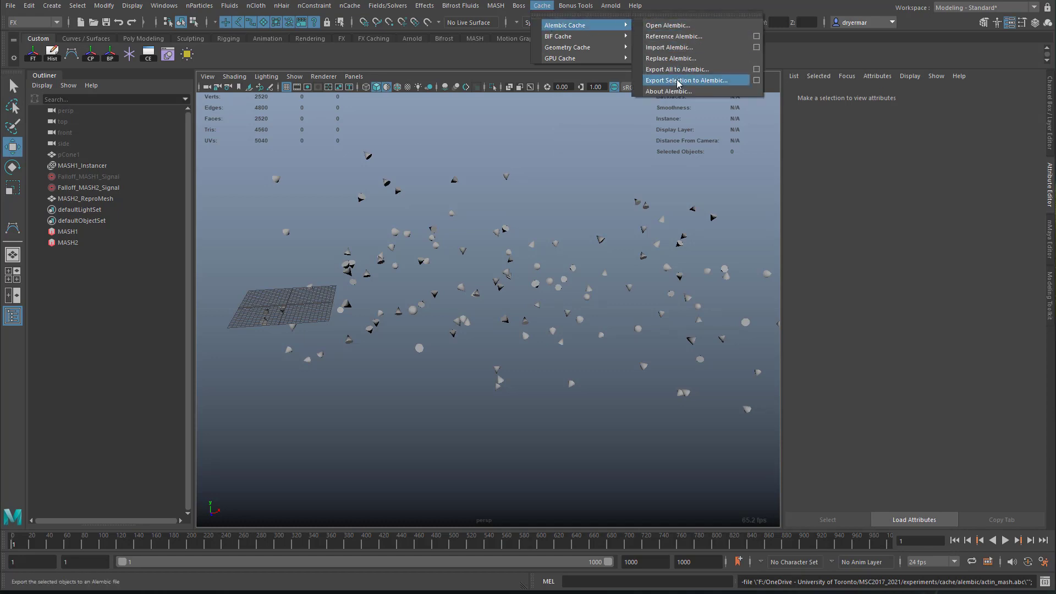
click(687, 79)
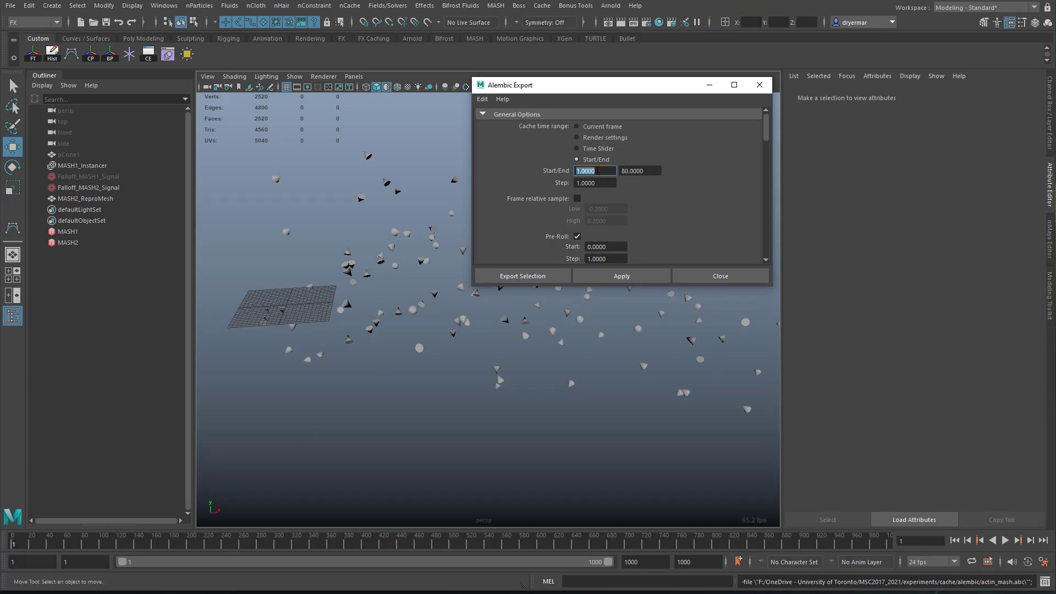
Export the filament over the existing actin_mash.abc and start a new scene
click(521, 275)
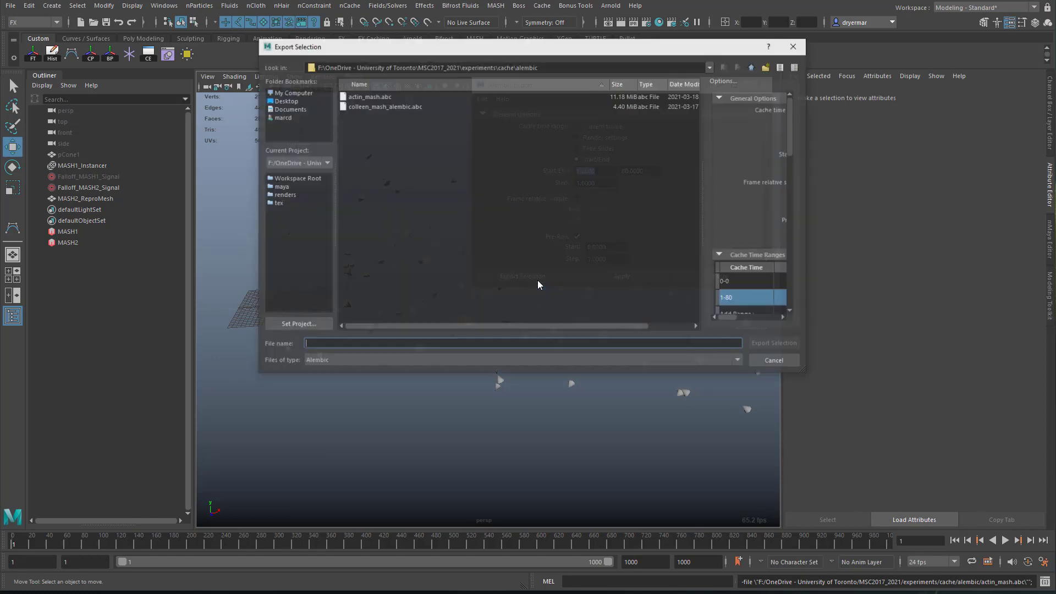
click(370, 97)
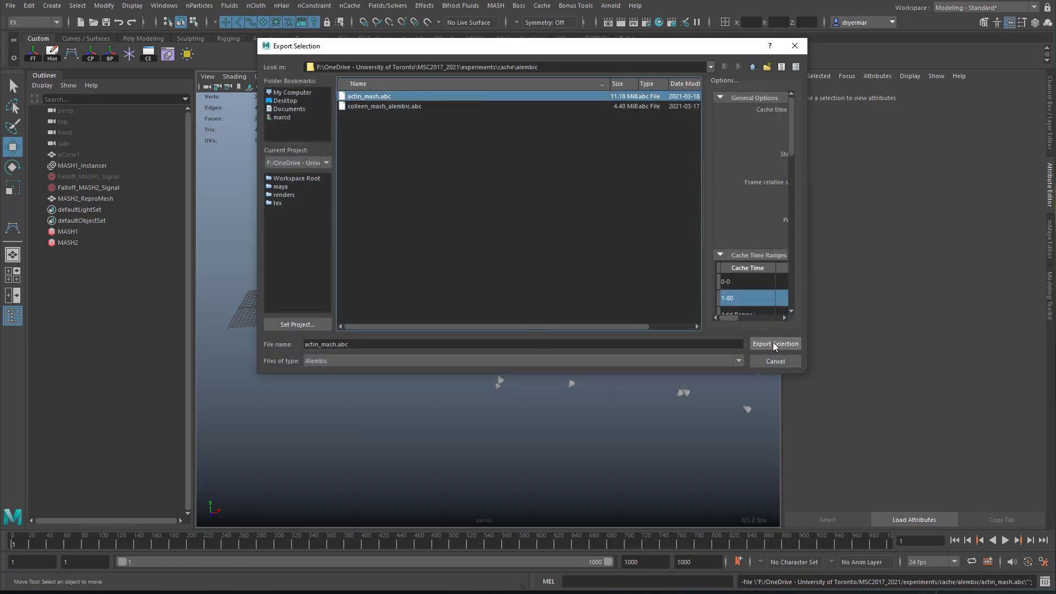
click(776, 343)
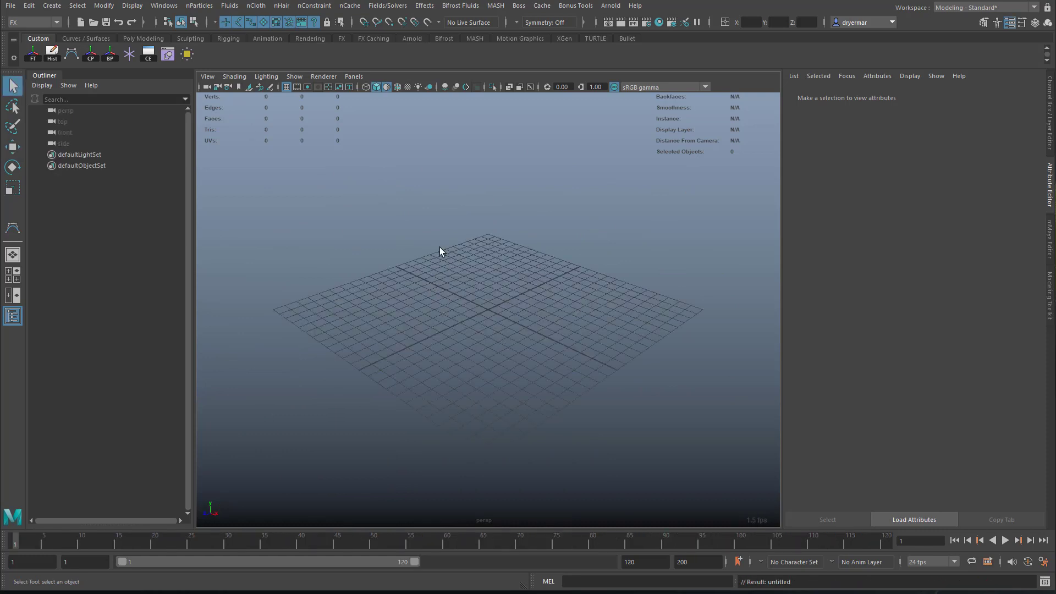
Import actin_mash.abc via Alembic Cache into the new scene and play it
click(541, 4)
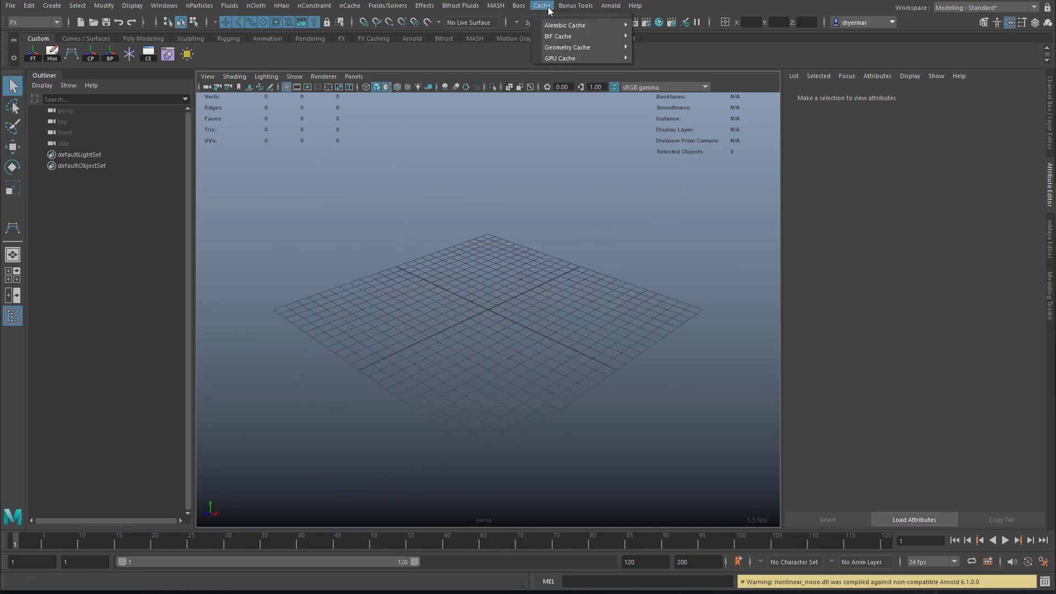
mouse_move(583, 24)
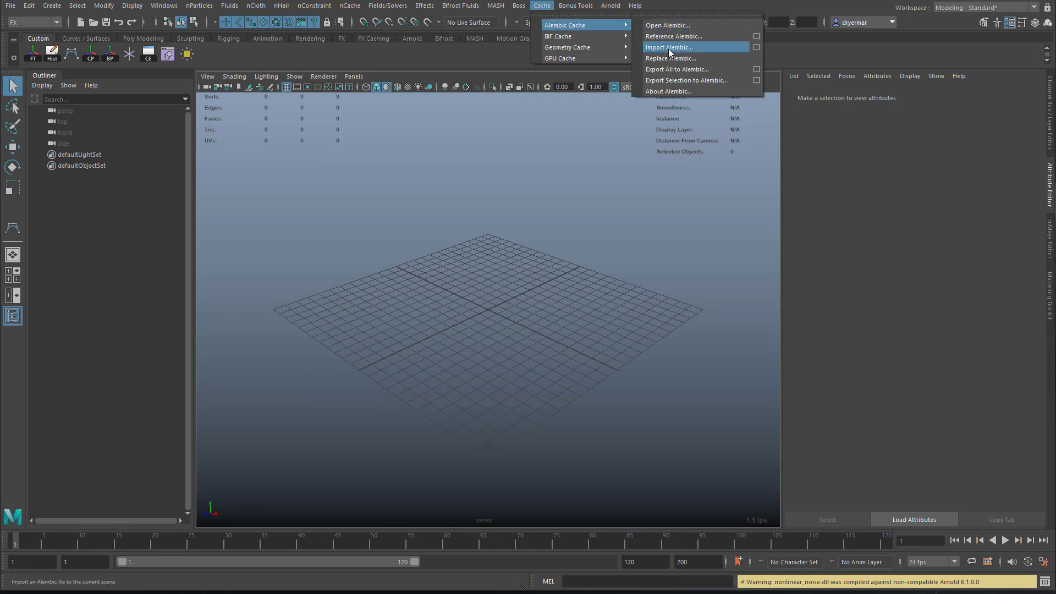
click(668, 46)
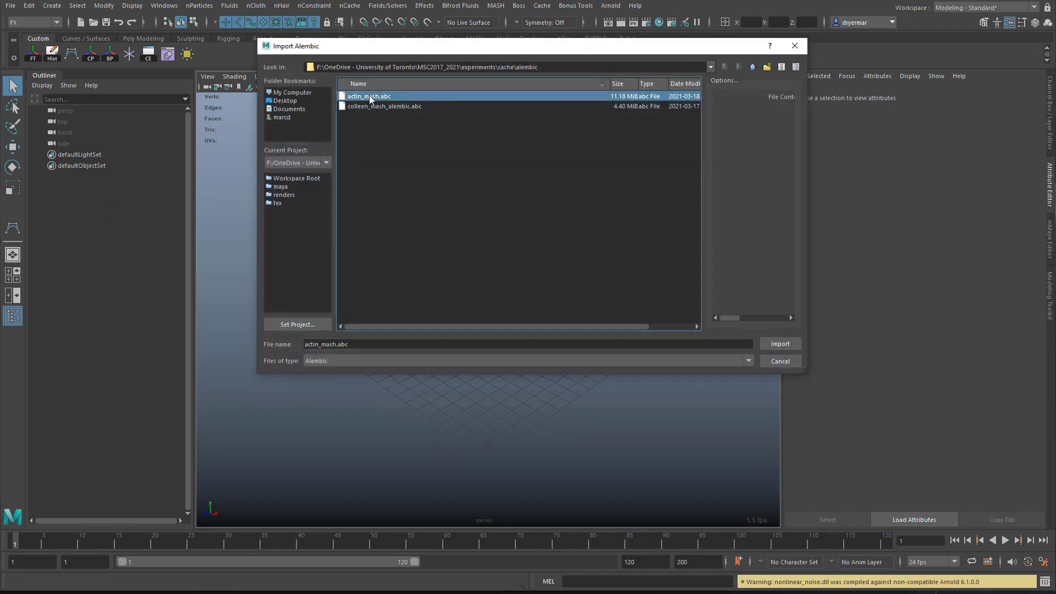
click(781, 343)
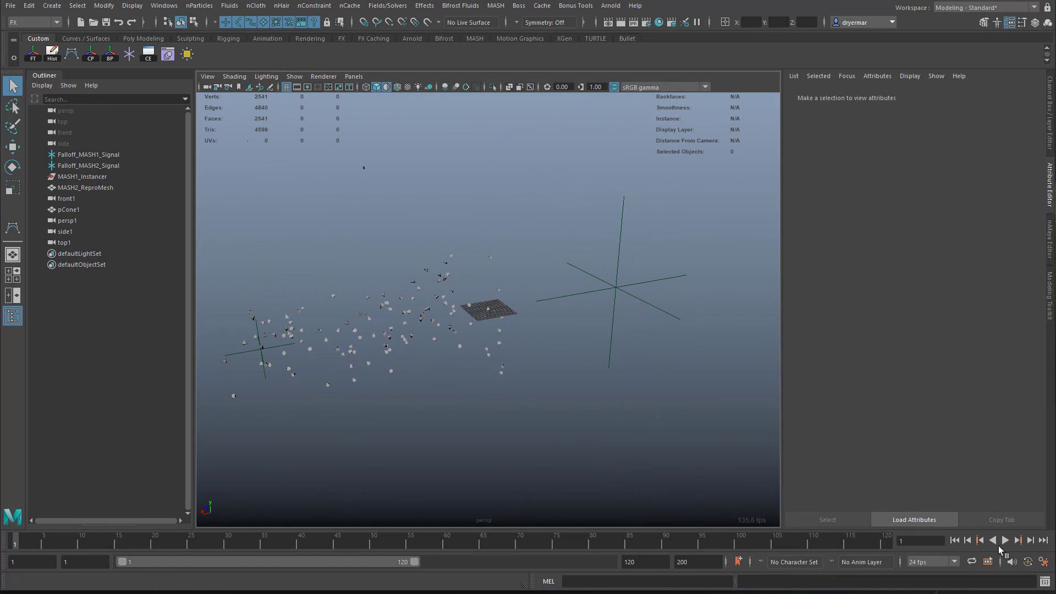
click(1005, 540)
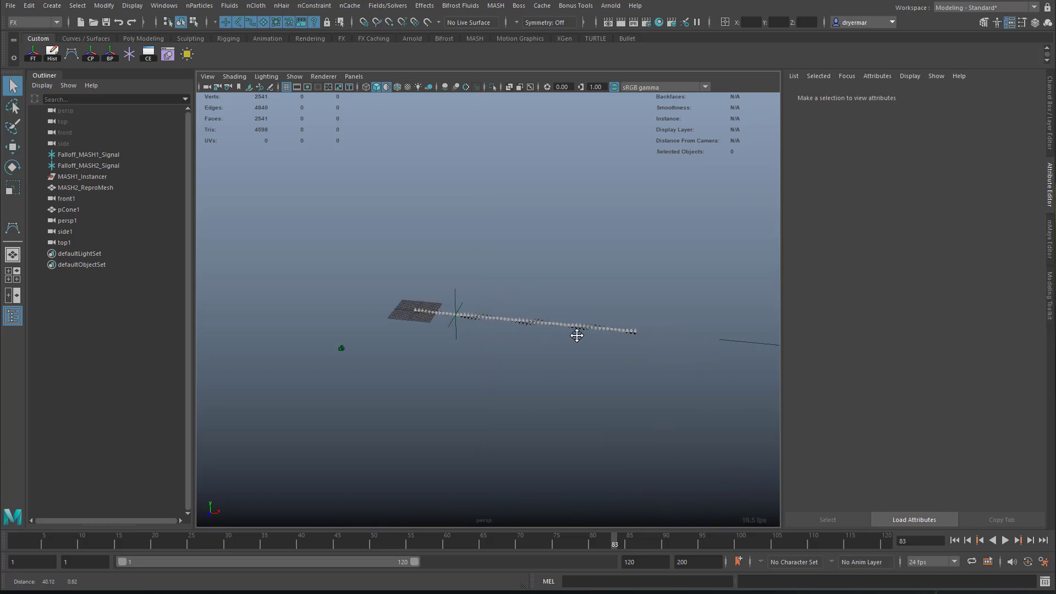
Delete the leftover Falloff nodes in the Outliner and select MASH2_ReproMesh
click(67, 220)
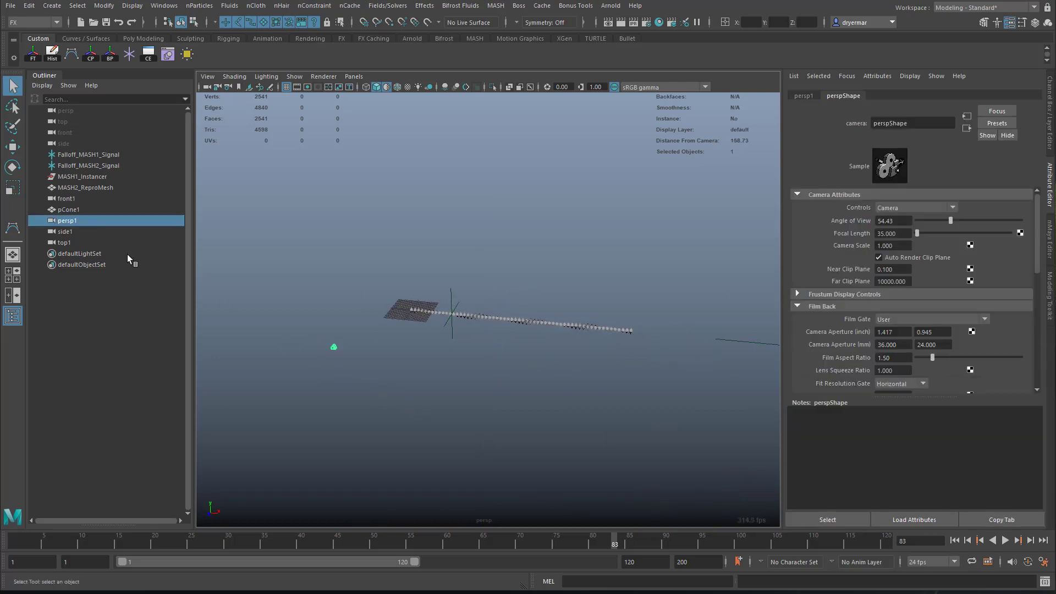
mouse_move(79, 209)
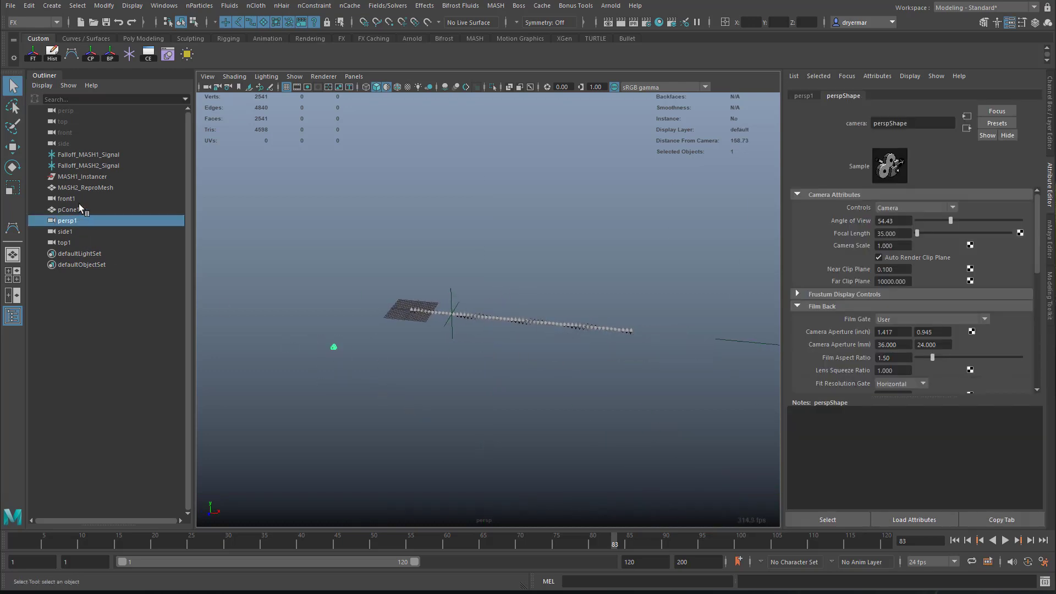
click(88, 165)
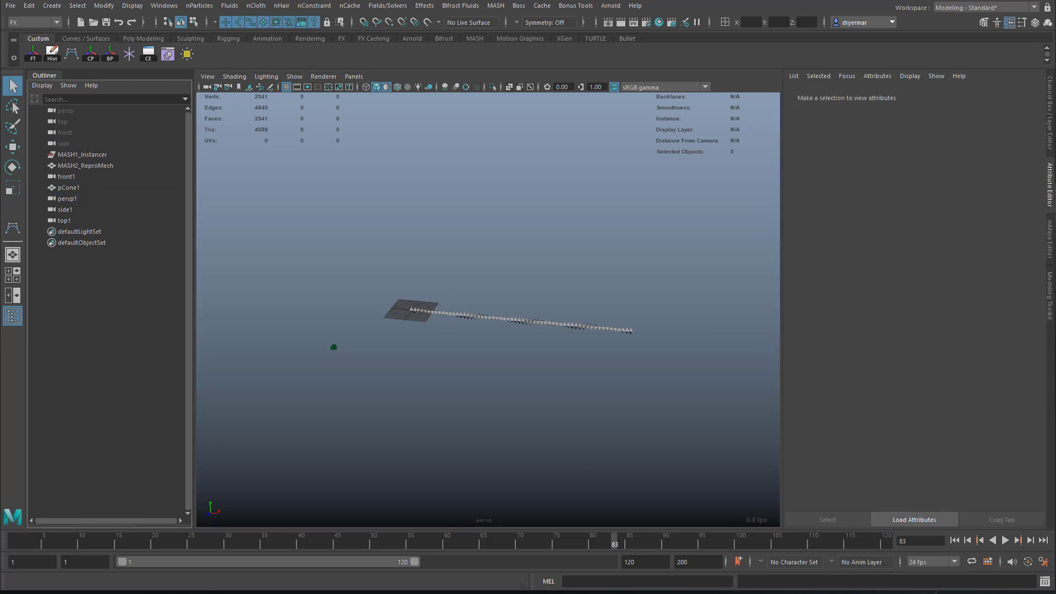
click(1010, 541)
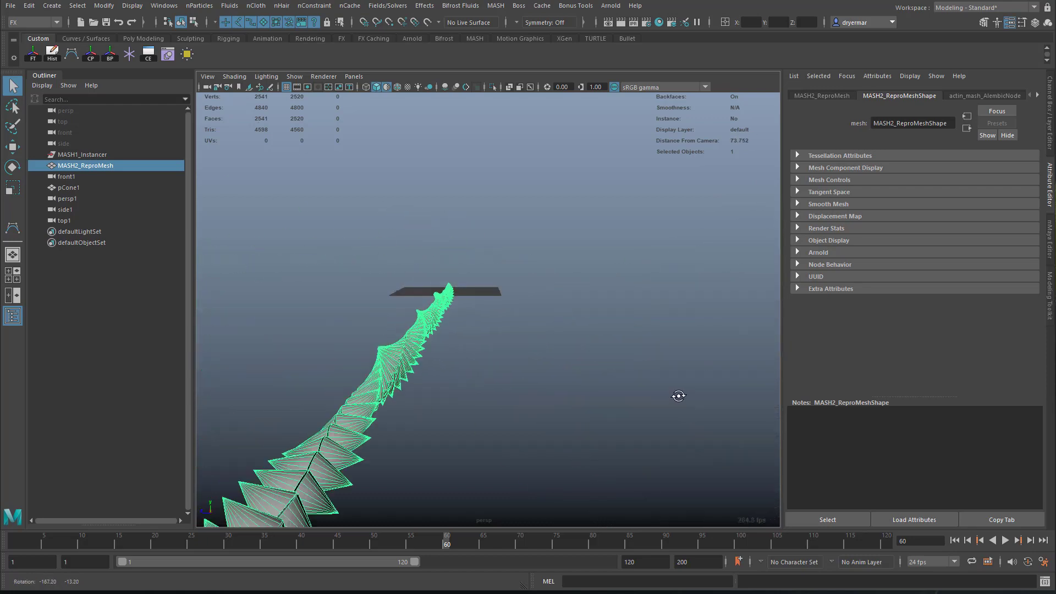
Undo the plain duplicate and reselect the original MASH2_ReproMesh
drag(678, 396, 629, 381)
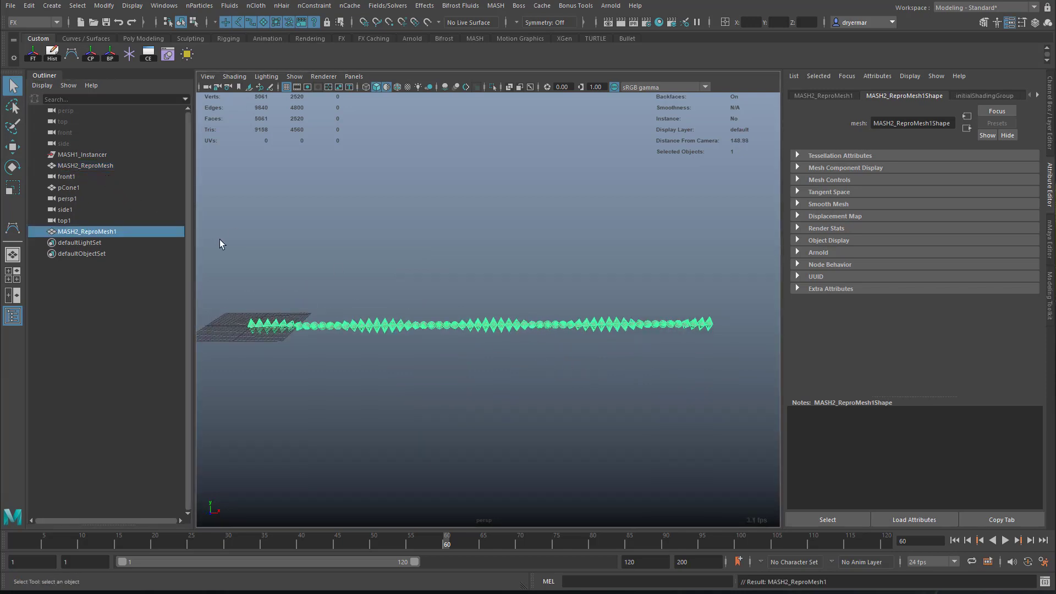
mouse_move(267, 281)
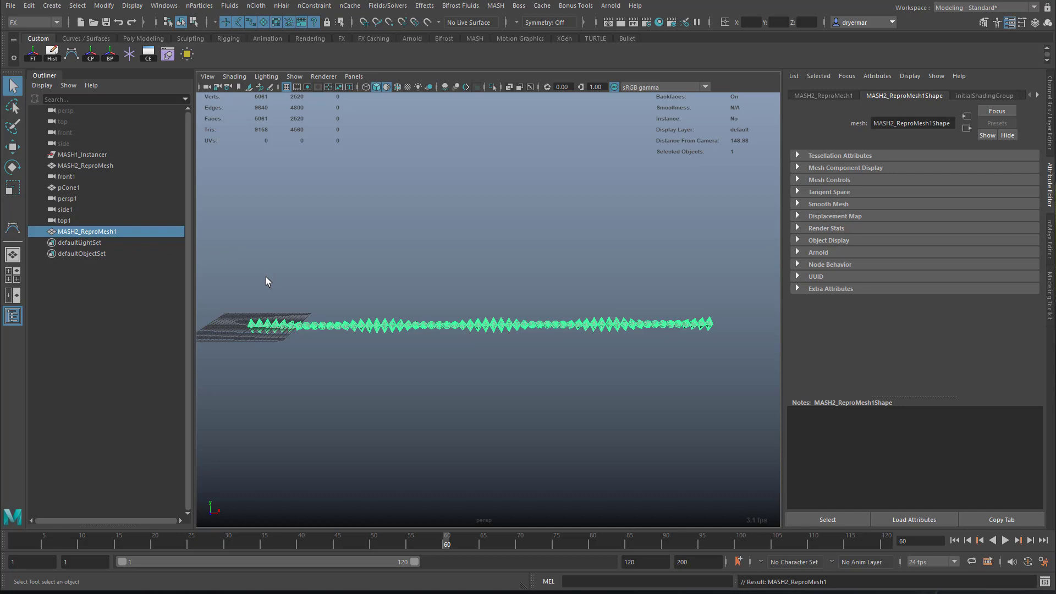
click(84, 165)
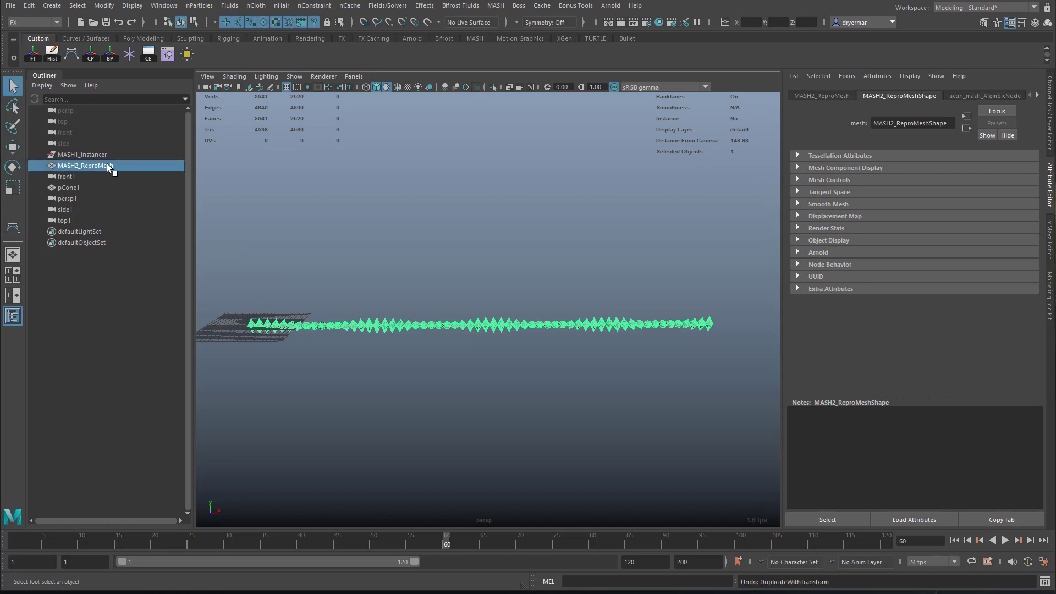
click(27, 5)
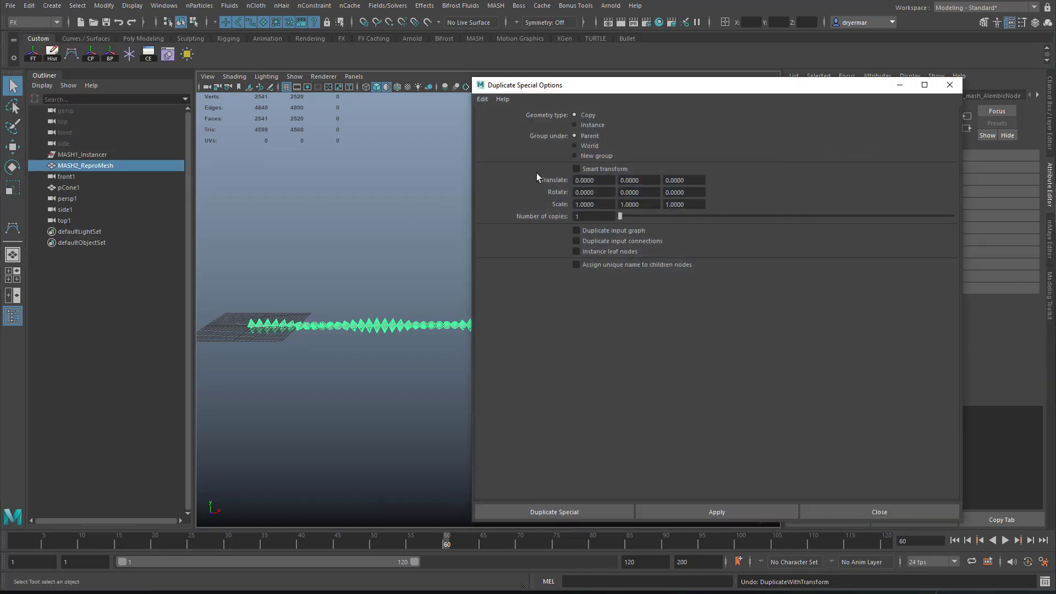
Duplicate Special with Duplicate input graph ticked, creating MASH2_ReproMesh1
click(576, 231)
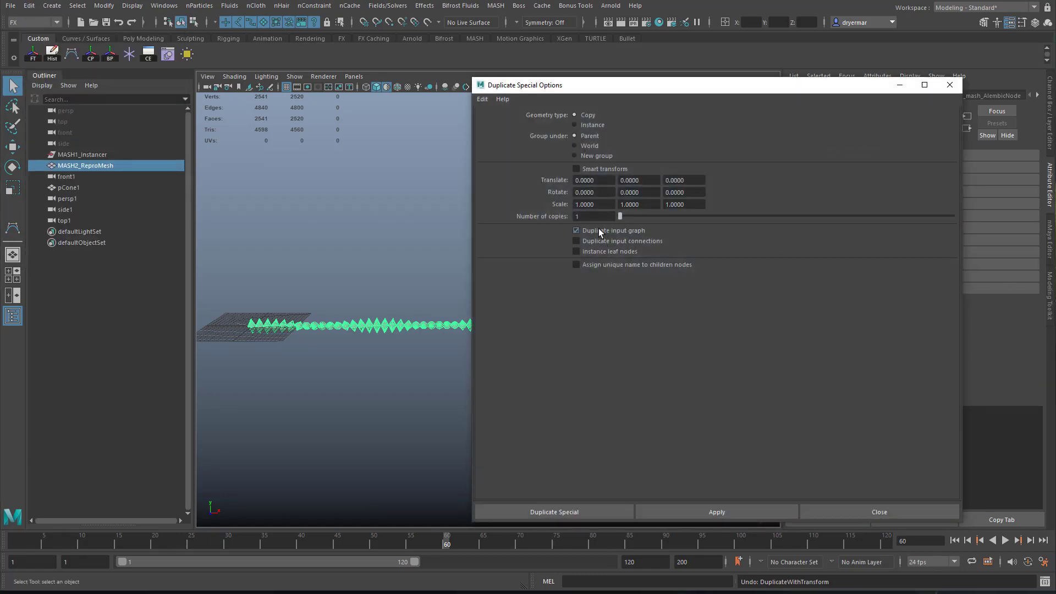
click(554, 511)
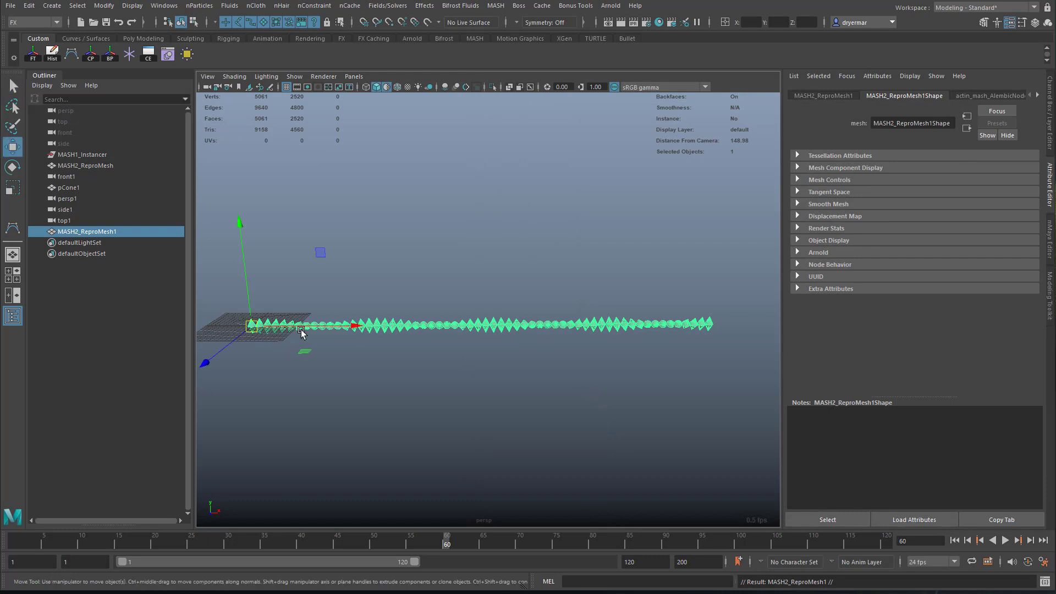
Tilt the duplicated filament diagonally upward and show its actin_mash_AlembicNode1 cache attributes
key(e)
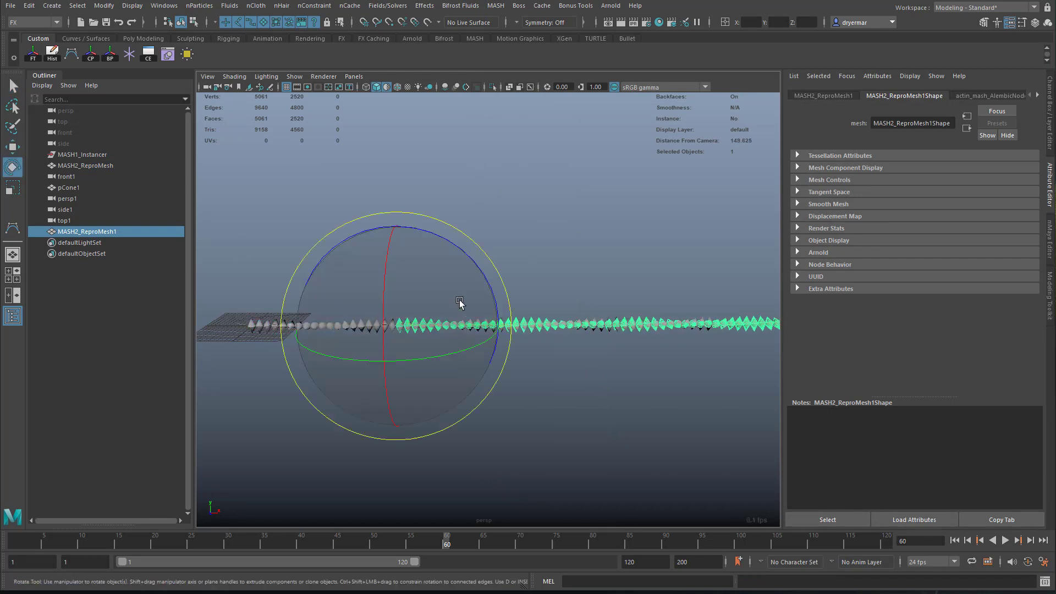
drag(457, 301, 441, 299)
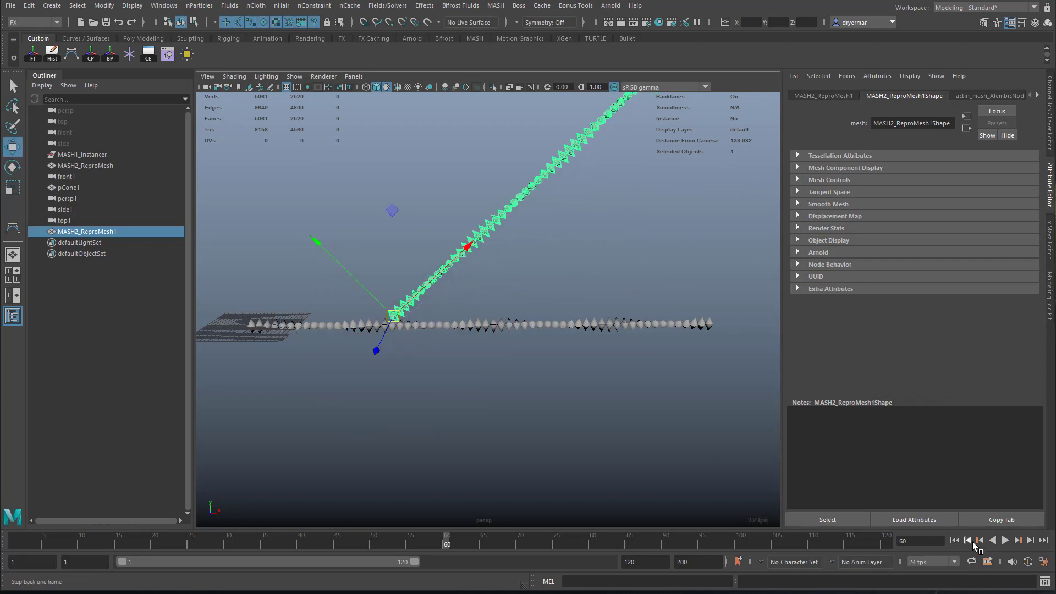
click(1005, 540)
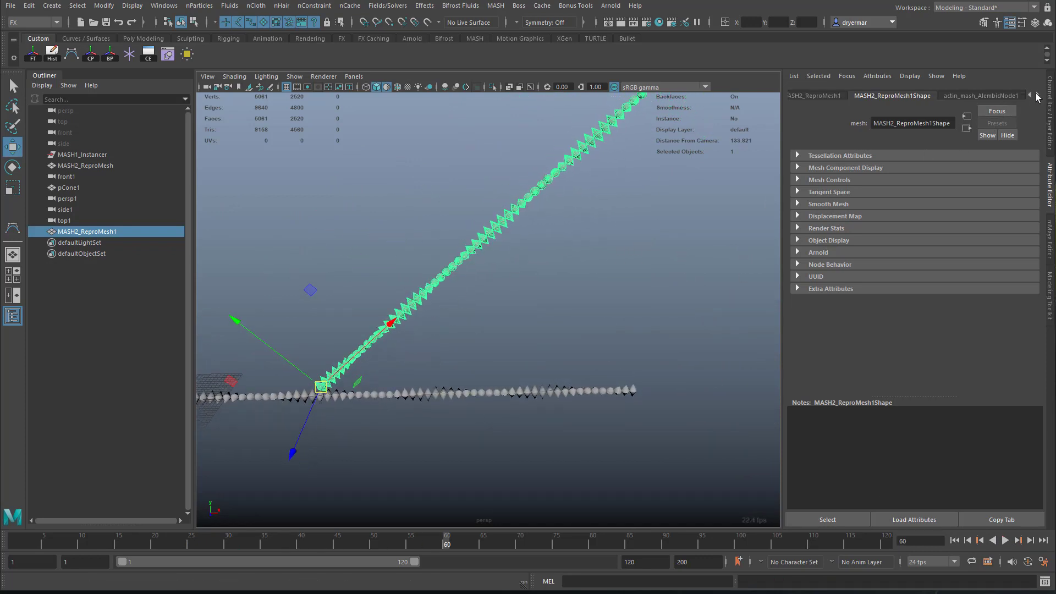
click(990, 95)
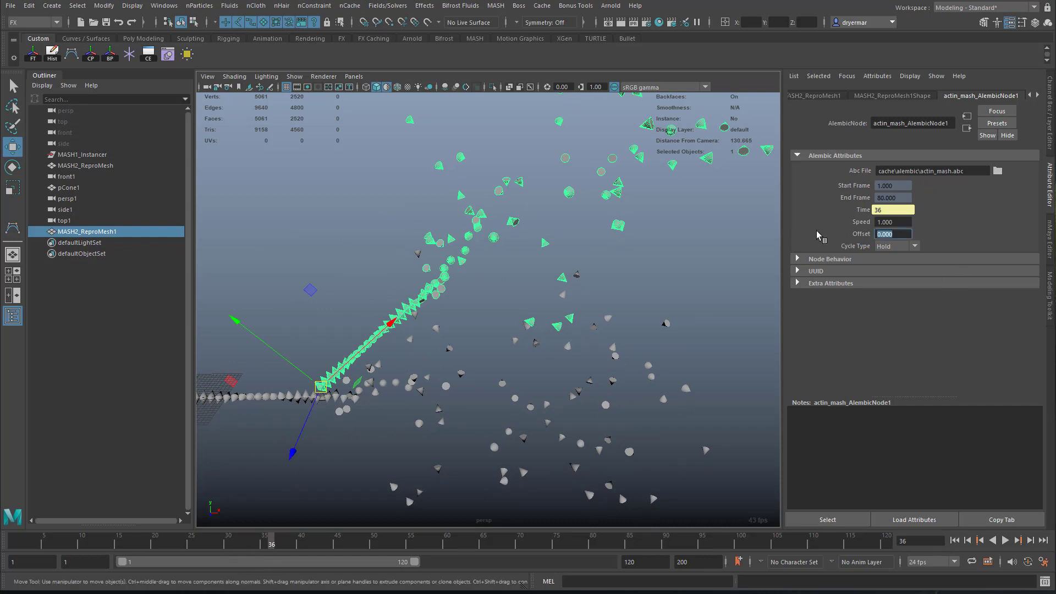
Set the copy's Alembic Offset to 36 and replay the timeline to verify the delayed growth
text(36.000)
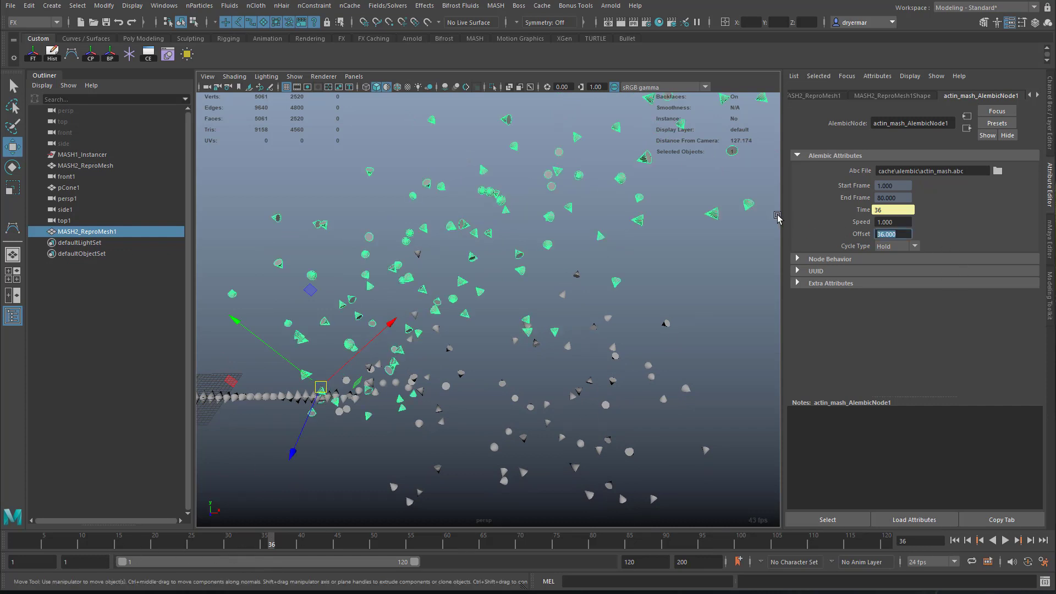
click(1003, 539)
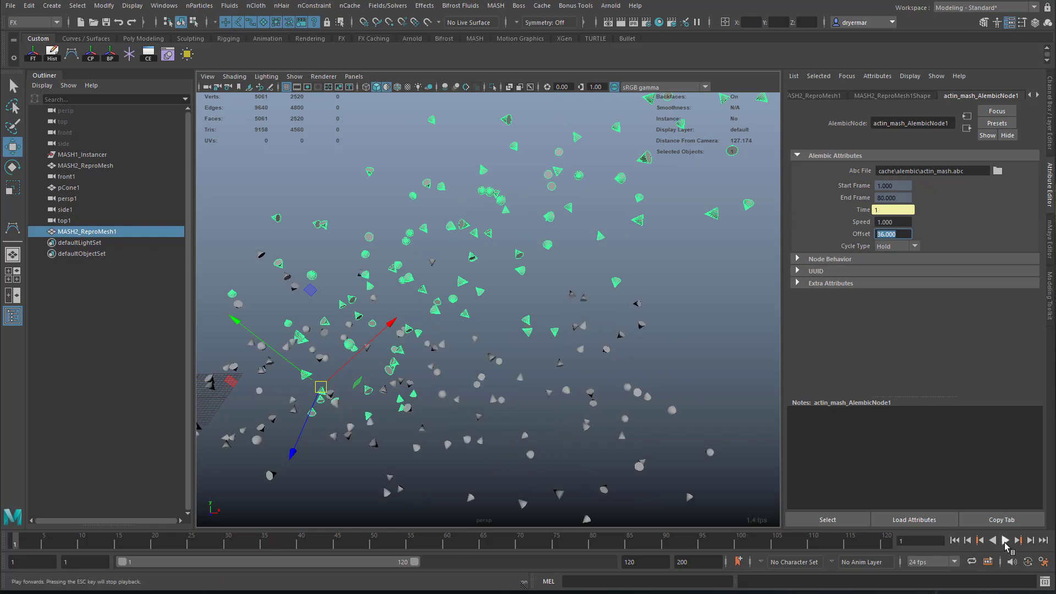
click(1004, 539)
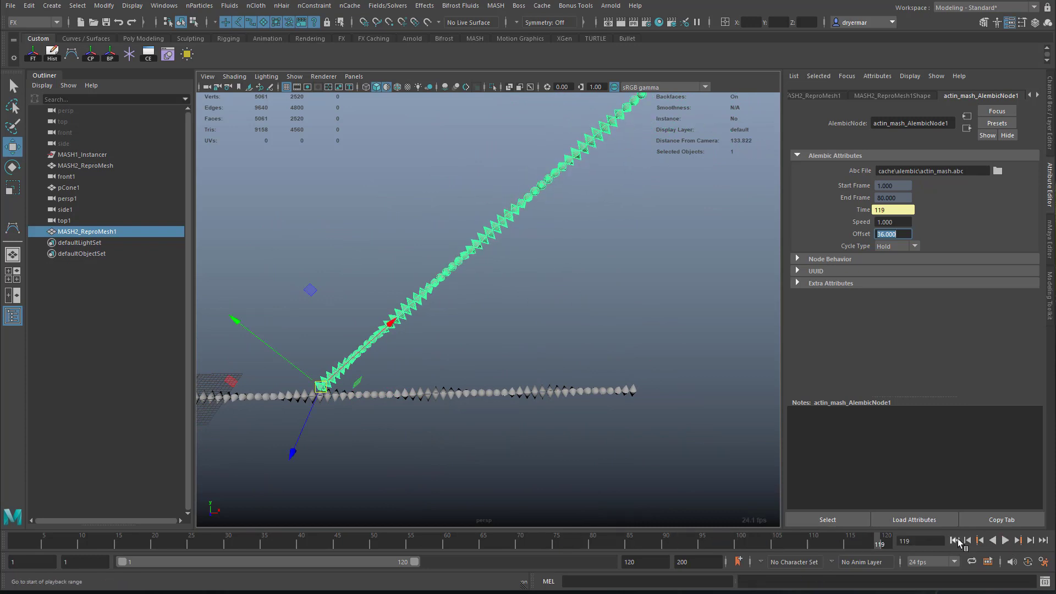
click(1008, 540)
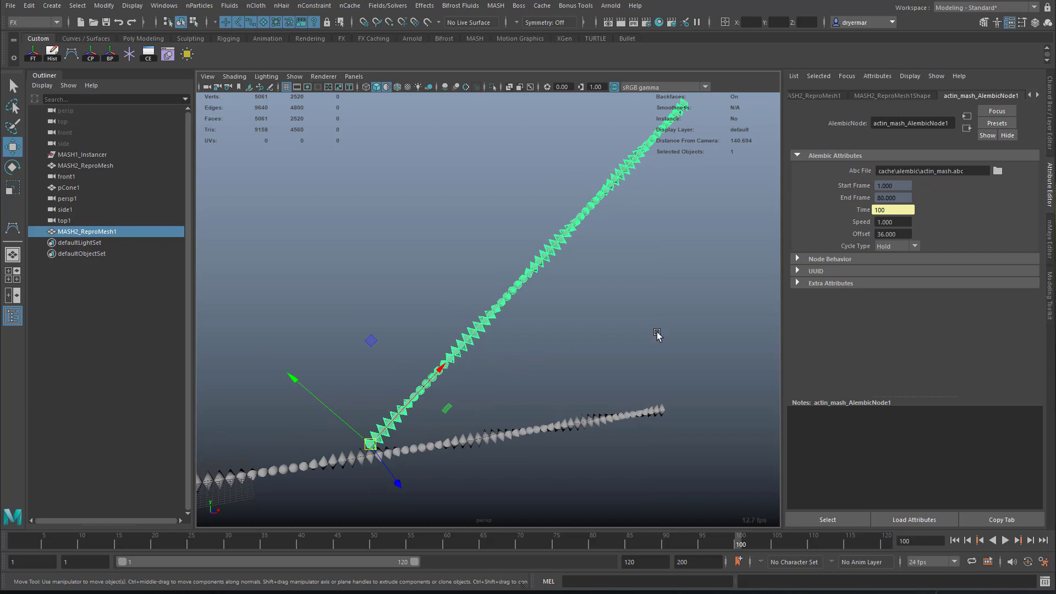
Try Cycle Type Reverse on the copy's Alembic cache and play it back
click(913, 246)
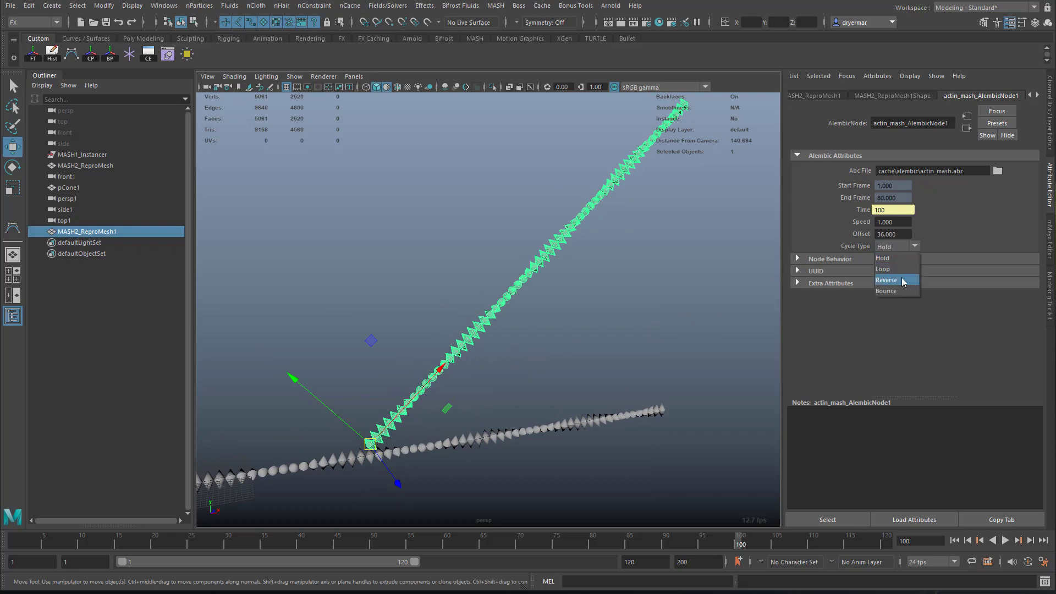
mouse_move(897, 268)
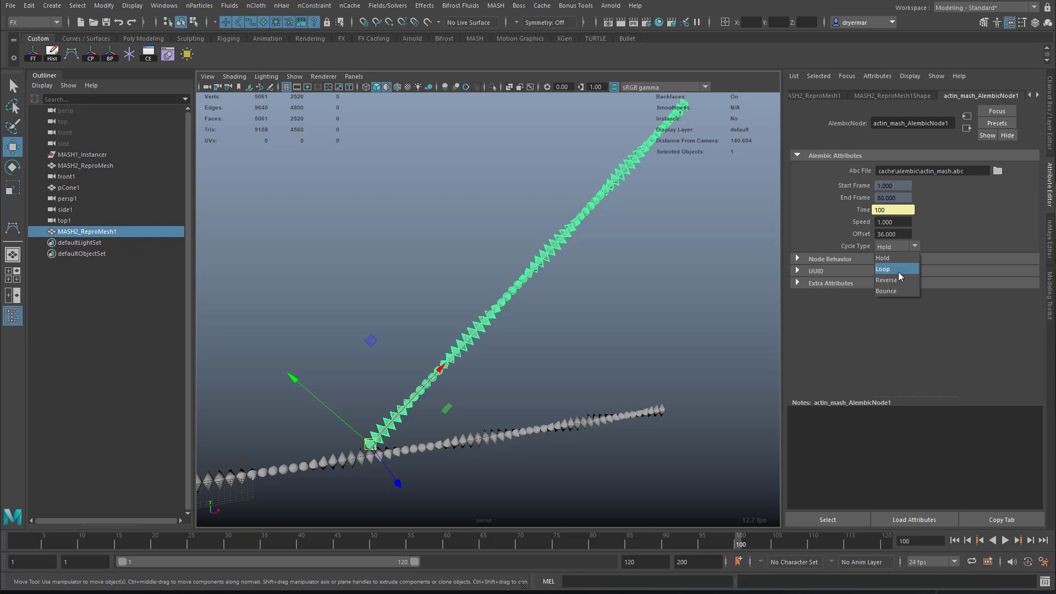
click(885, 281)
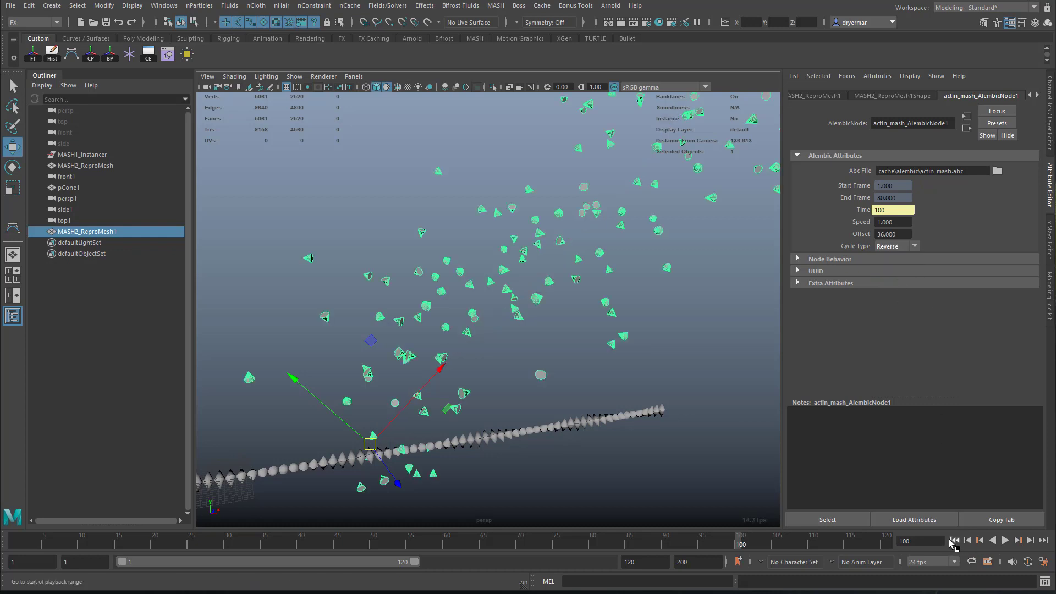
click(1014, 540)
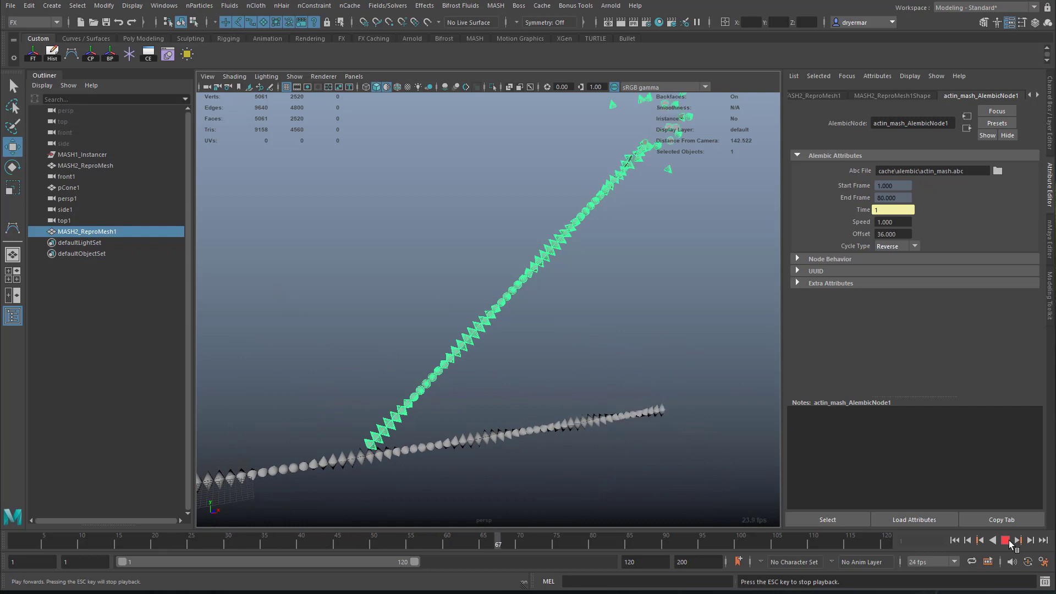
click(1016, 540)
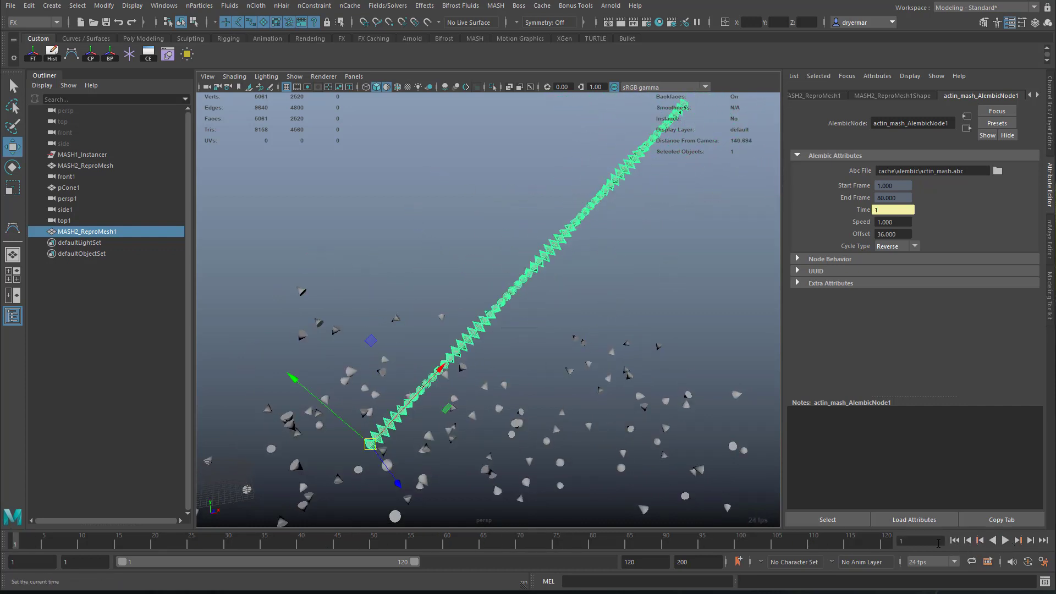
Switch the cycle type to Hold, then Bounce, and play back the Bounce cycling
click(896, 247)
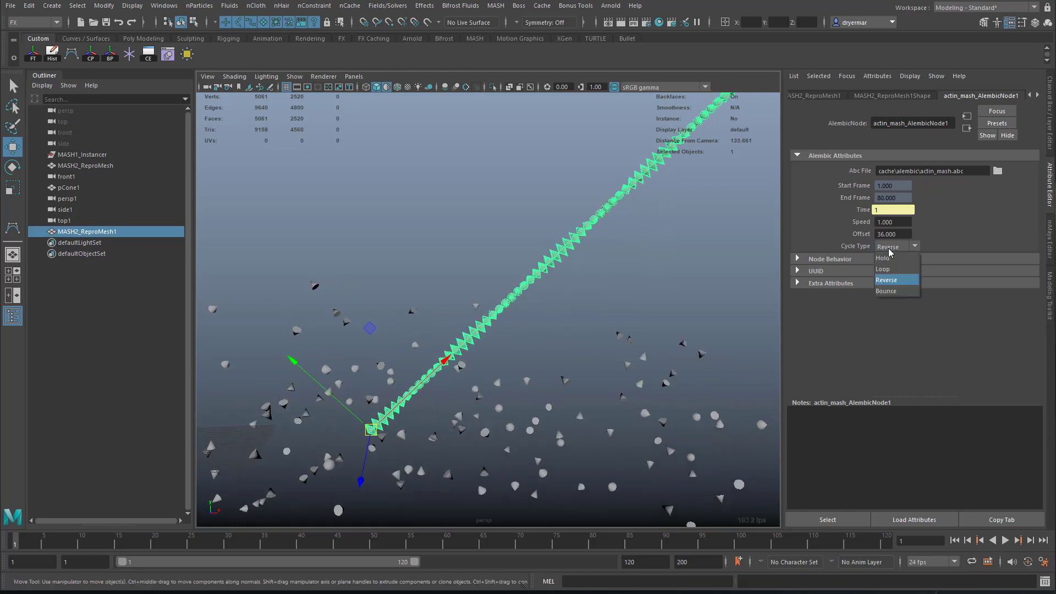
click(882, 257)
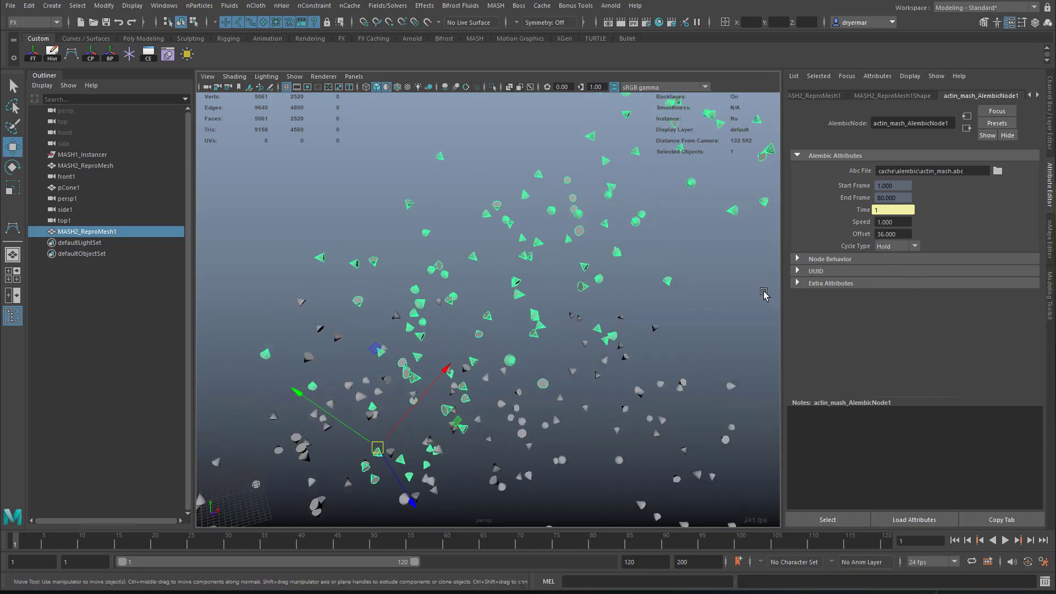
click(912, 246)
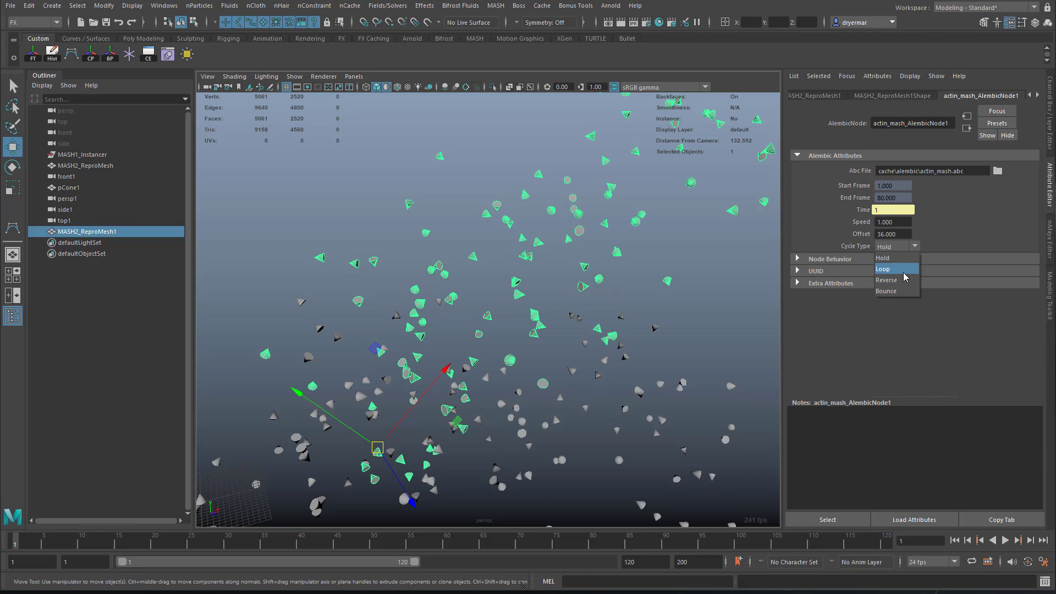
click(885, 290)
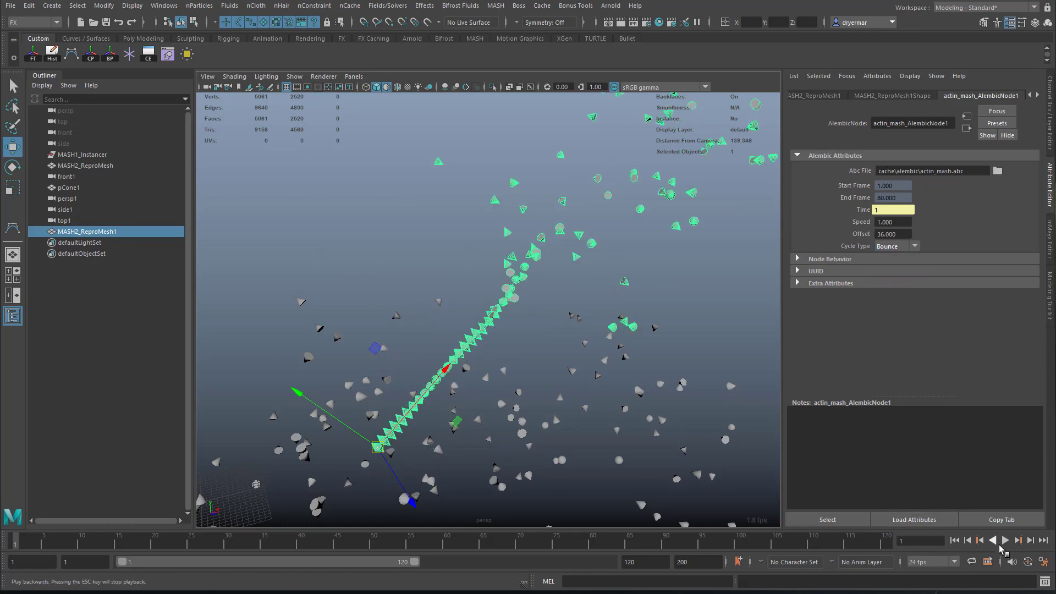
click(1004, 540)
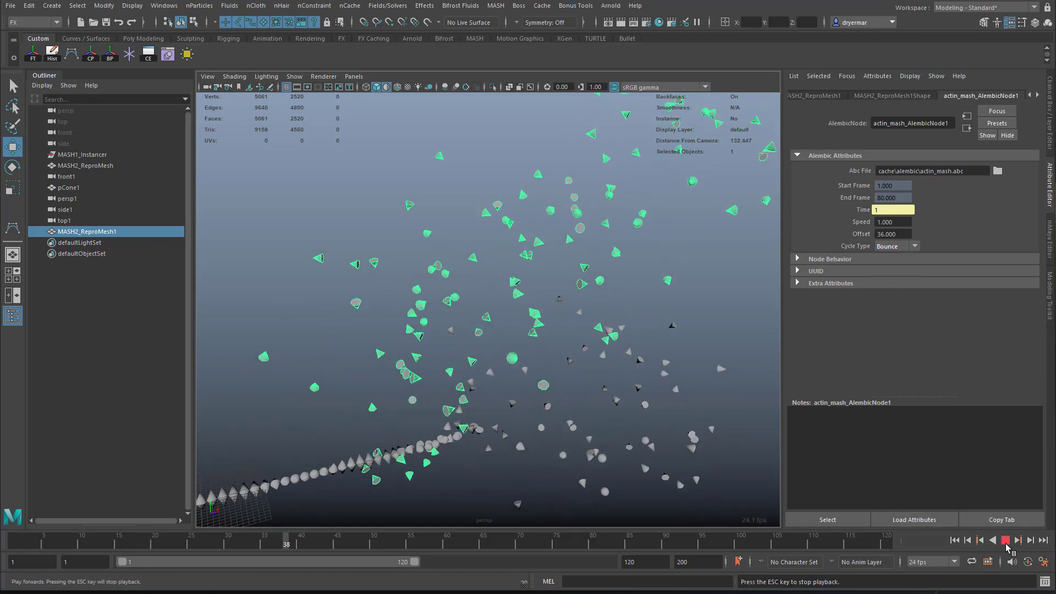
click(1007, 541)
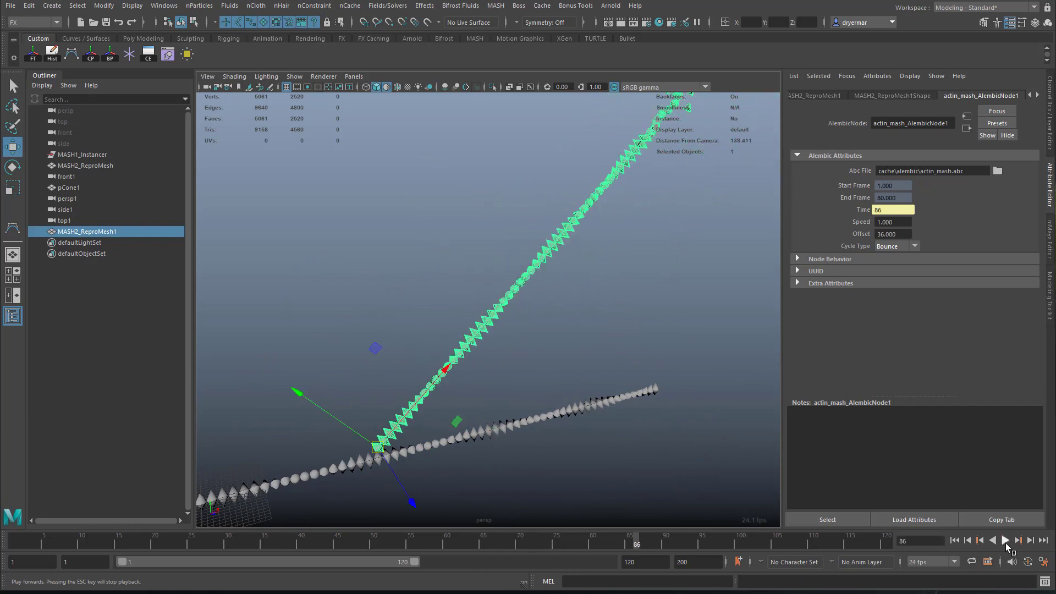
click(914, 246)
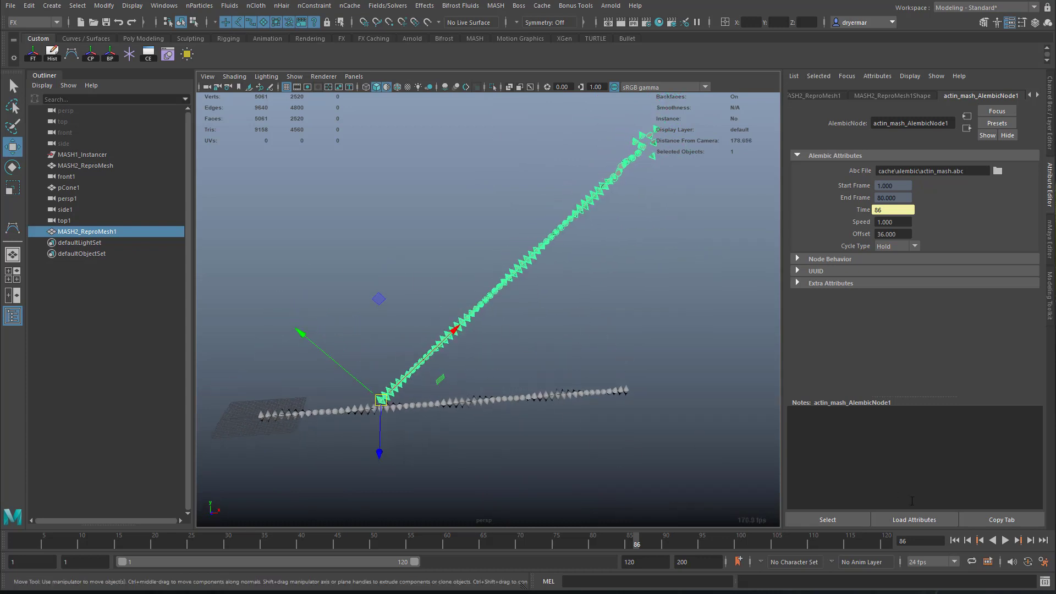
Play the animation with Hold cycling so both filaments grow
click(1003, 540)
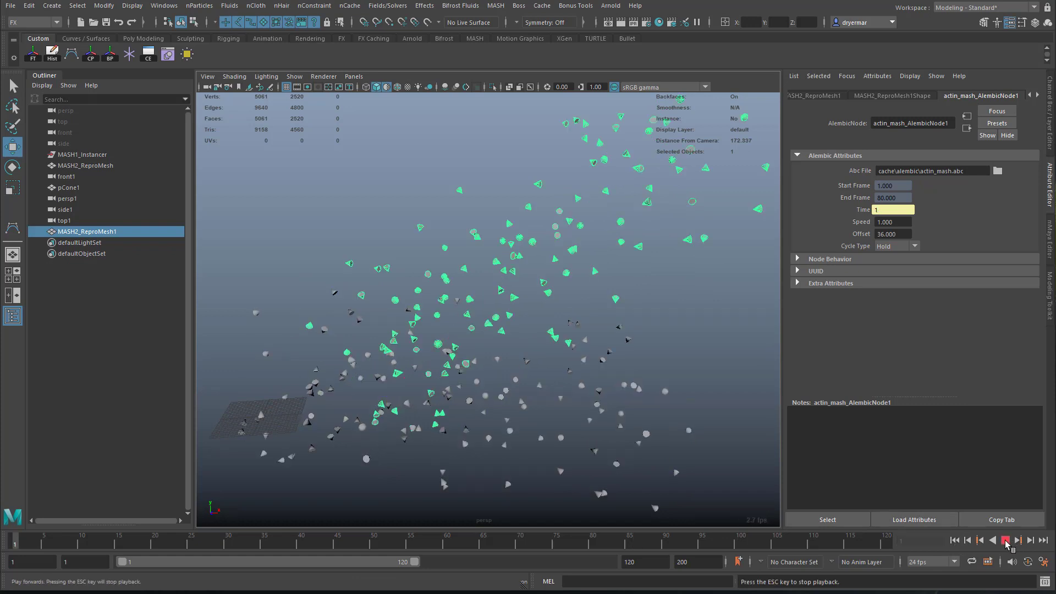
click(1005, 539)
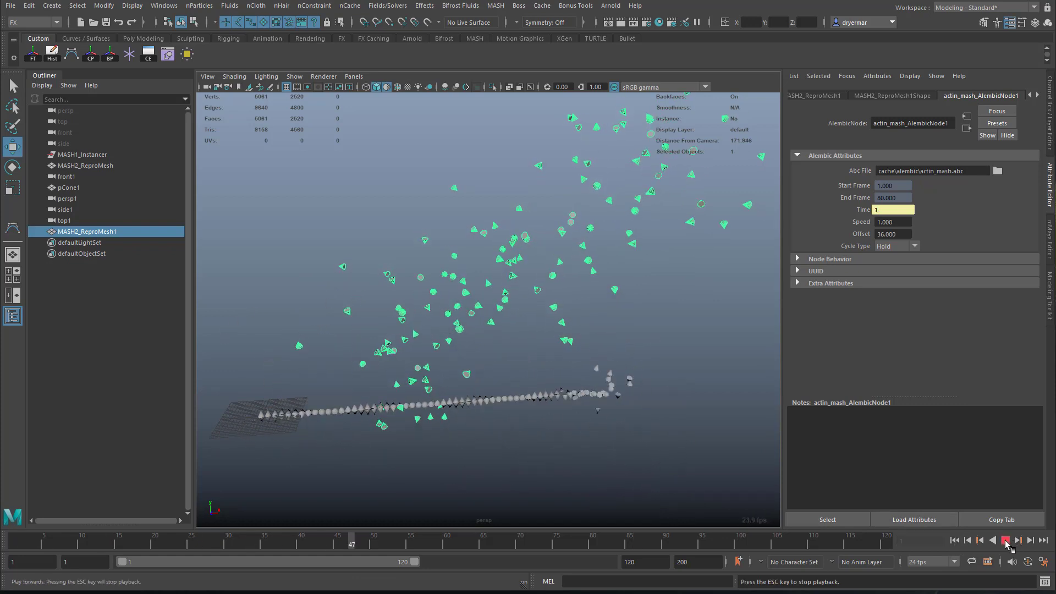